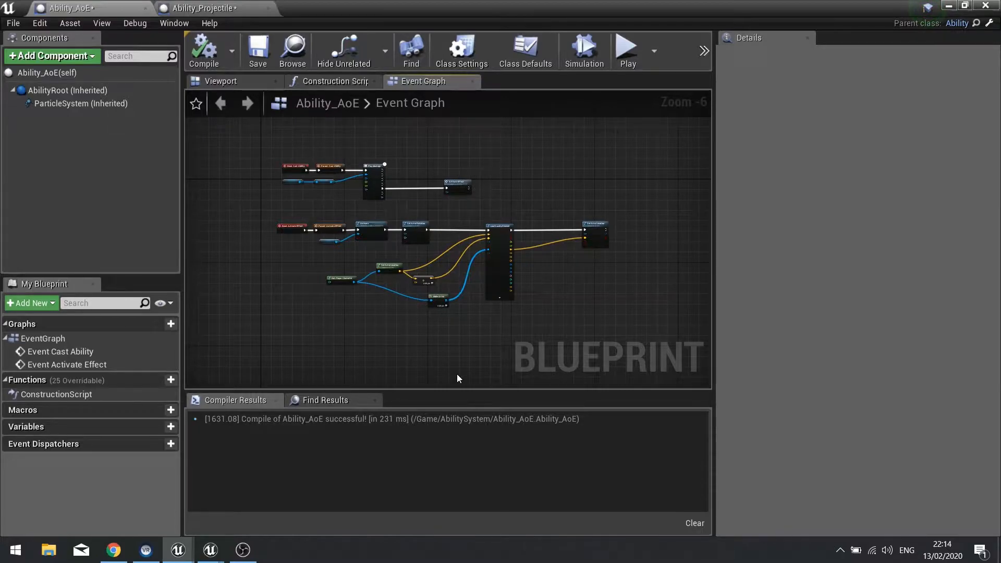
mouse_move(512, 324)
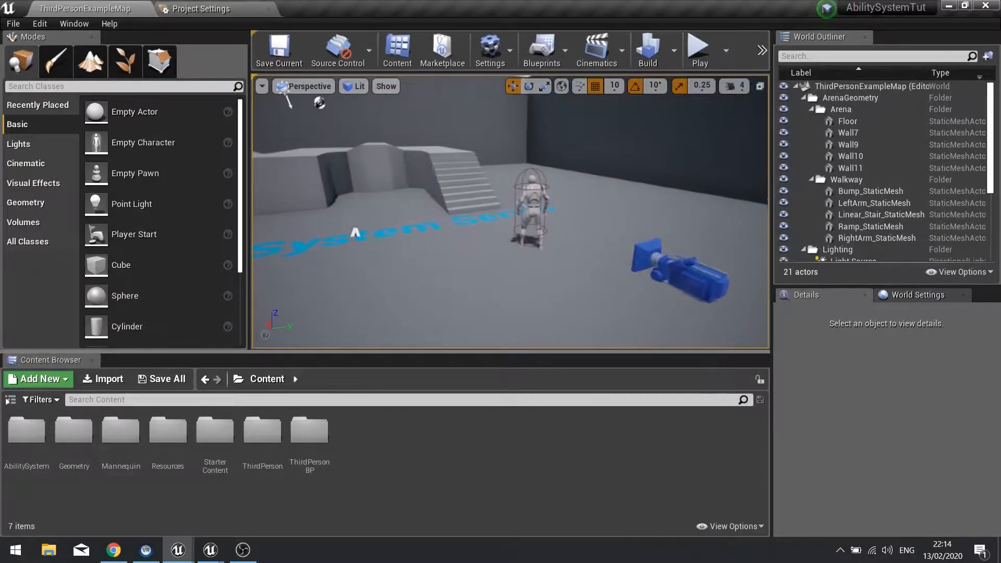
- Play-test the level's existing abilities, then stop the session
left_click(699, 47)
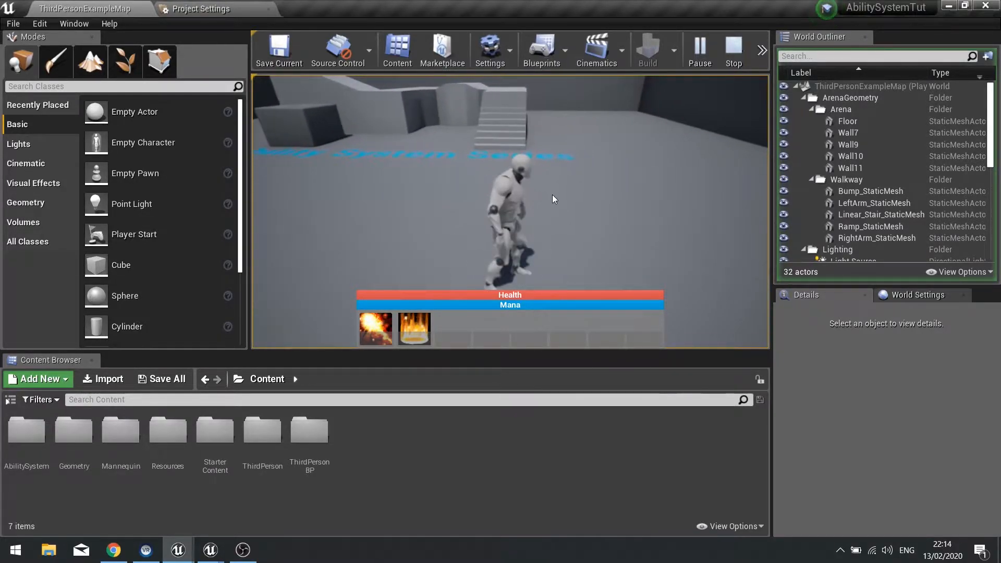
left_click(734, 49)
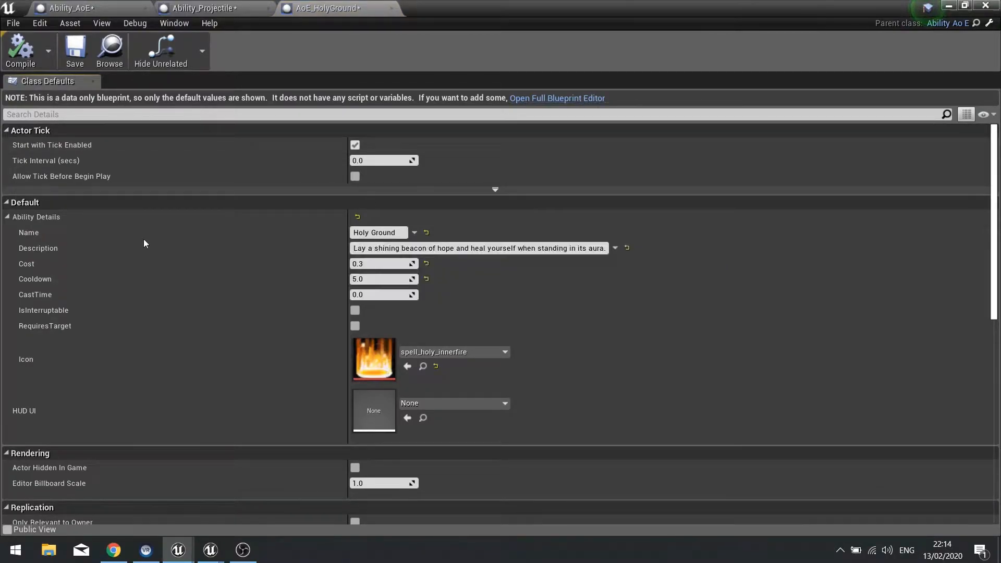
- Open AoE_HolyGround's full Blueprint Editor Viewport and start adding a Decal component
left_click(557, 98)
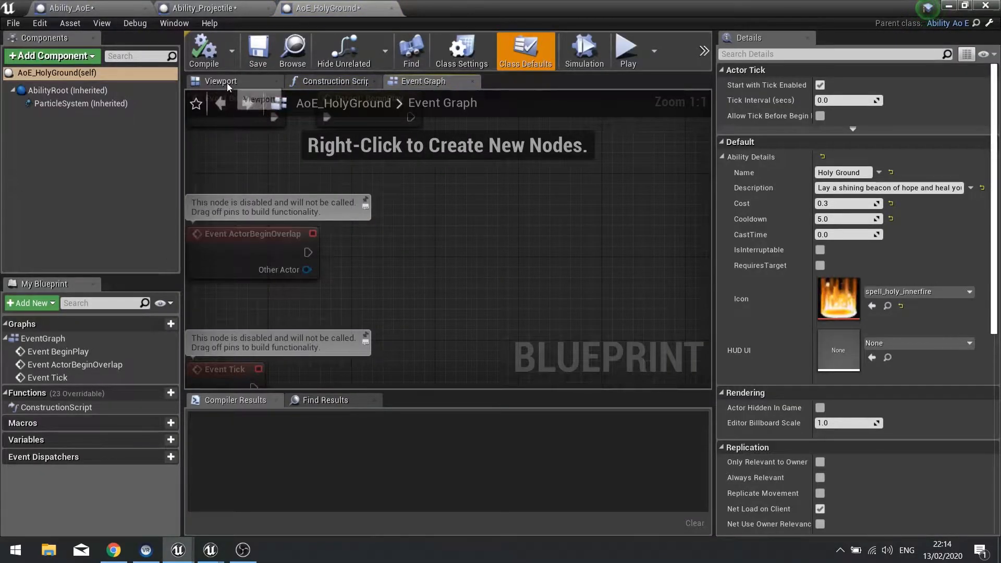
left_click(219, 81)
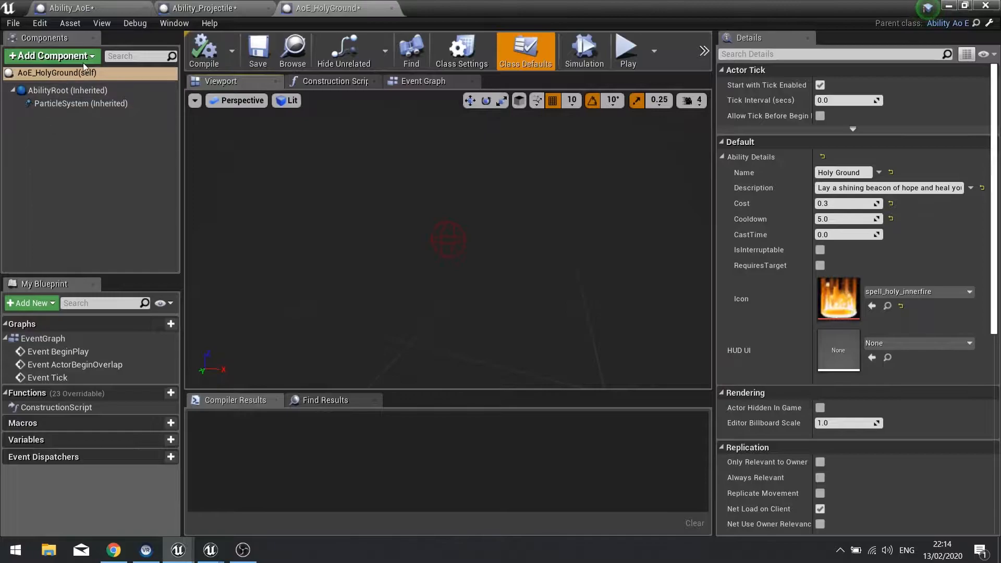
left_click(51, 56)
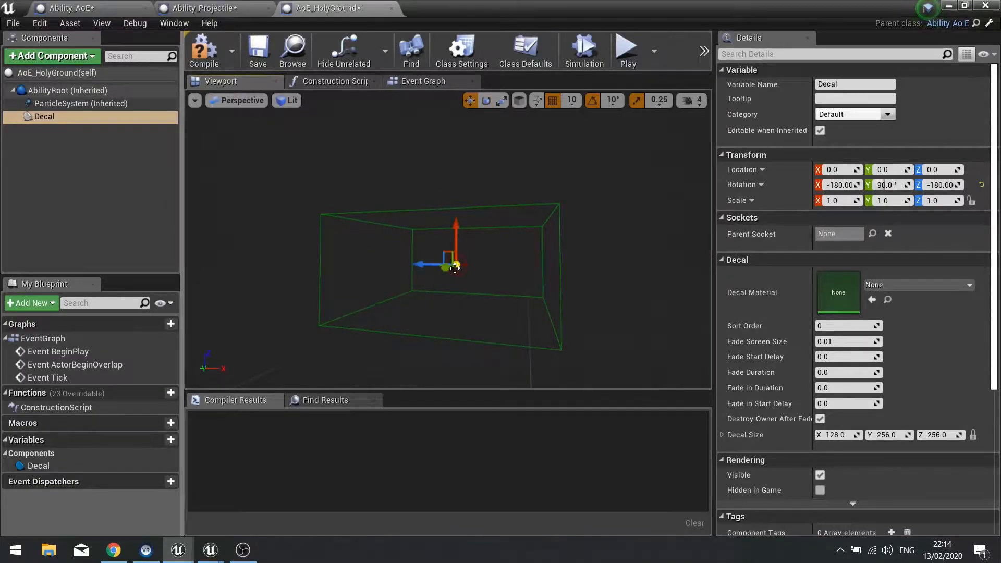
mouse_move(451, 251)
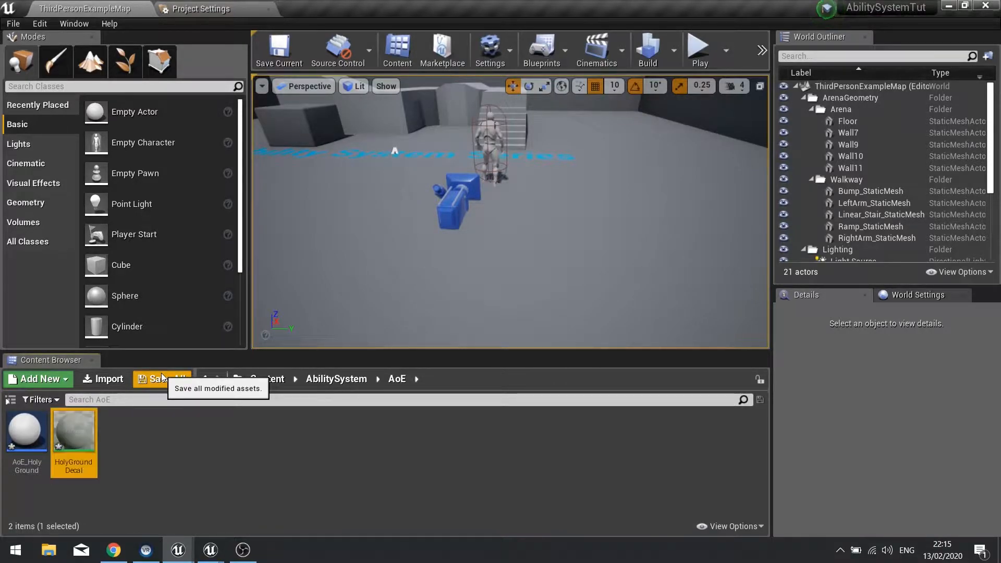
- Open HolyGroundDecal and switch its Material Domain to Deferred Decal
double_click(73, 430)
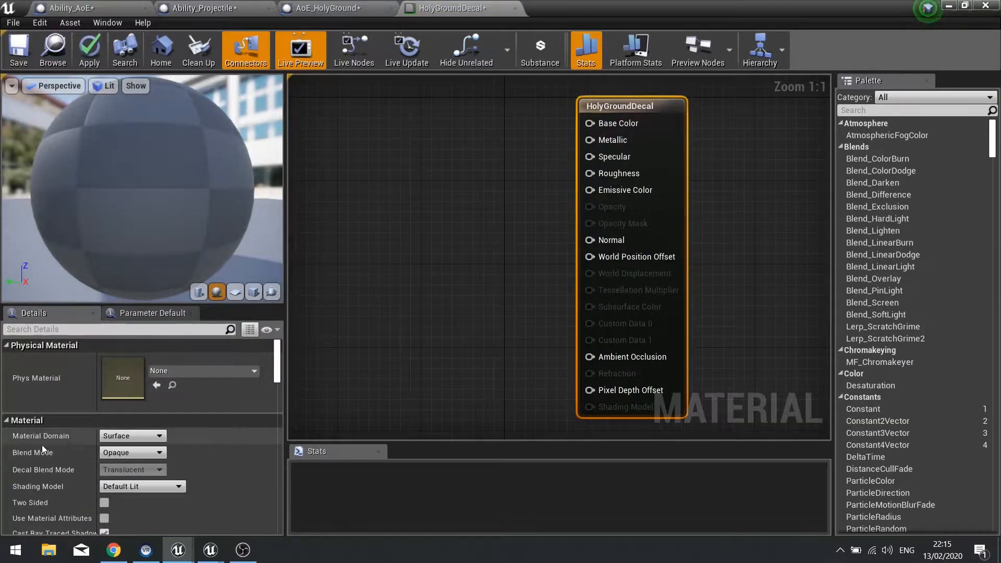
left_click(132, 436)
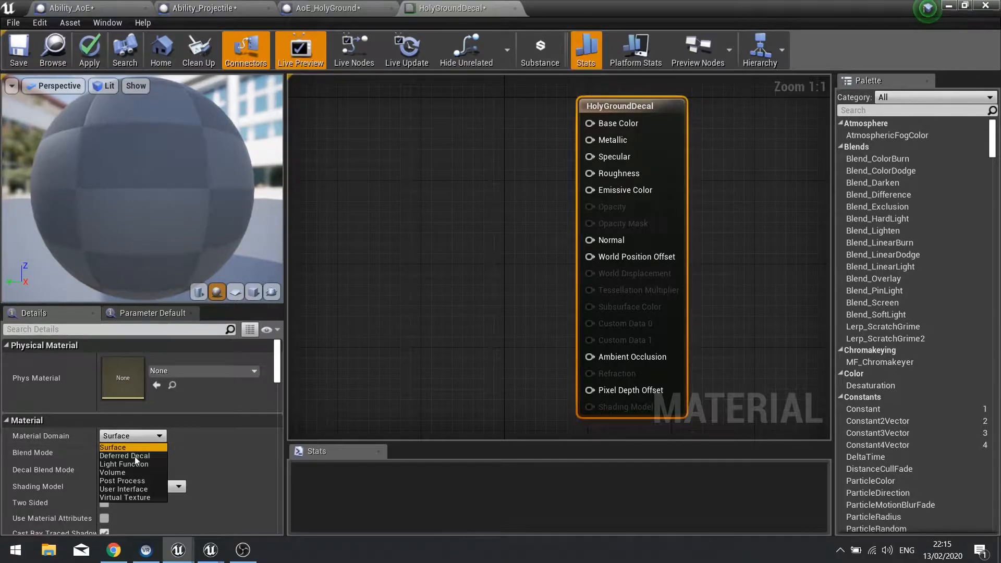
left_click(124, 455)
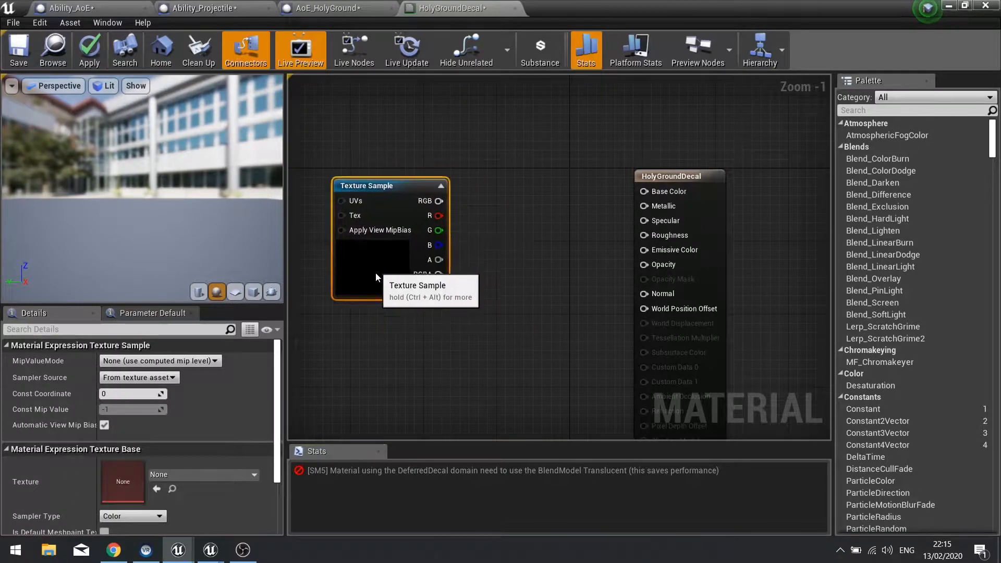
- Sample ring_circle_t, multiply it by a yellow constant, and wire Multiply into Emissive Color
left_click(202, 474)
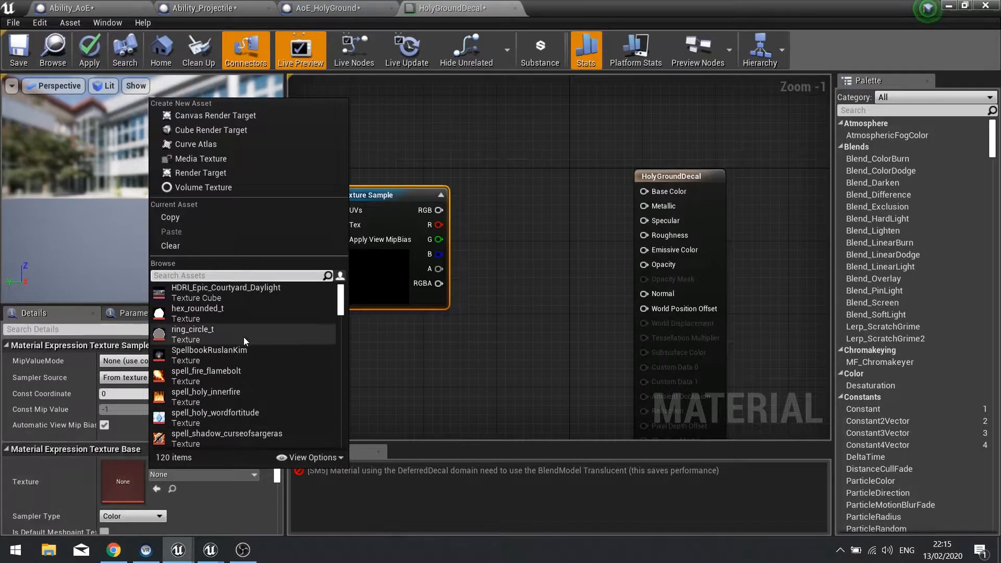
mouse_move(205, 347)
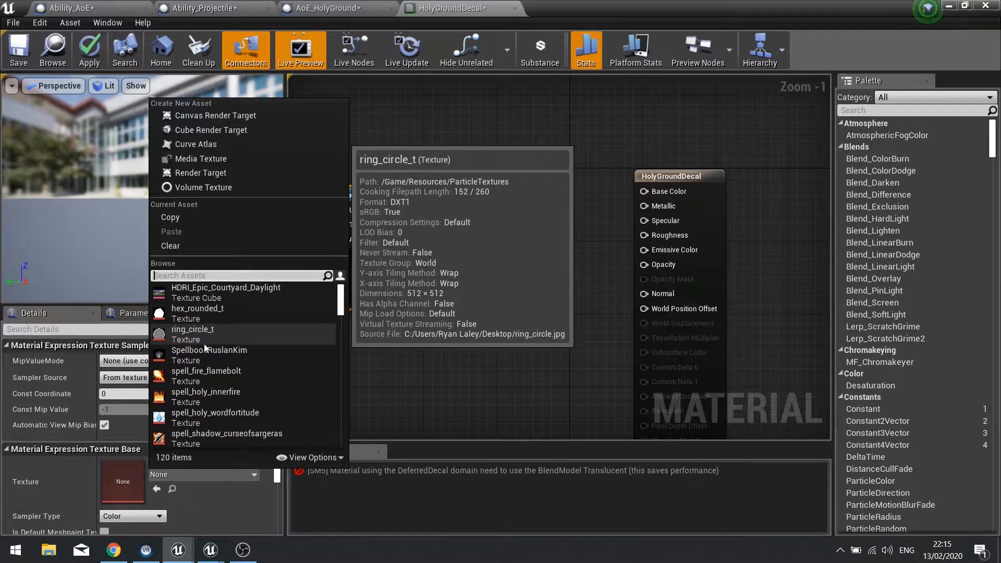
left_click(192, 334)
type("mu")
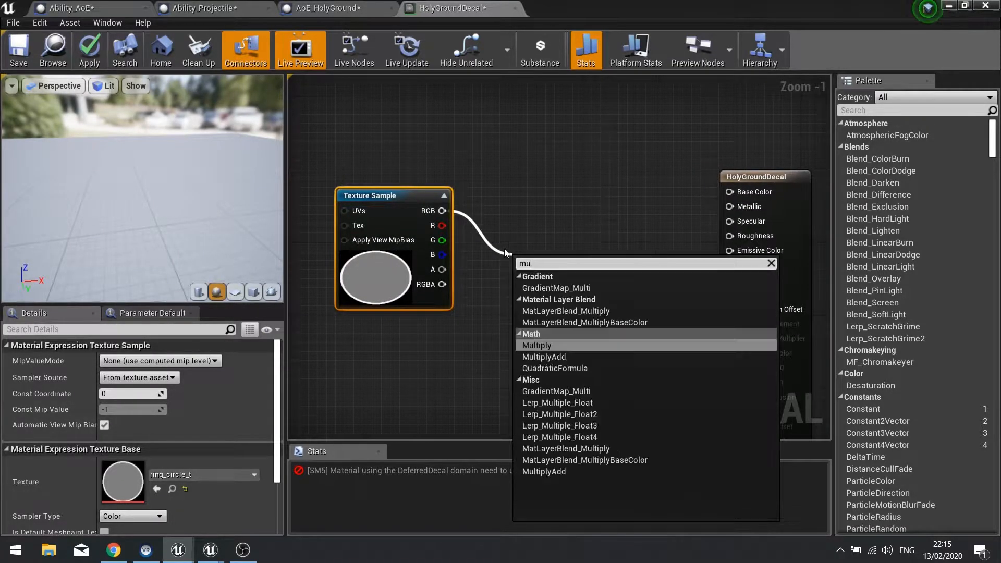
left_click(537, 345)
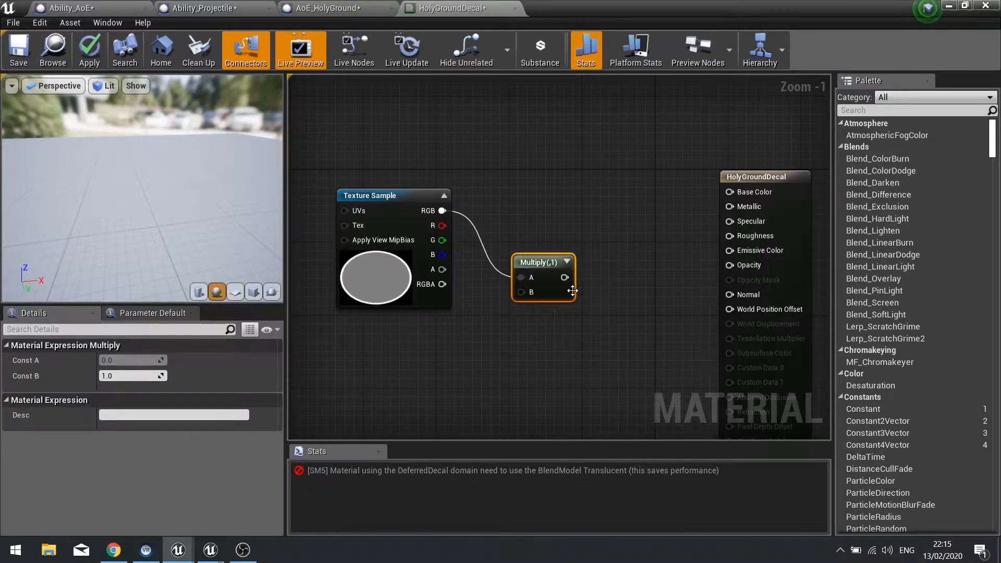
left_click_drag(563, 277, 728, 191)
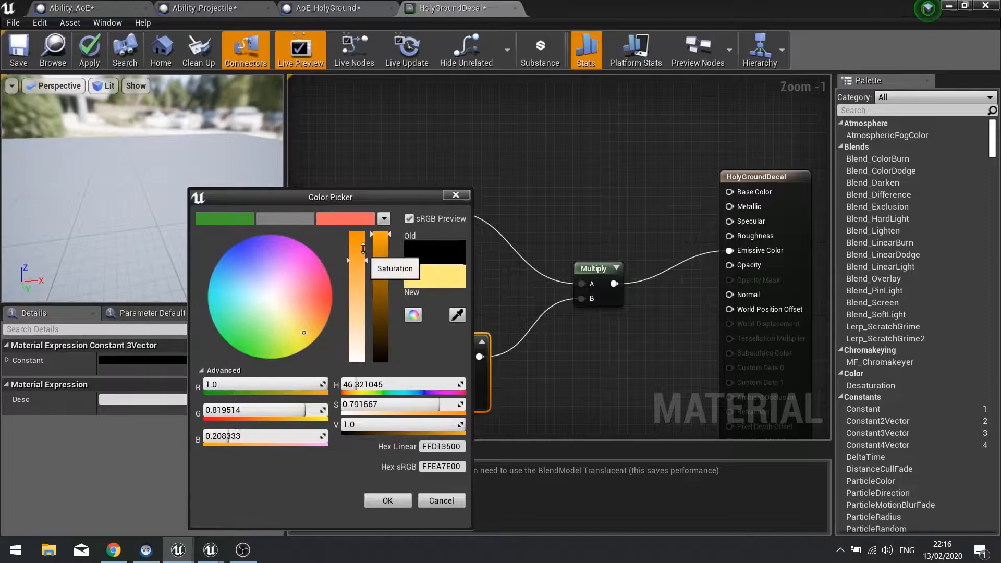
left_click(388, 501)
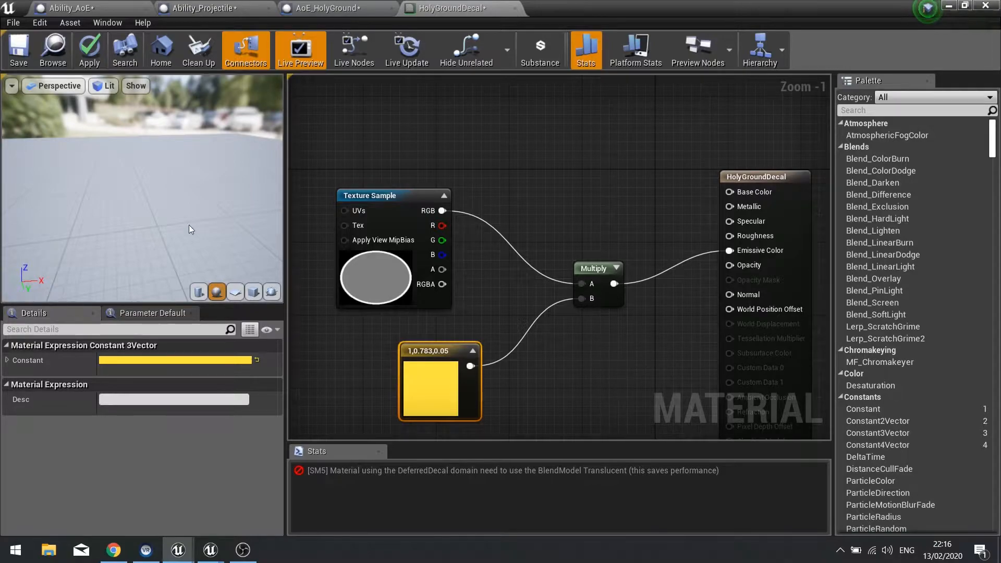
scroll("down", 3)
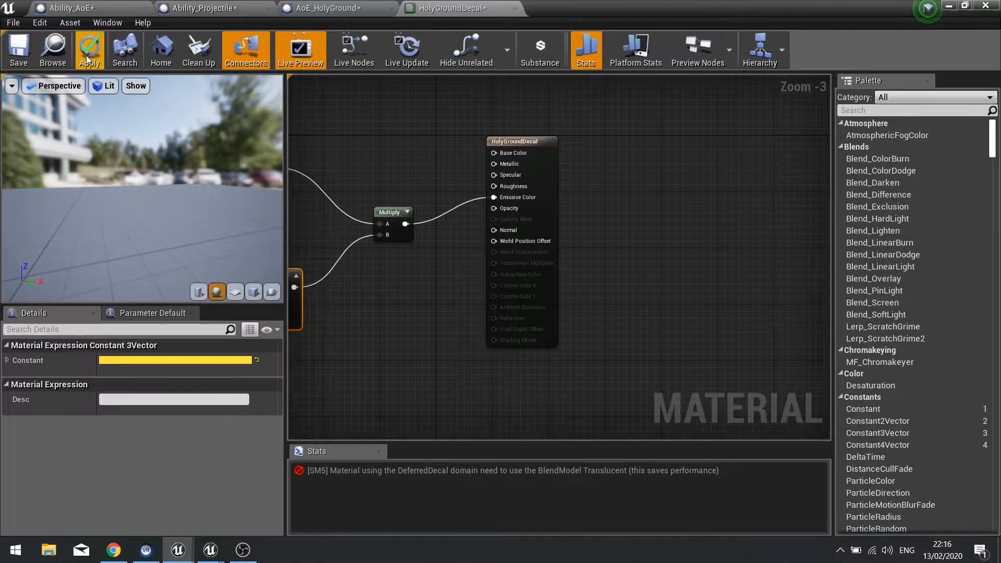
- Abort the errored apply and set the material's Blend Mode to Translucent
left_click(89, 46)
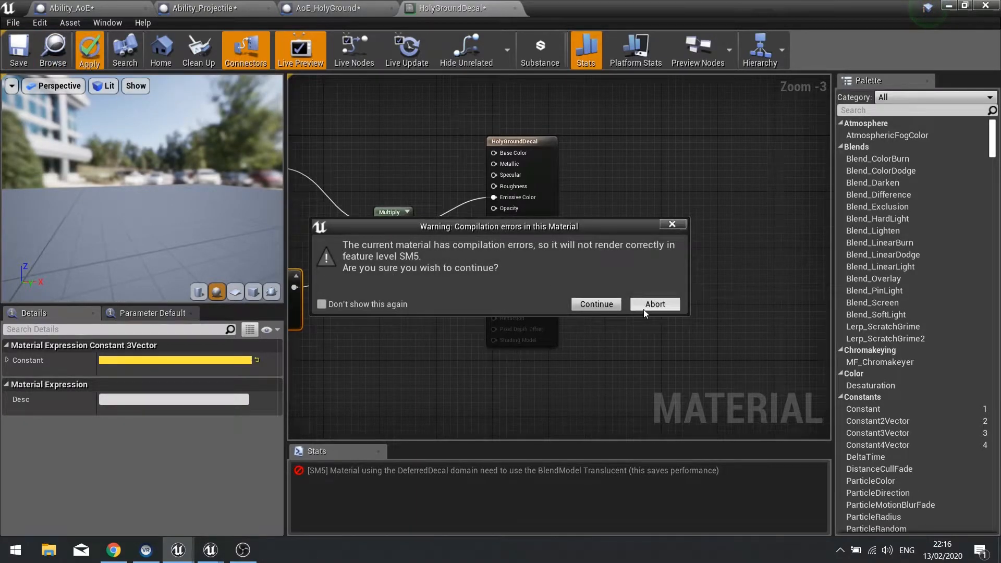
left_click(655, 303)
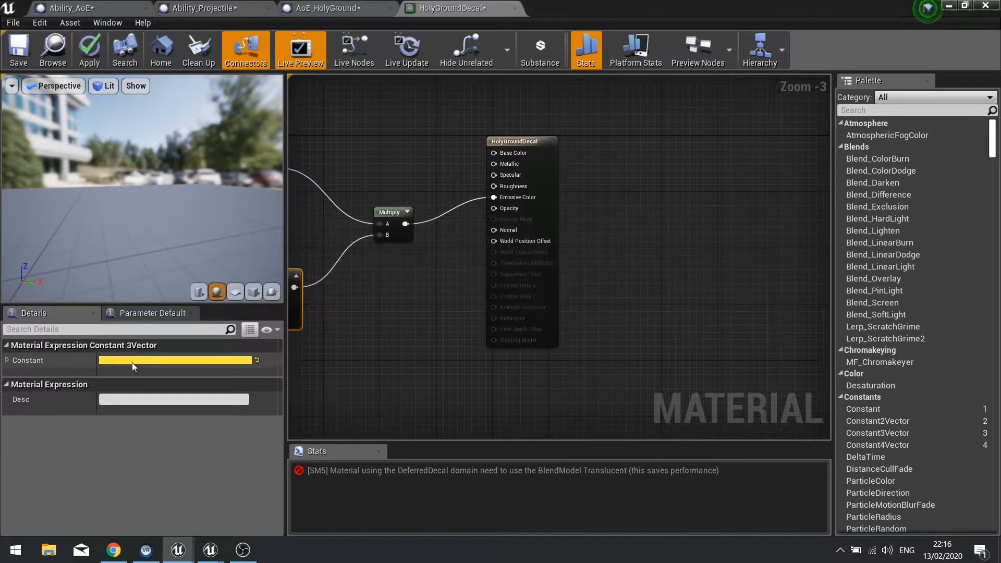
left_click(520, 142)
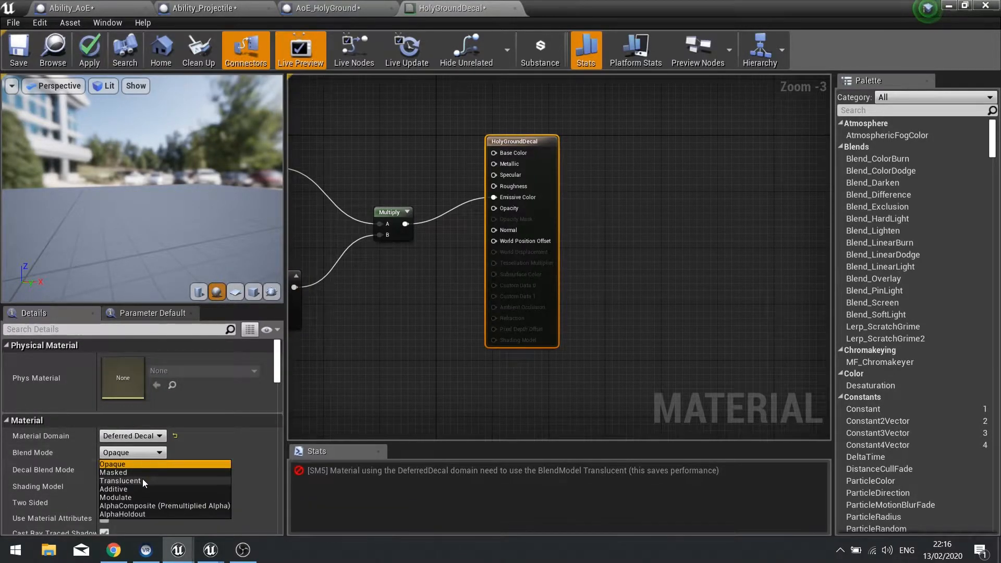
left_click(121, 480)
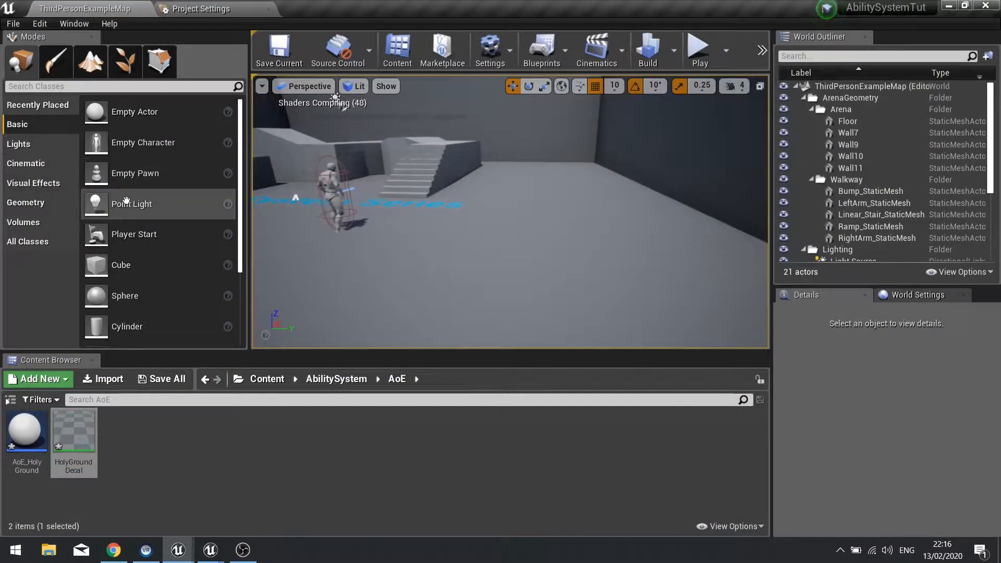
- Place a Deferred Decal found by searching 'decal' and move it across the floor
left_click(23, 222)
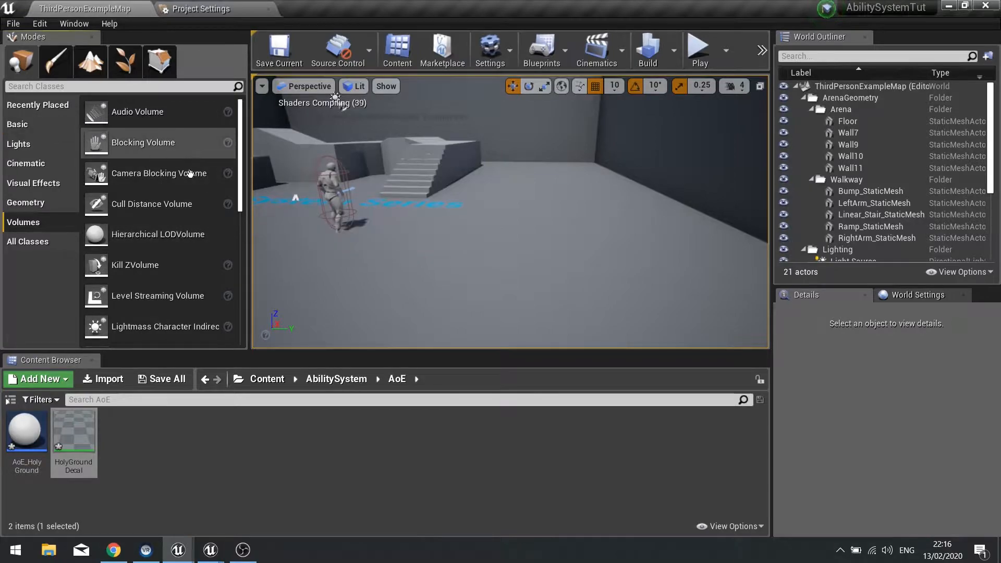
scroll("down", 3)
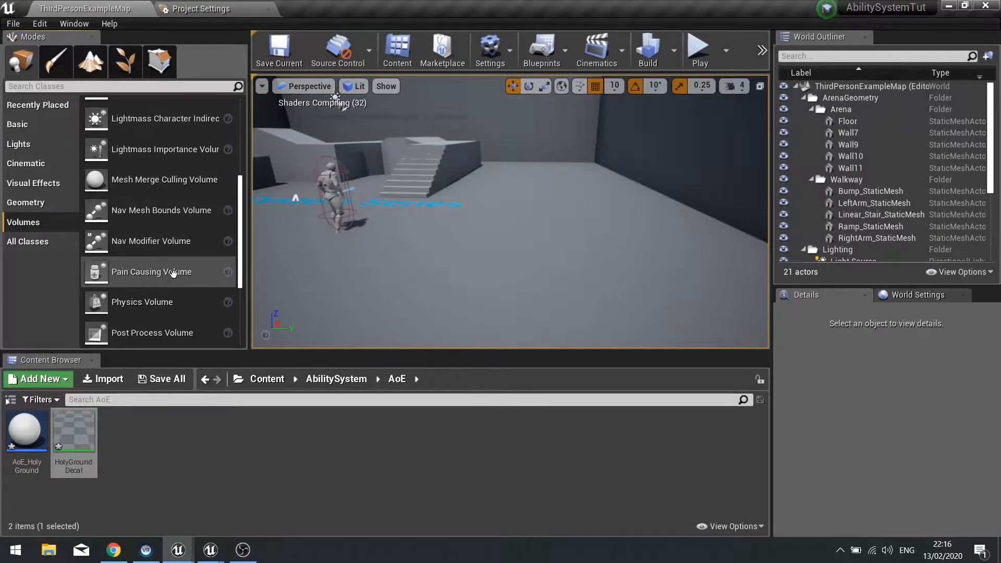
type("deca")
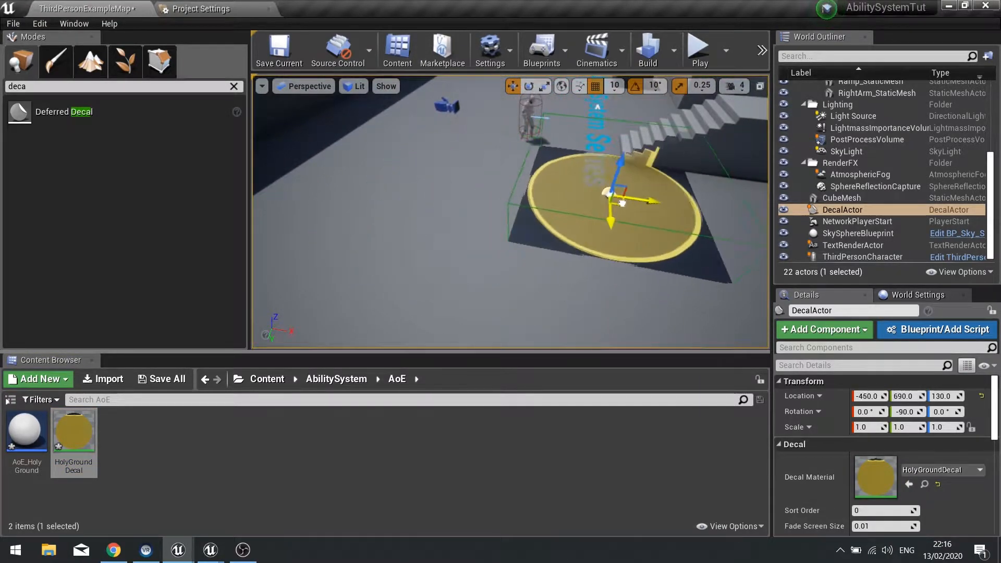
left_click_drag(620, 202, 560, 244)
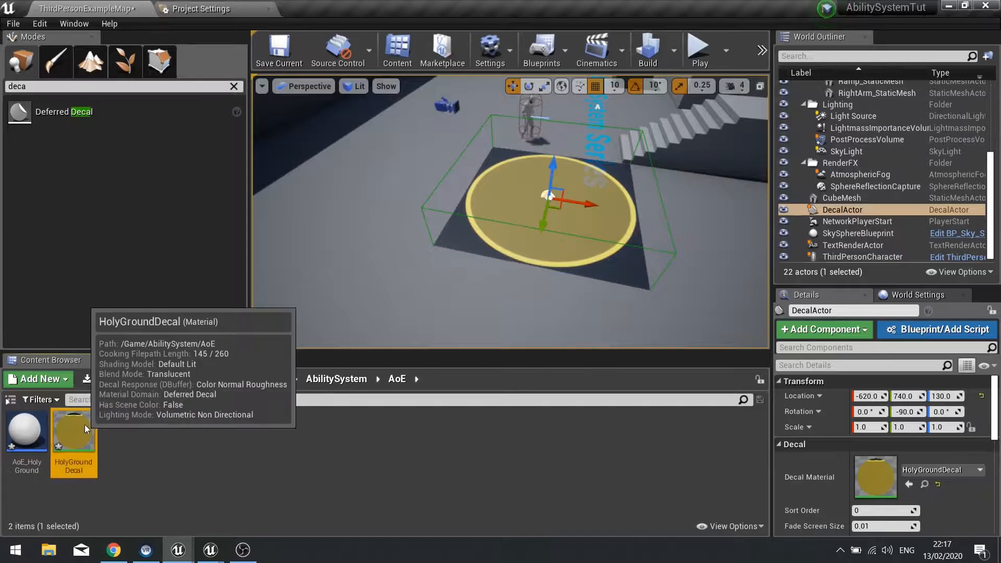
- Reopen HolyGroundDecal, connect the texture to opacity, then apply and save
double_click(74, 431)
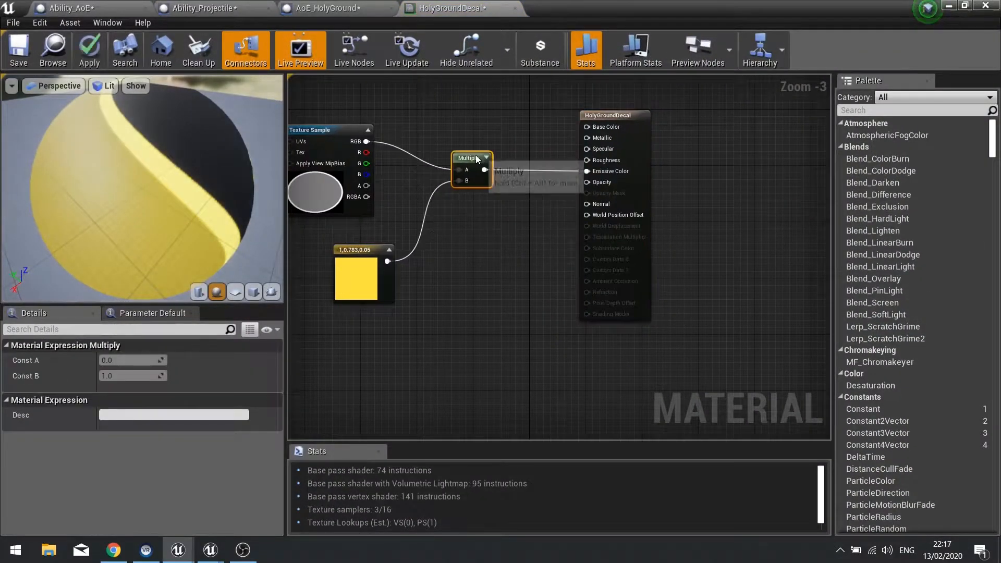
left_click_drag(471, 159, 464, 139)
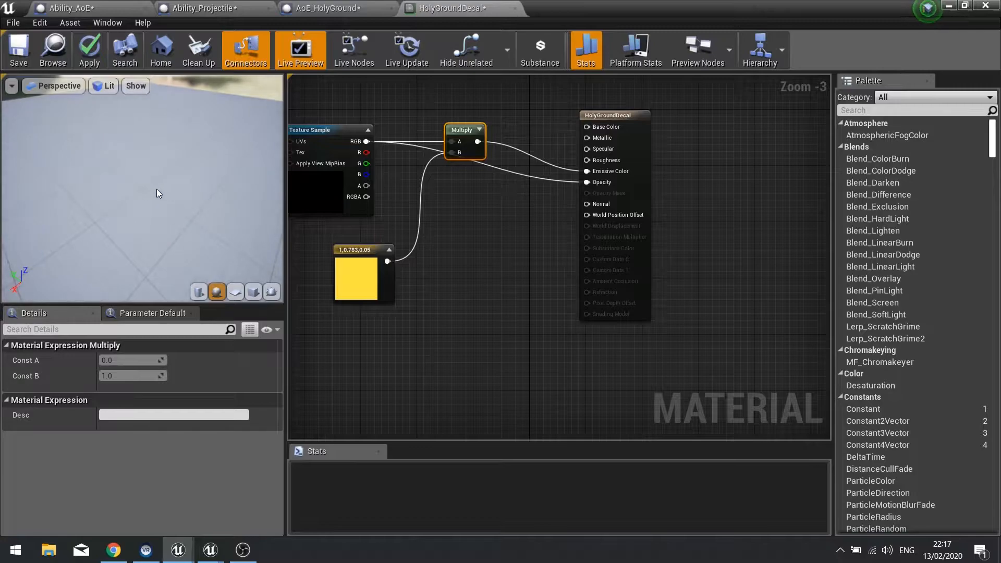
left_click(90, 47)
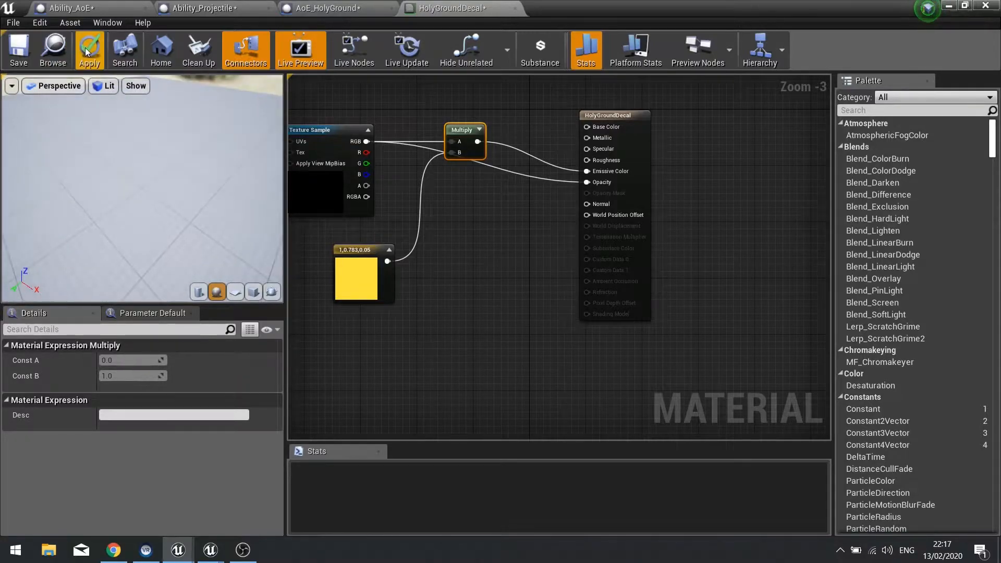
left_click(88, 46)
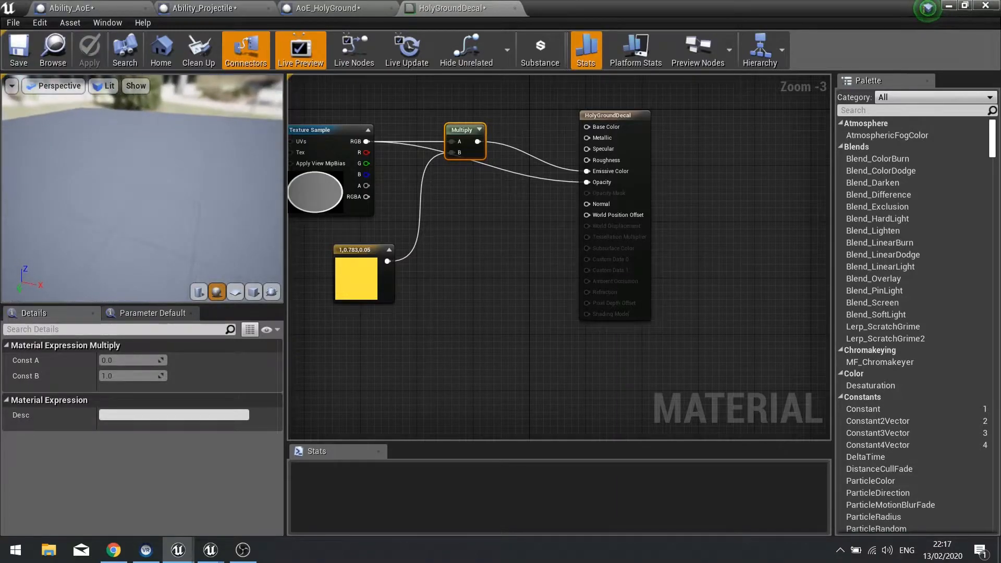
mouse_move(18, 50)
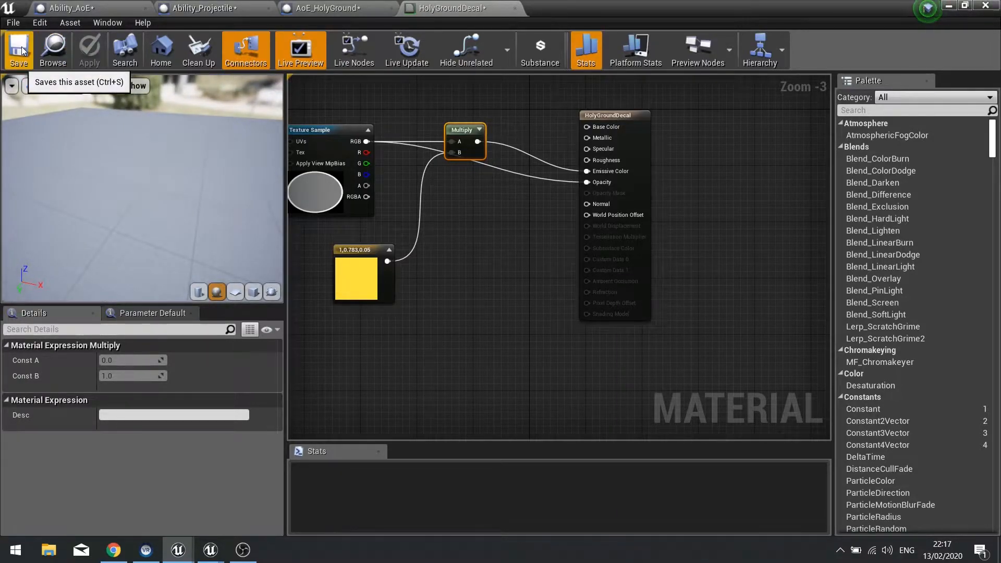
left_click(15, 47)
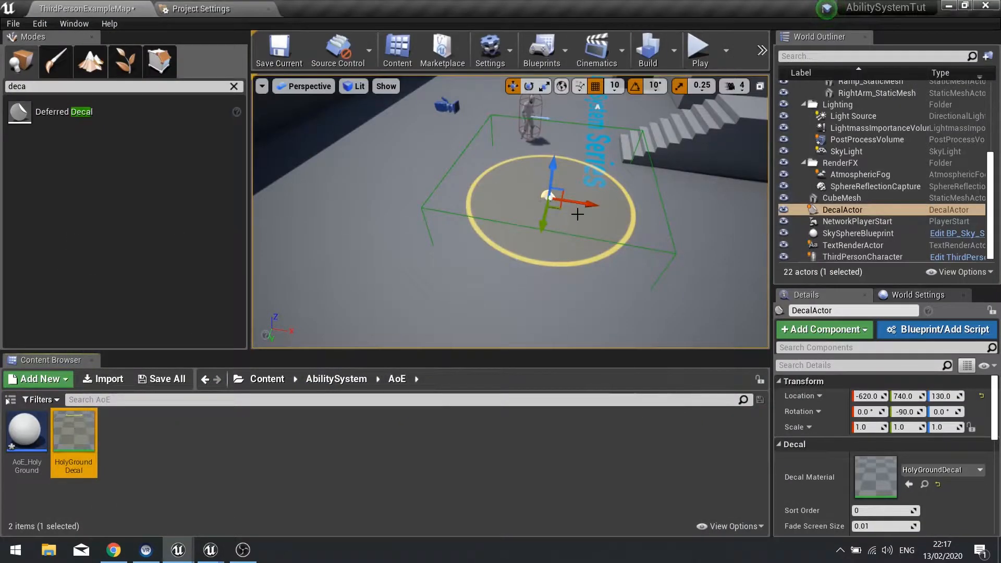
- Drag the decal actor toward the stairs and back to inspect the ring projection
left_click_drag(550, 204, 610, 179)
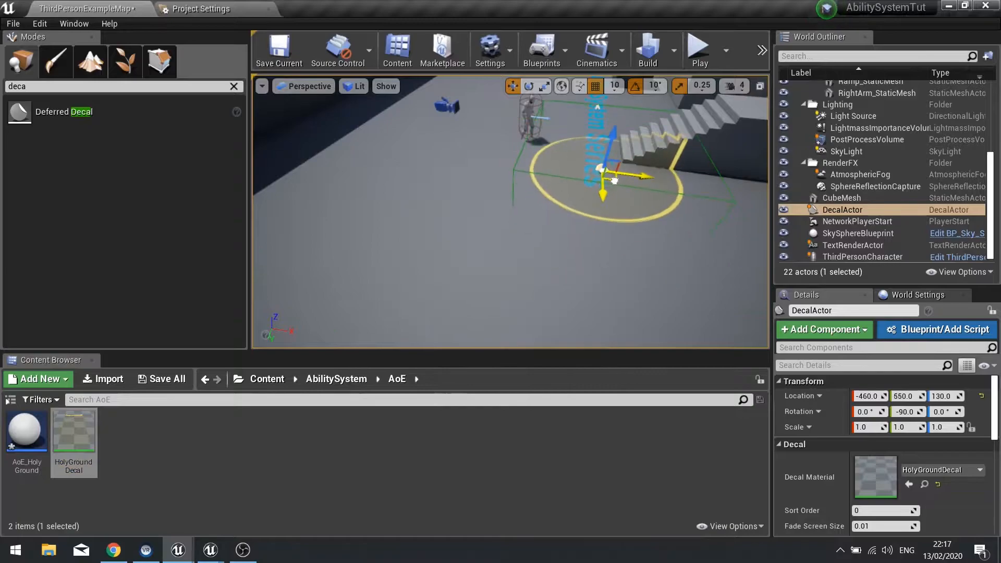
left_click_drag(613, 178, 517, 195)
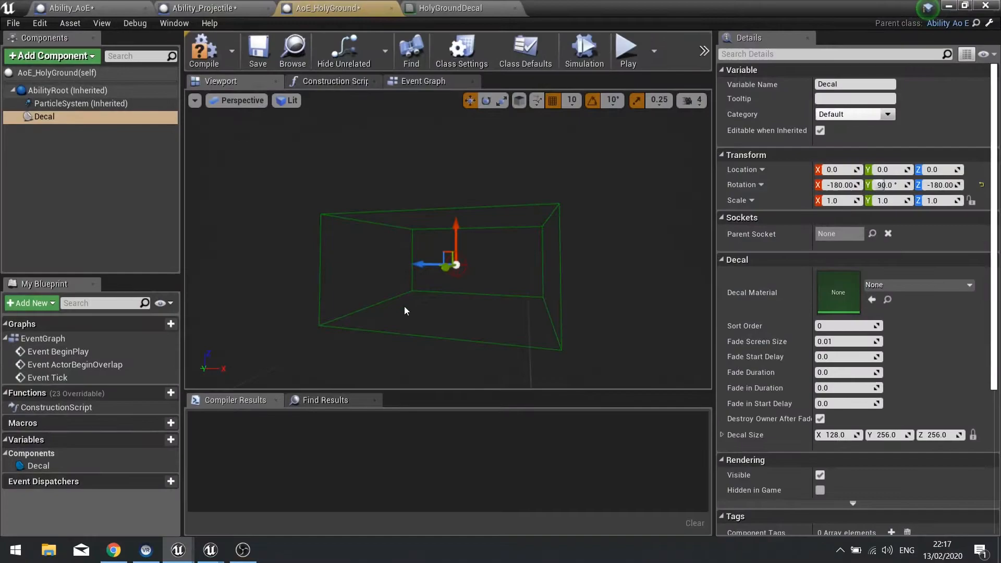
- Assign HolyGroundDecal as the Decal component's material and compile AoE_HolyGround
left_click(969, 284)
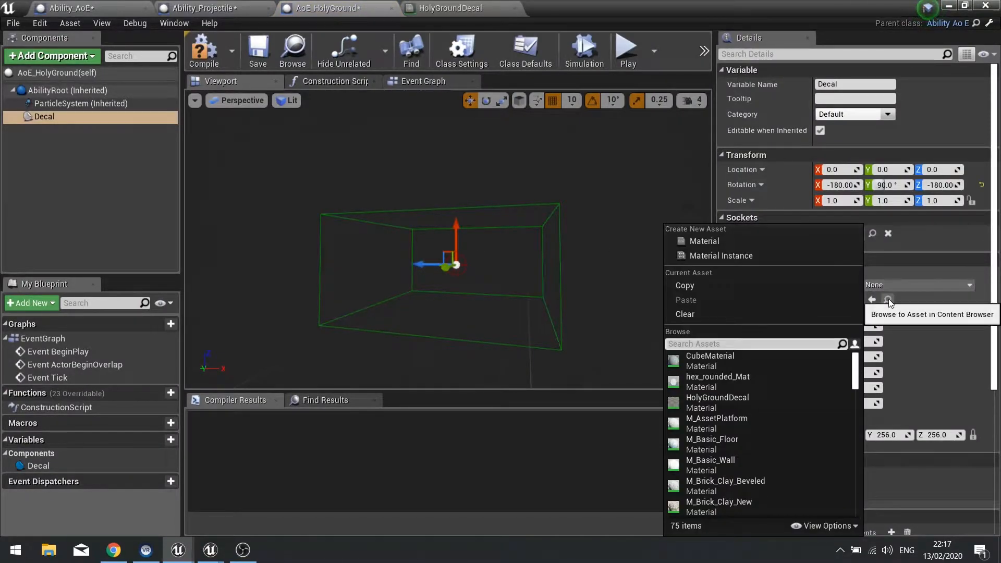
type("dec")
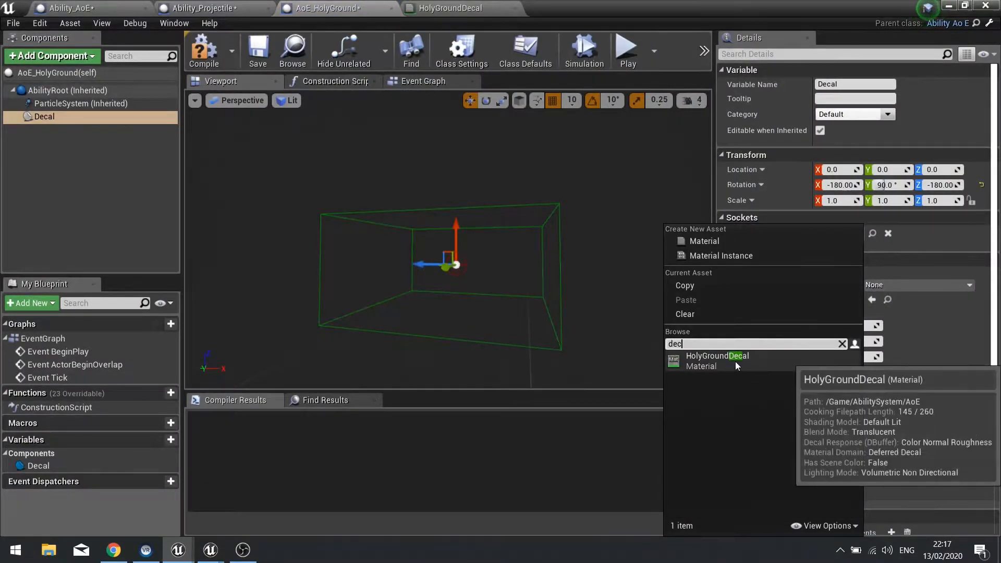
left_click(717, 360)
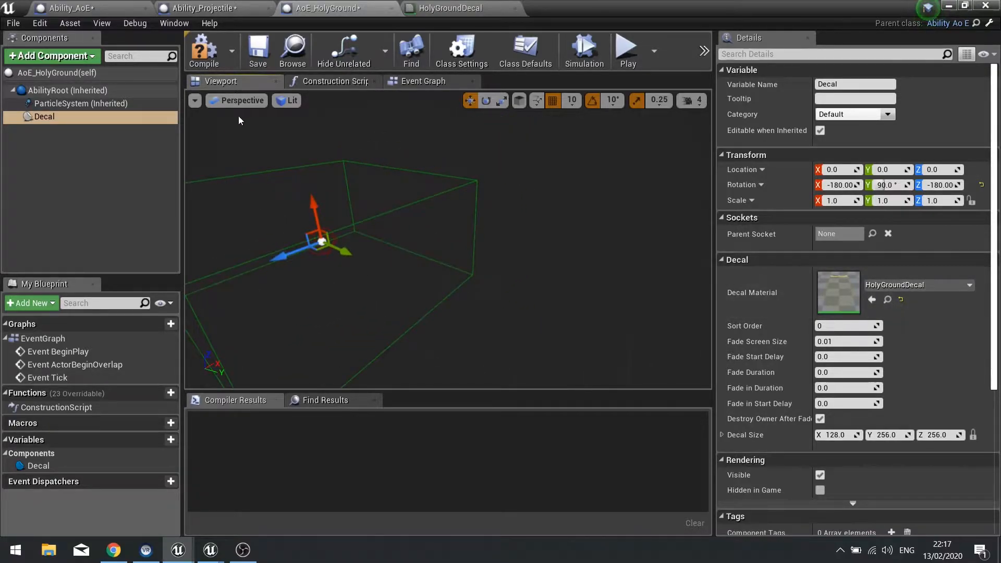
left_click(204, 49)
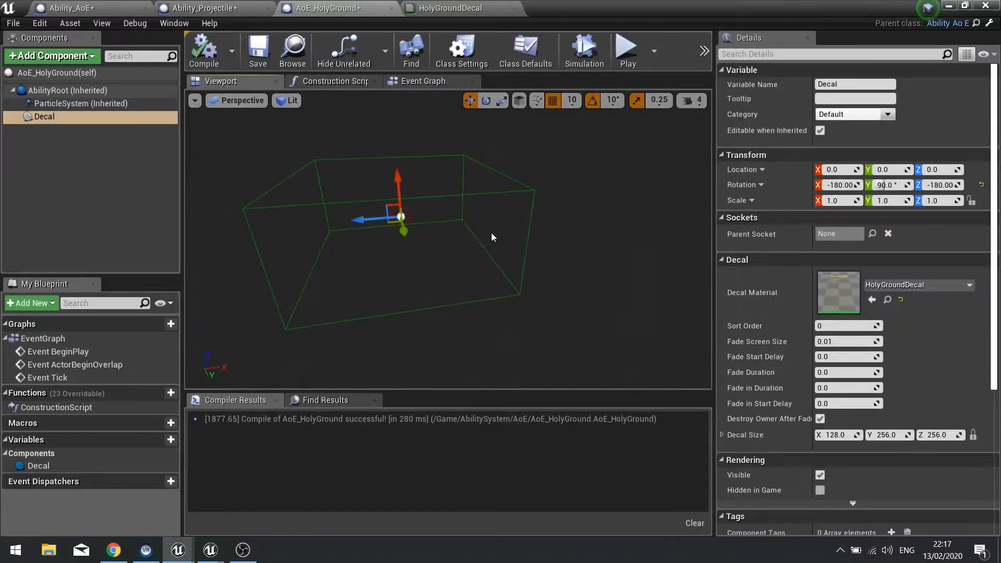
left_click(423, 81)
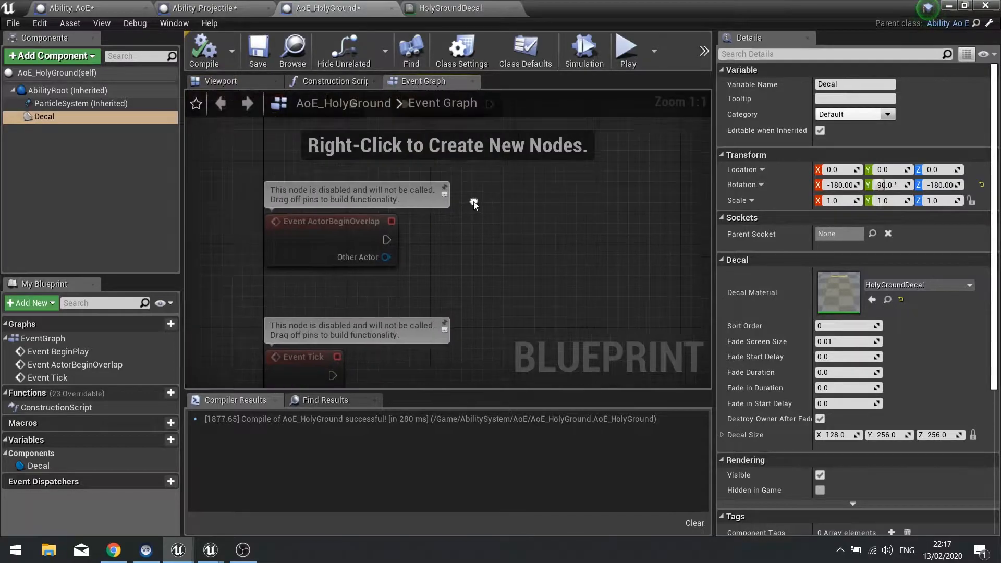
- Add Event Activate Effect wired to its parent call, plus a Decal reference node
scroll("down", 3)
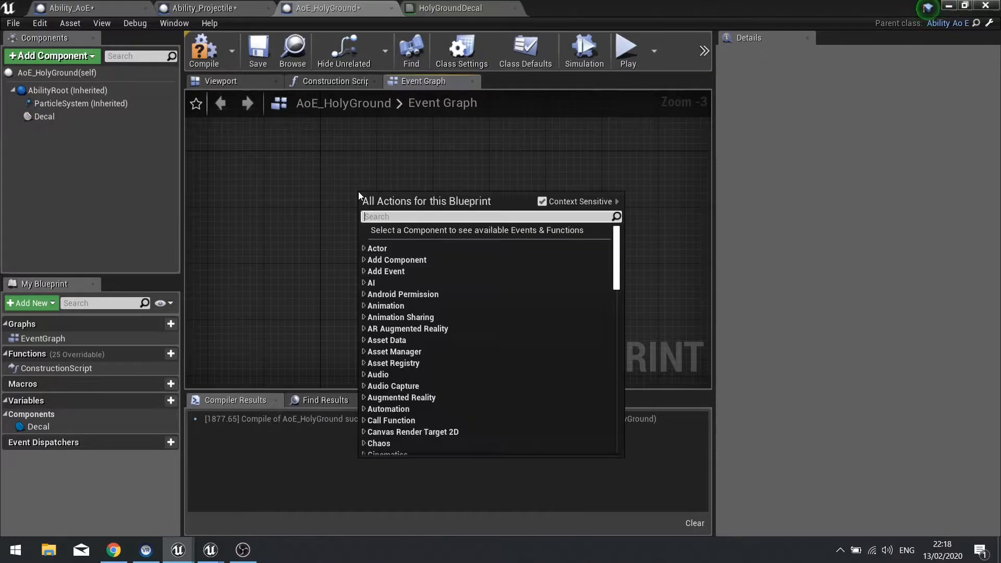
type("activate")
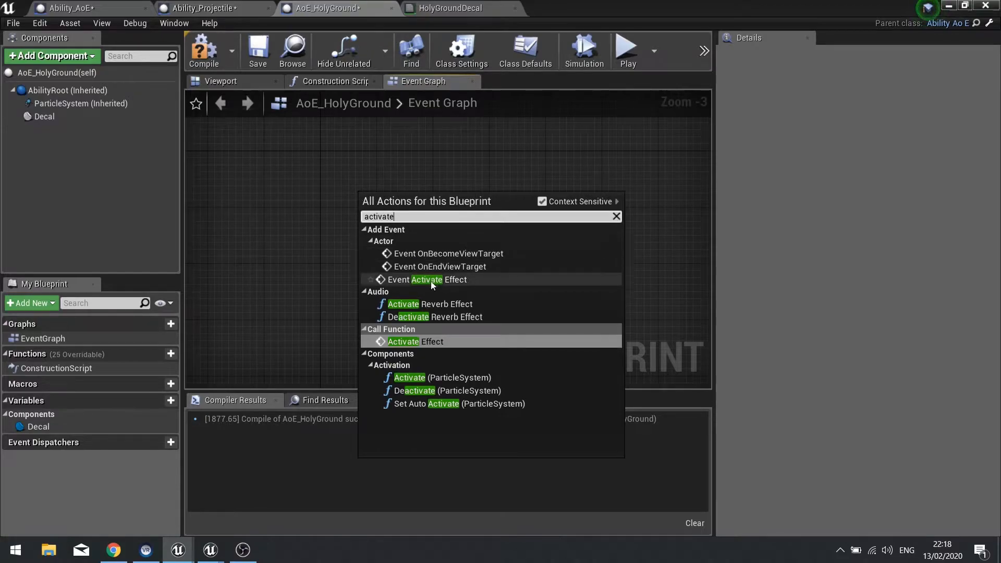
left_click(439, 279)
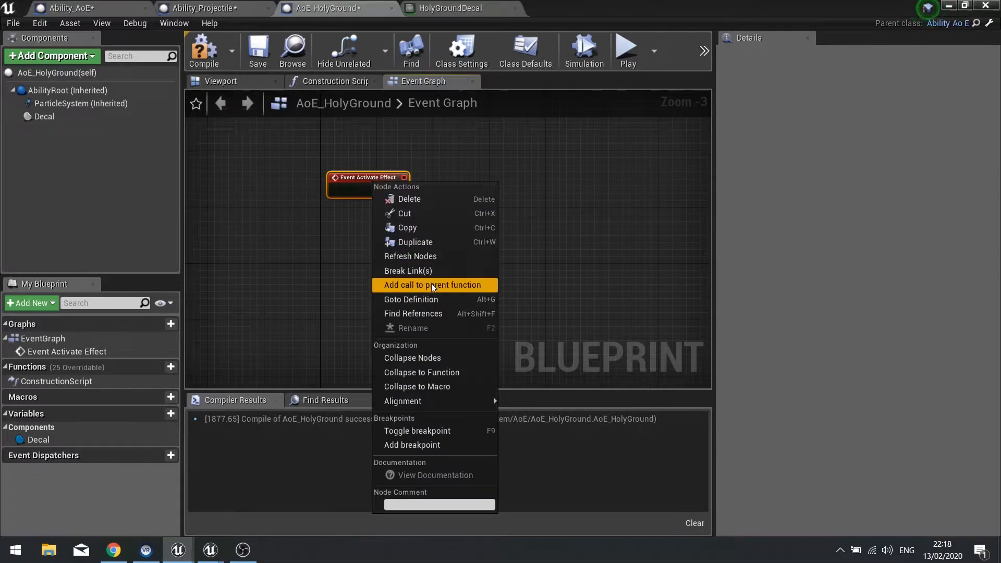
left_click(432, 284)
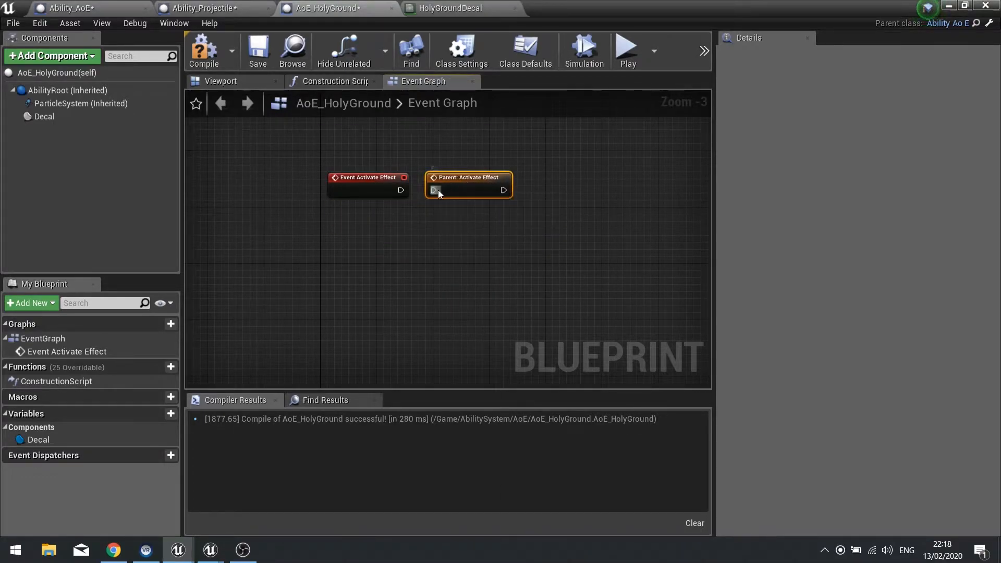
left_click_drag(401, 190, 433, 185)
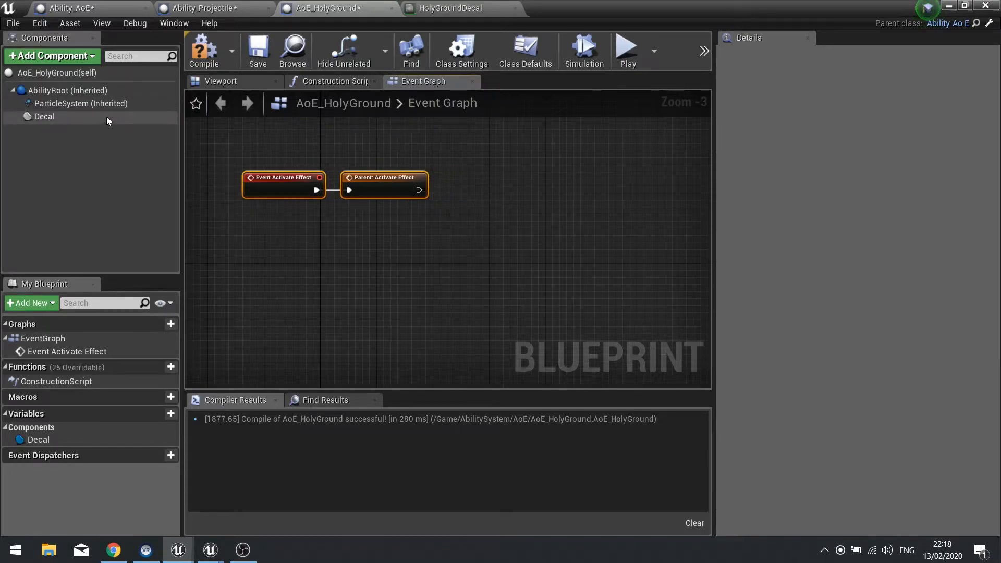
left_click(45, 116)
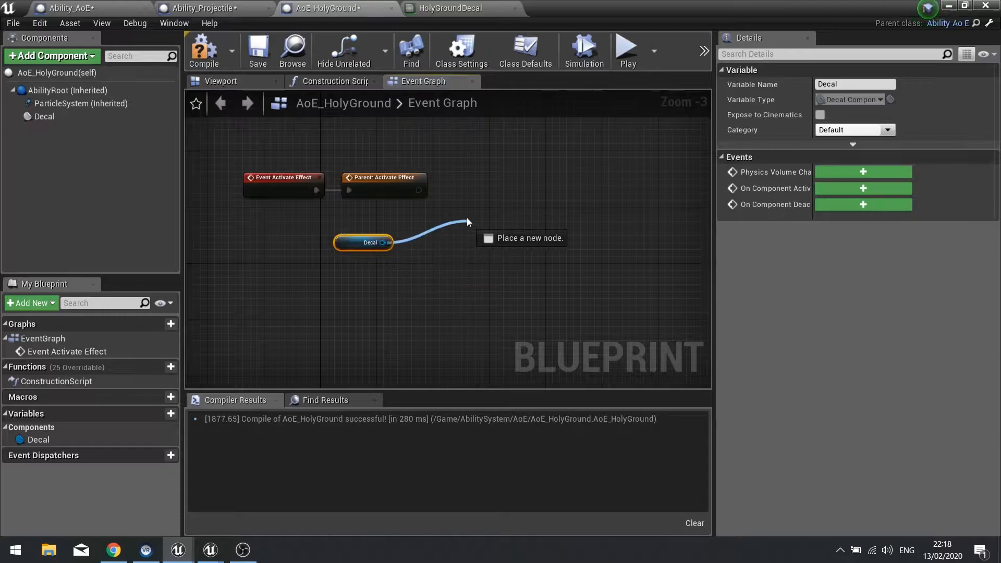
- Add an Activate node targeting the Decal, then remove it again
type("activat")
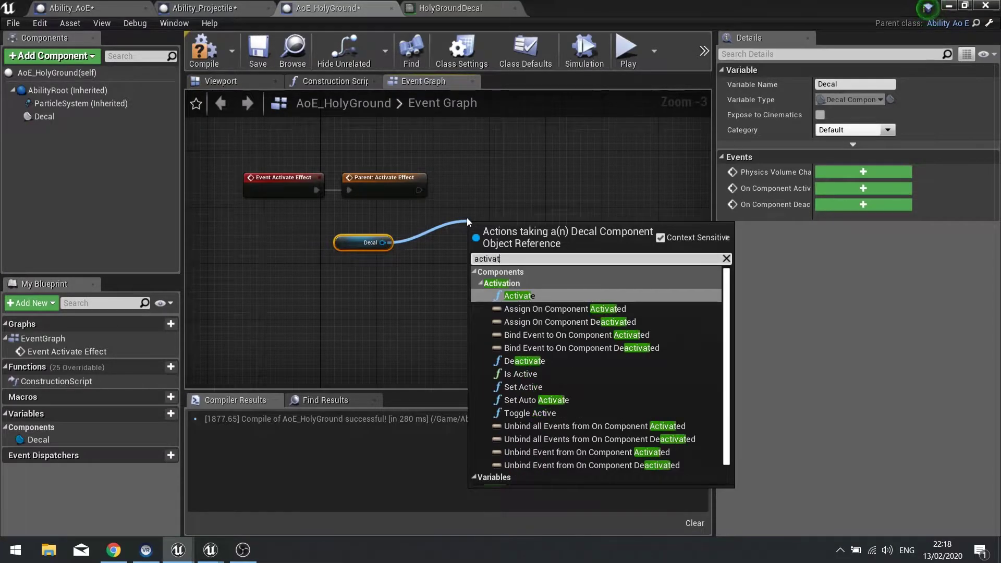
left_click(517, 295)
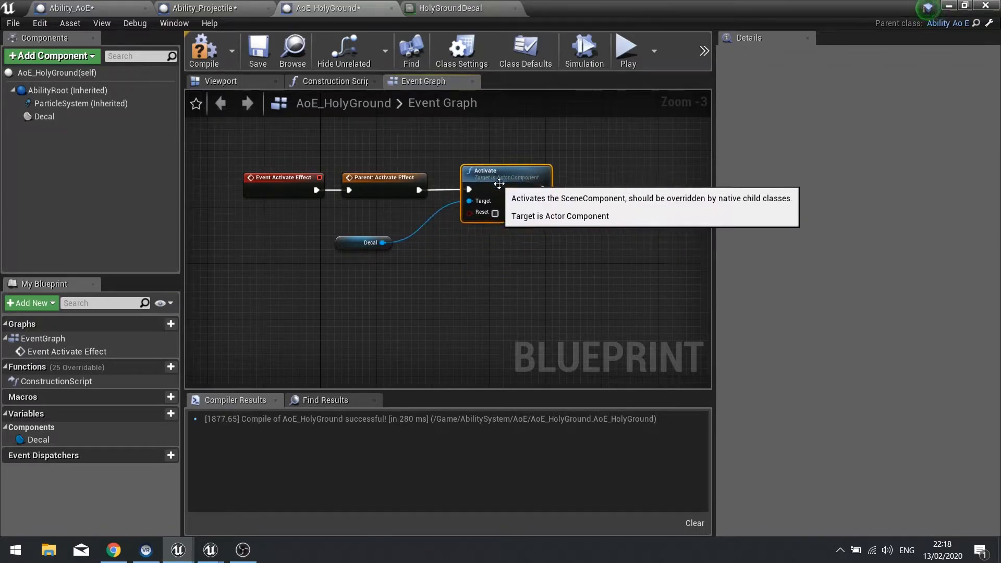
left_click(45, 117)
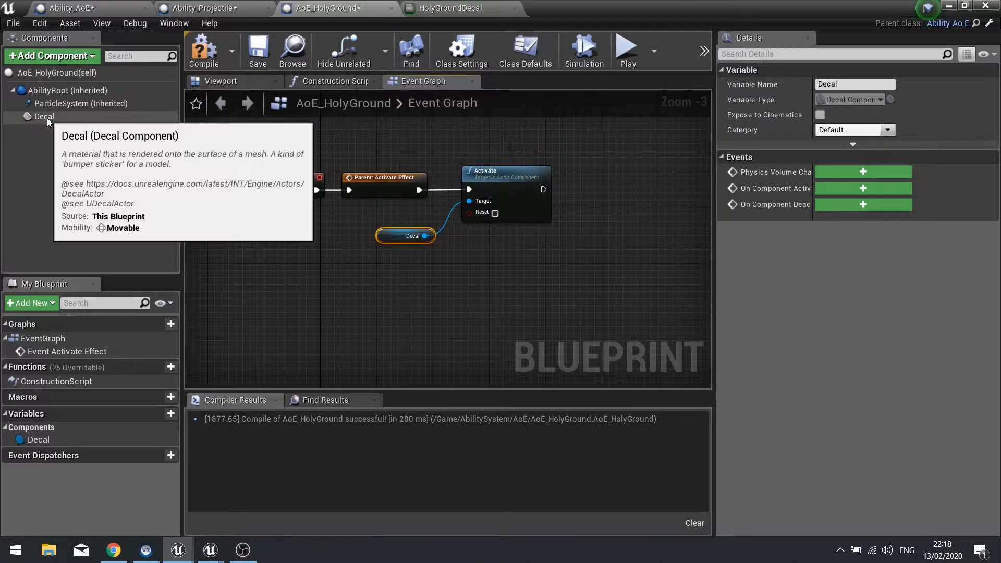
- Select the Decal component and search visibility actions from its reference pin
left_click(44, 117)
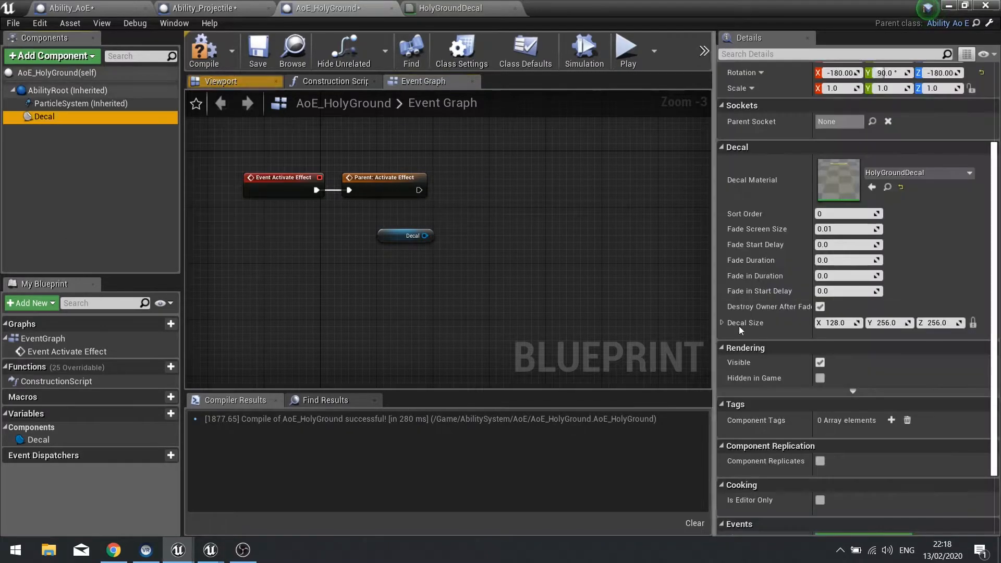
left_click_drag(425, 236, 472, 185)
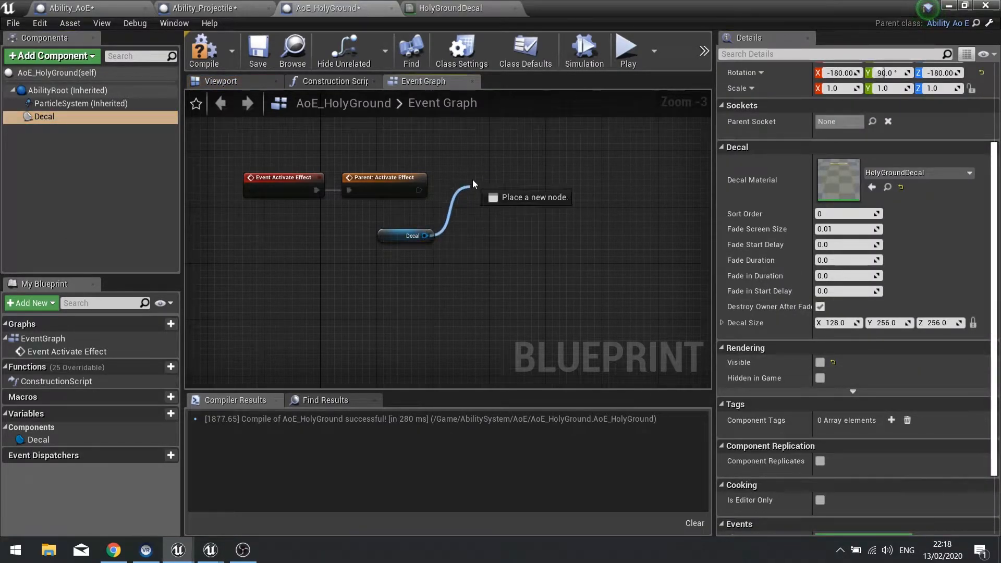
type("visib")
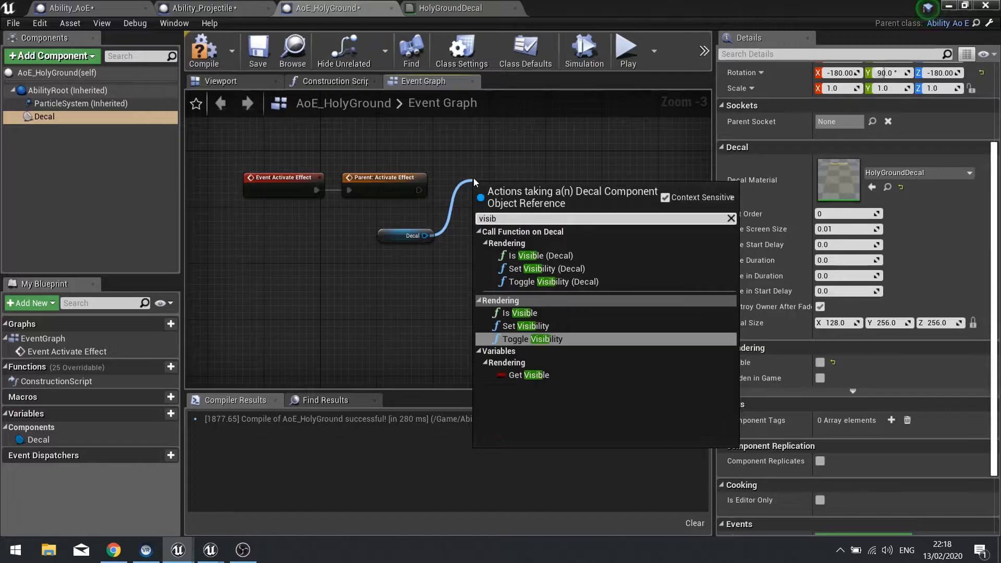
mouse_move(535, 326)
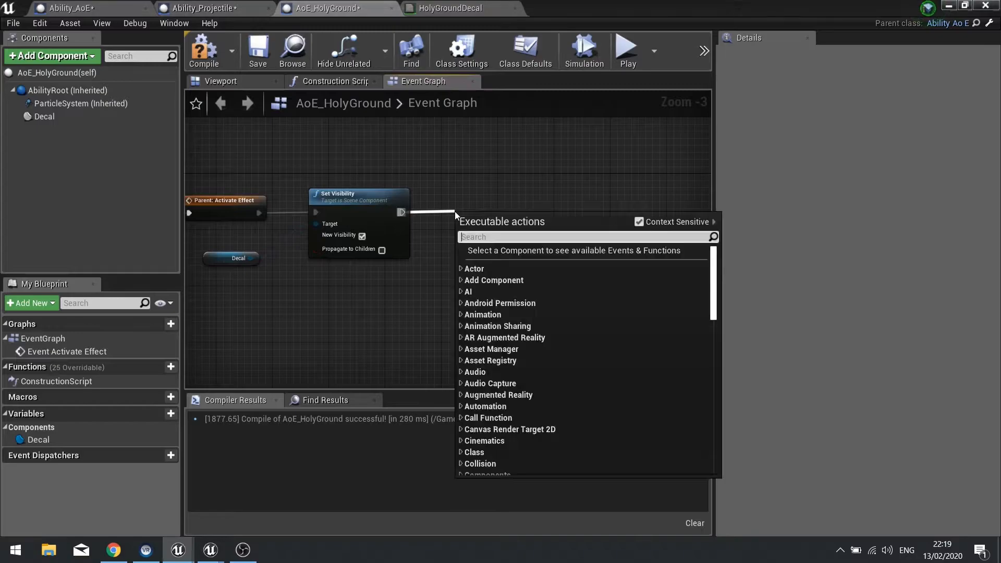
- Add a Set Life Span node after the Set Visibility node and wire it in
type("set lifes")
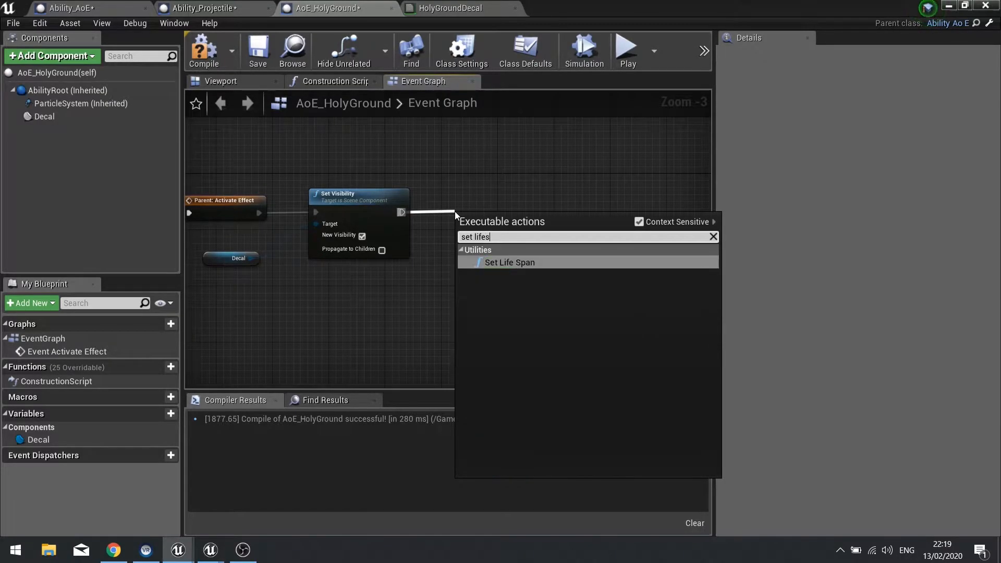
left_click(509, 262)
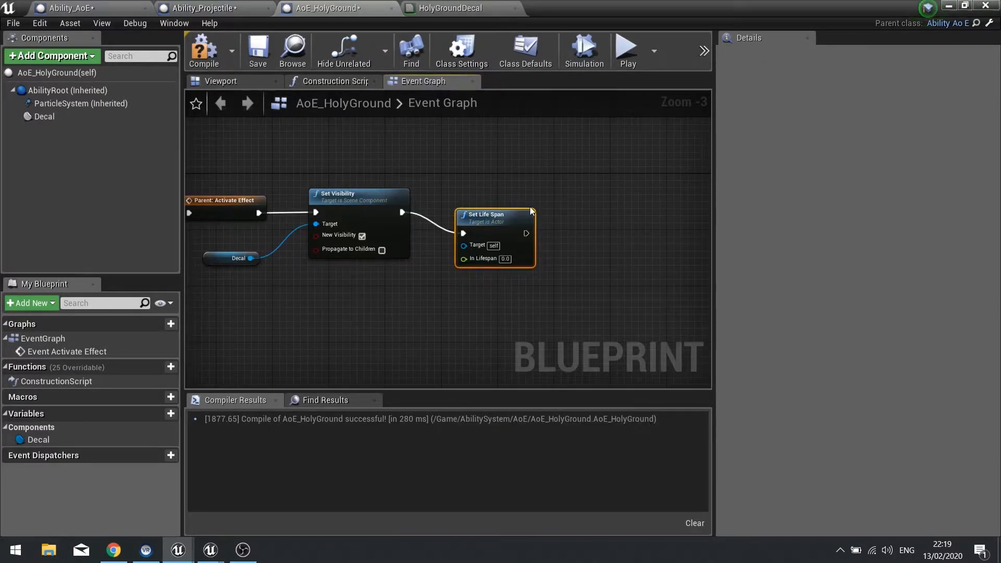
left_click_drag(485, 214, 520, 194)
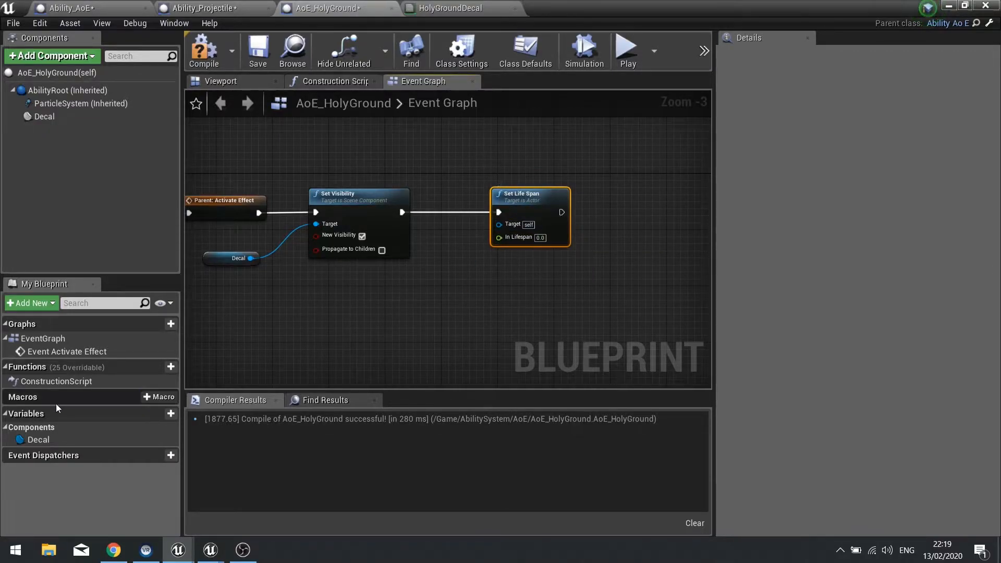
- Create a LifeSpan variable and connect it in the graph after Set Life Span
left_click(171, 414)
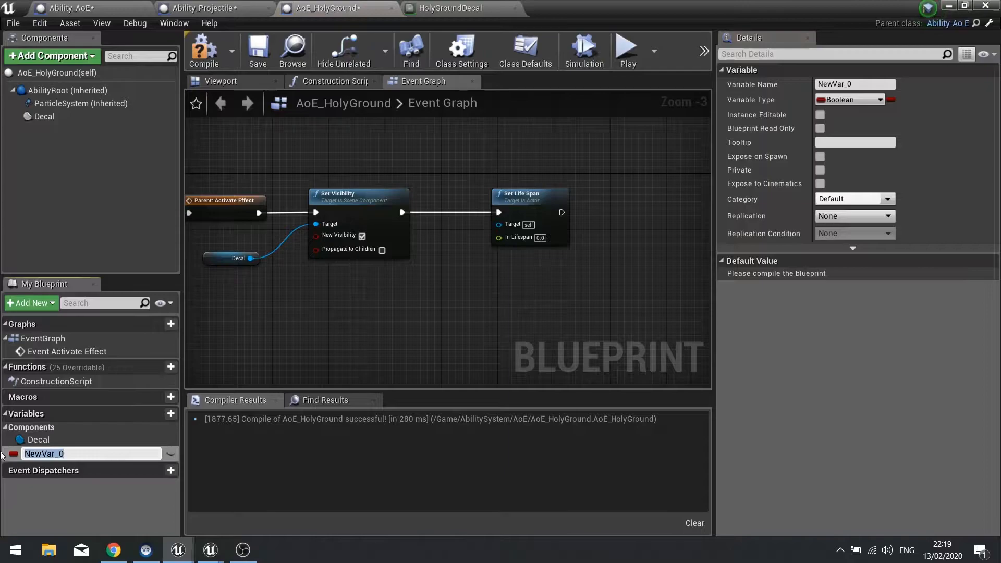
type("LifeSpan")
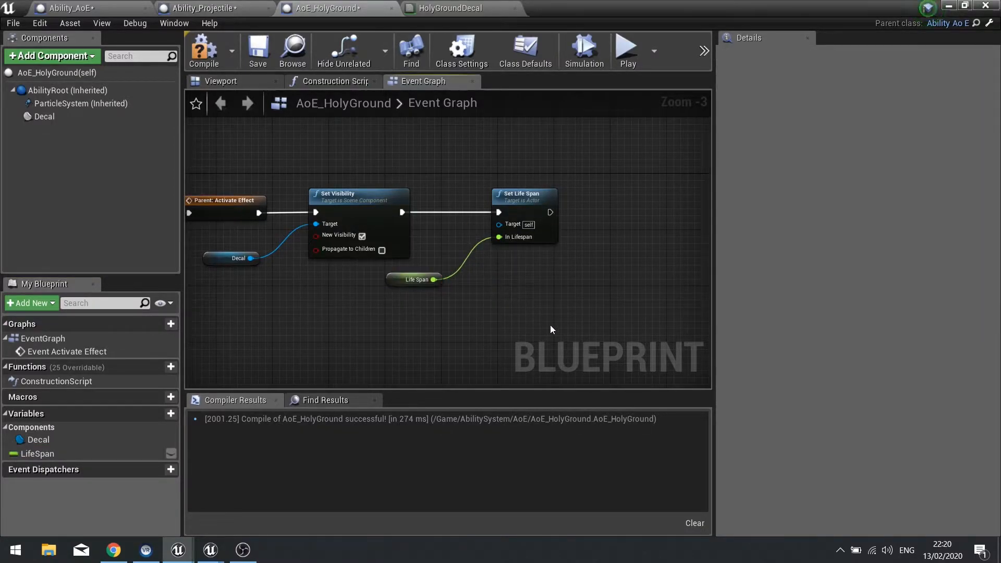
mouse_move(568, 251)
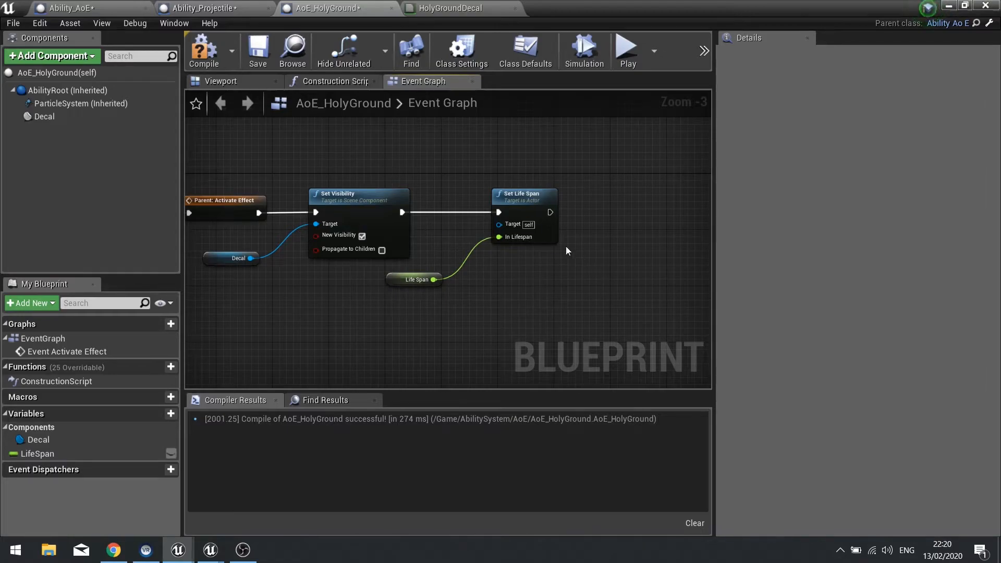
left_click_drag(551, 211, 466, 188)
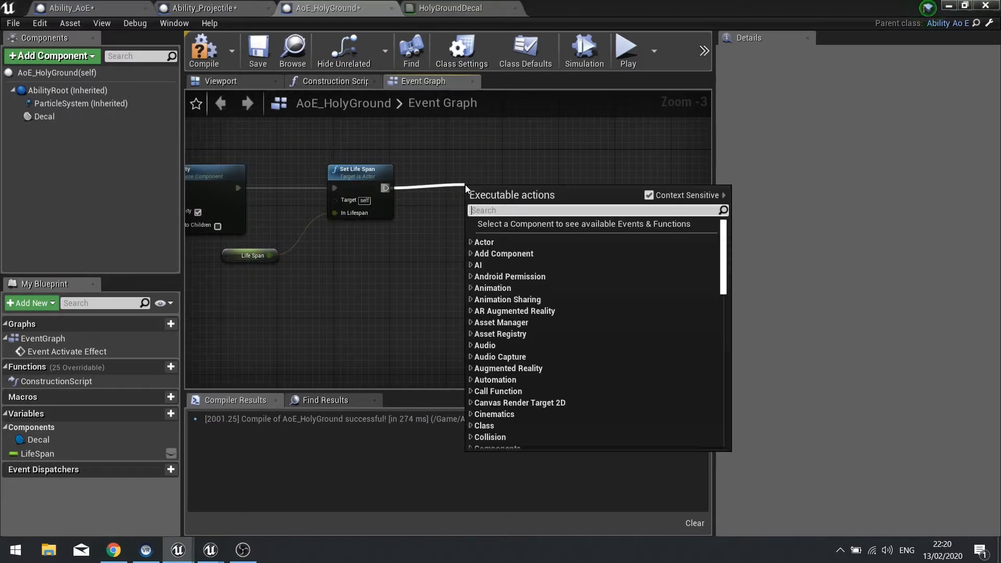
- Add Set Timer by Event after Set Life Span, plus a new Custom Event node
type("set timer")
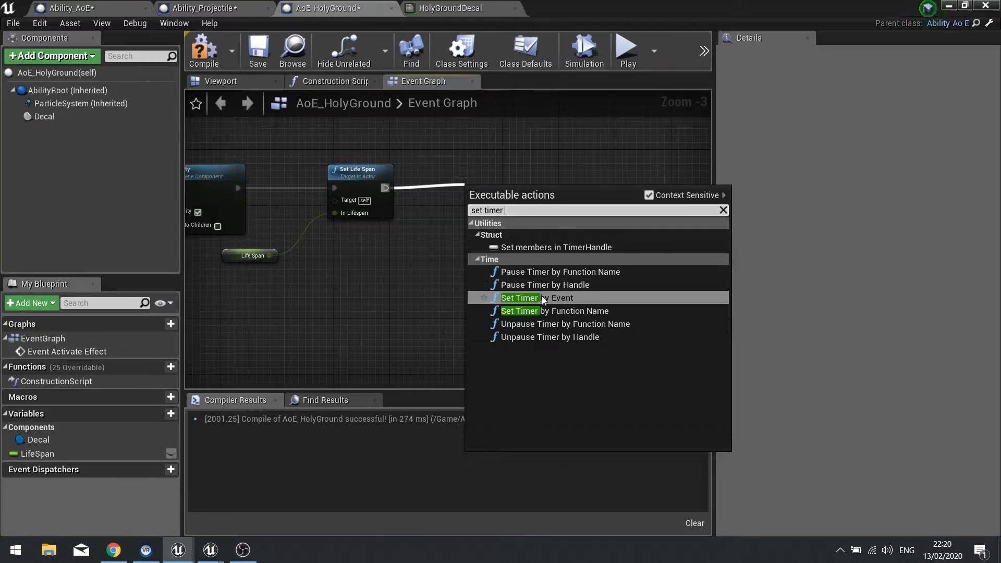
left_click(519, 297)
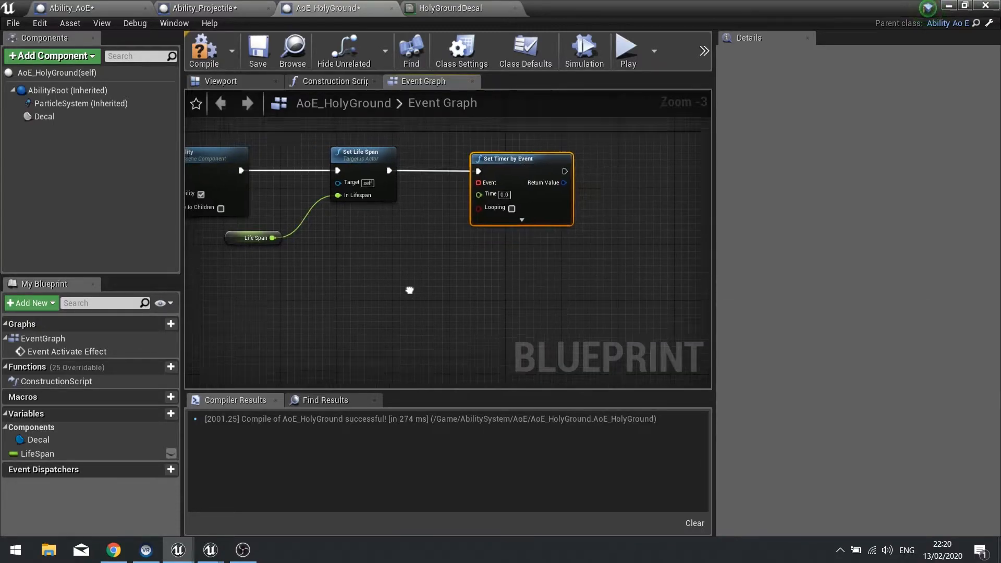
type("custom")
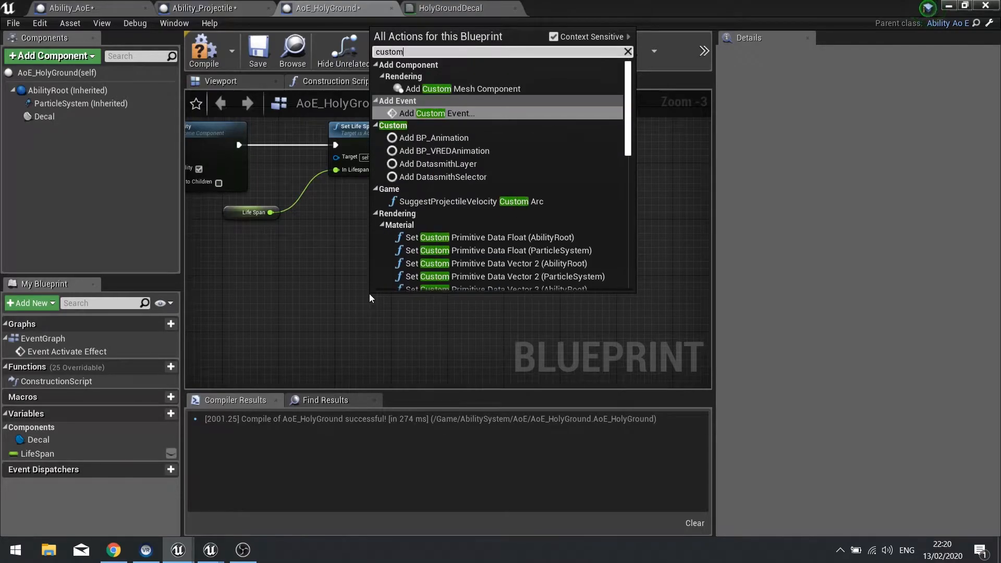
left_click(437, 113)
type("TickEffect")
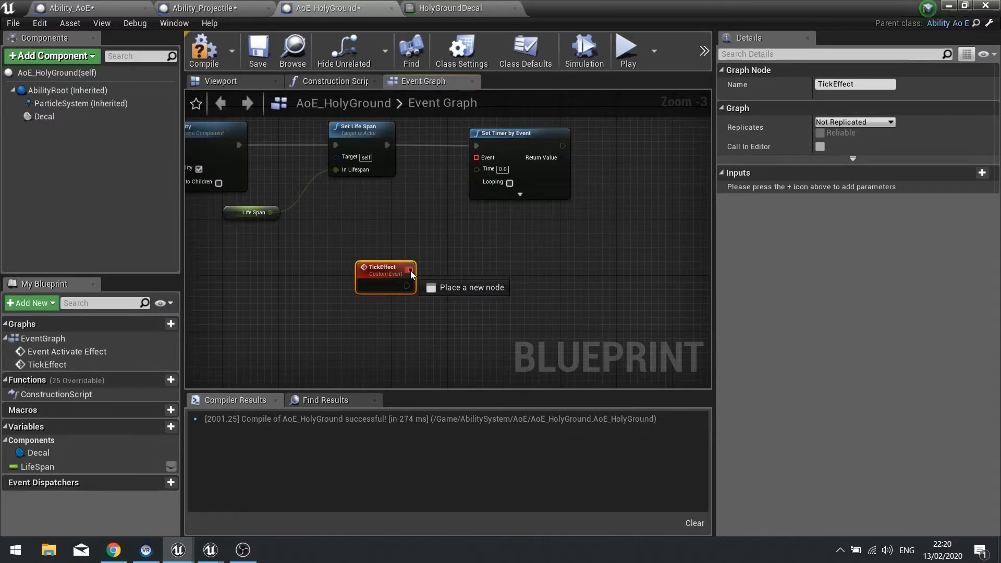
- Wire TickEffect into the timer's Event pin and name a new float variable DotTimer
left_click_drag(410, 287, 447, 198)
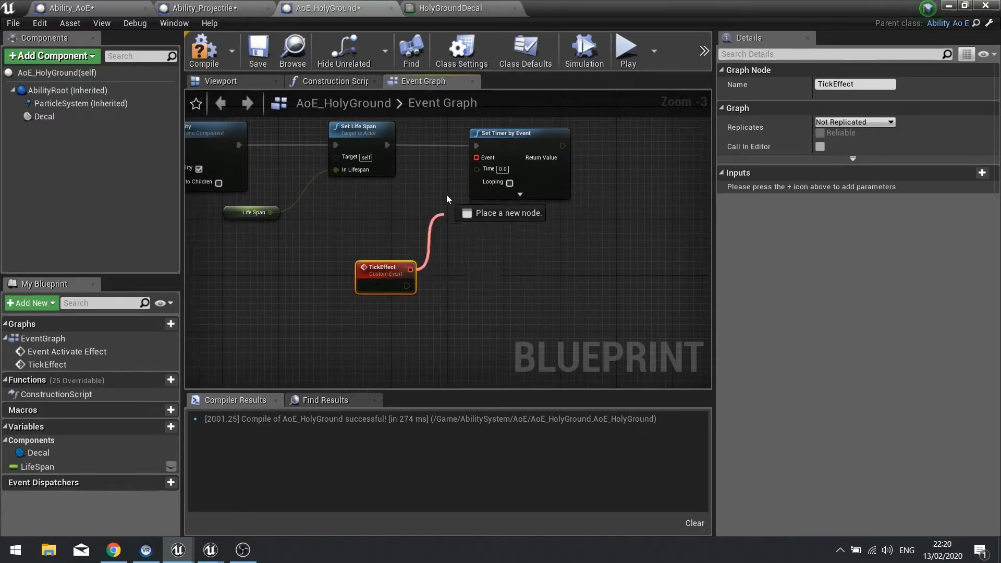
mouse_move(494, 169)
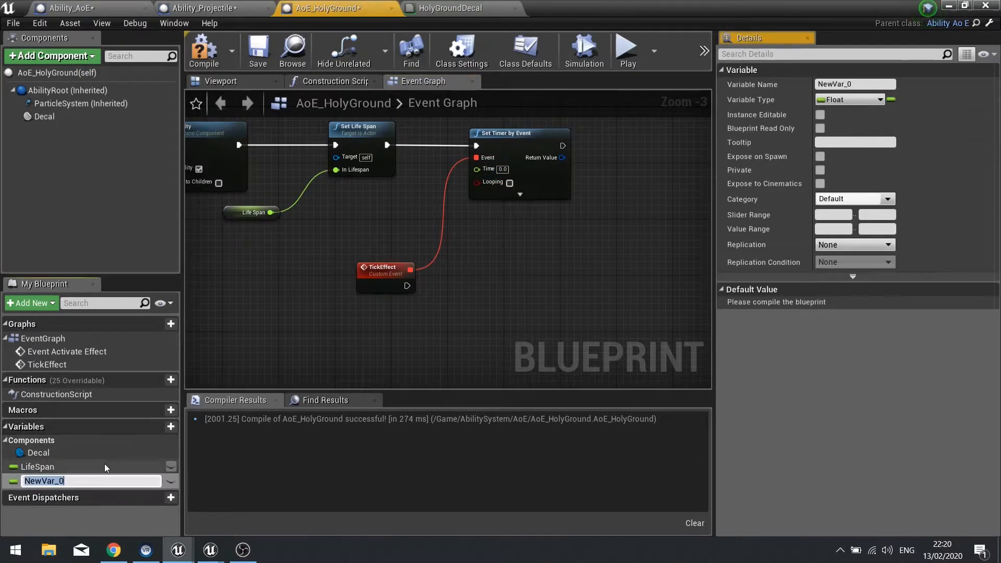
mouse_move(79, 468)
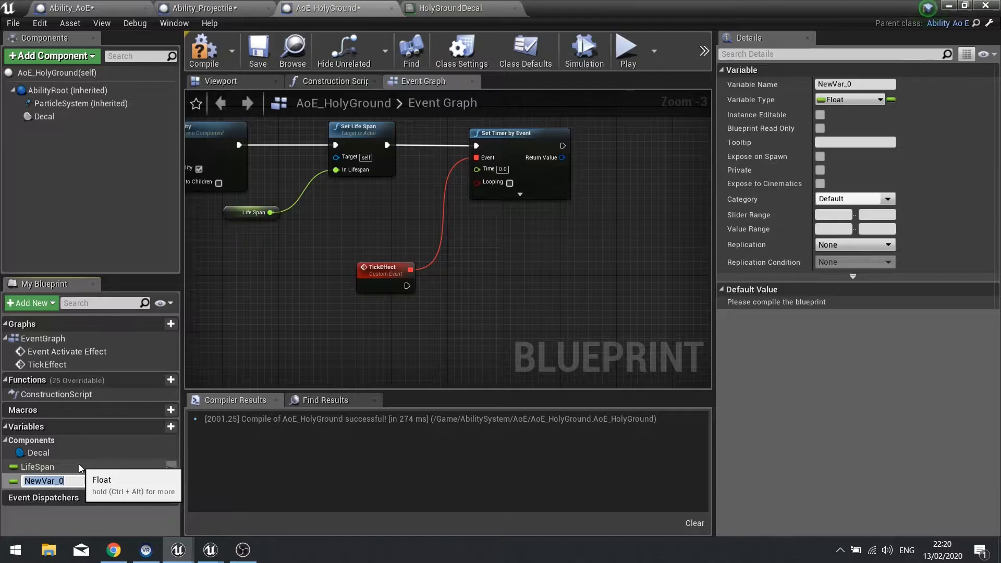
type("DoTTimer")
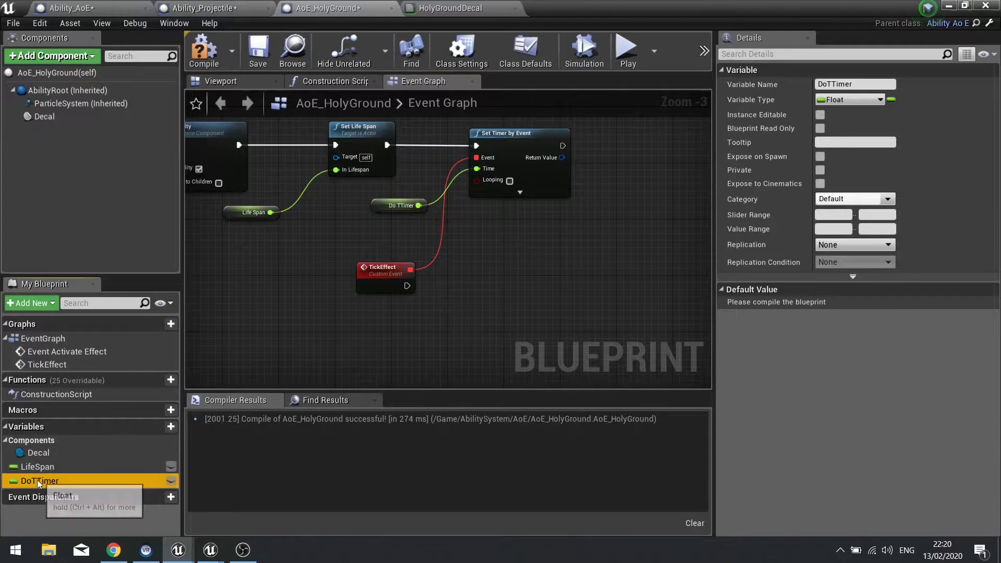
double_click(36, 480)
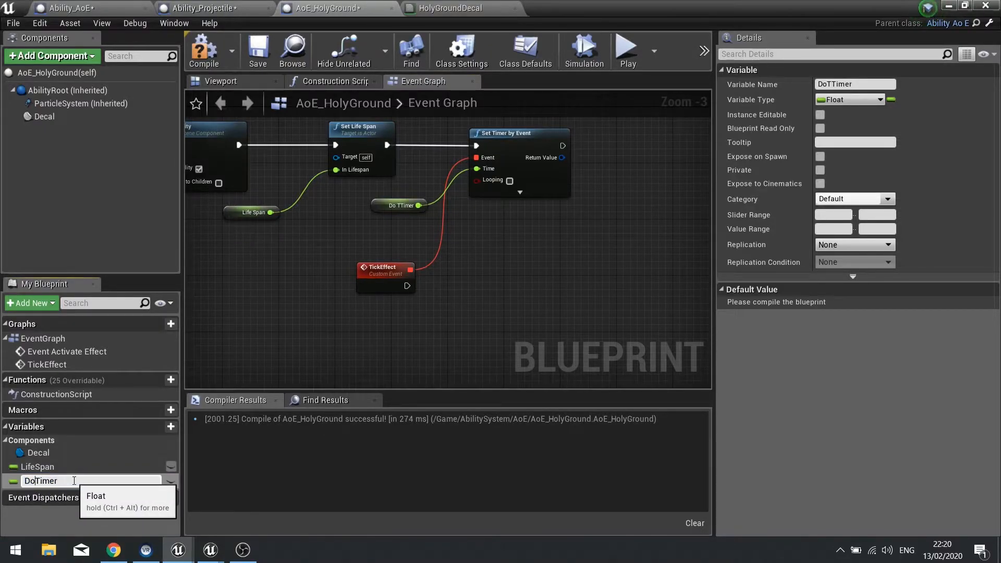
type("t")
key("Enter")
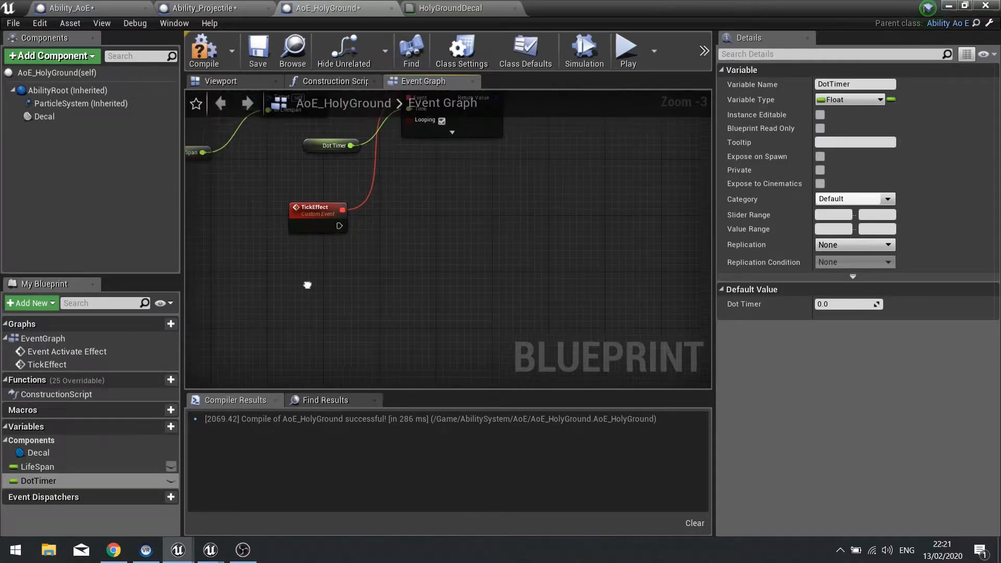
- Add Get Overlapping Actors on AbilityRoot, filtered to ThirdPersonCharacter, and move the nodes left
left_click(66, 91)
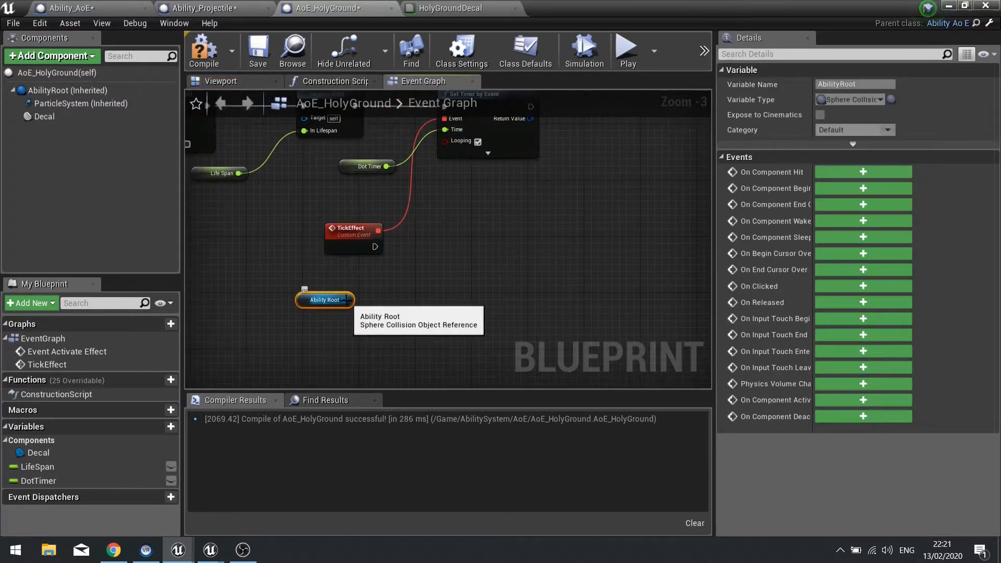
left_click_drag(349, 299, 402, 299)
type("get overlap")
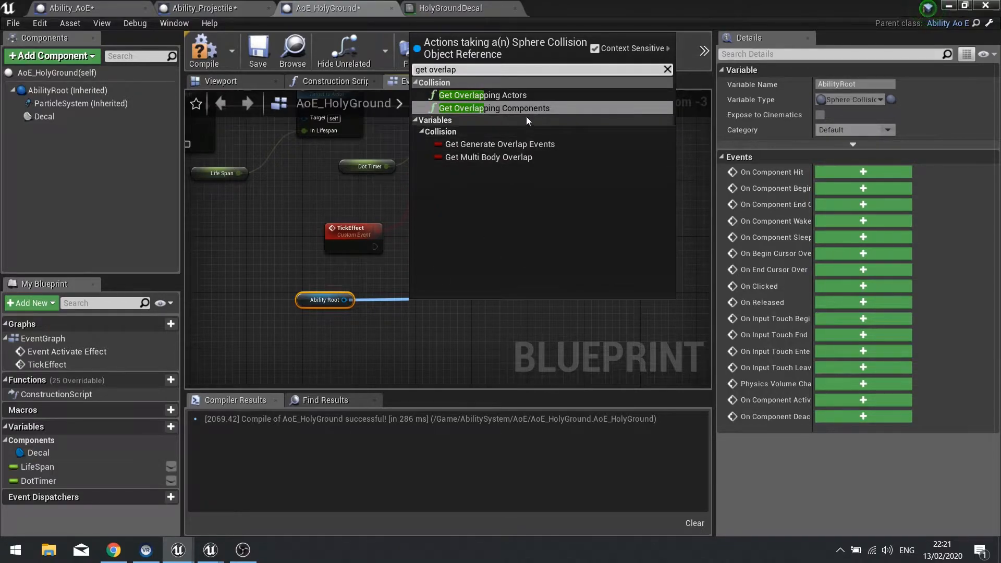
left_click(482, 95)
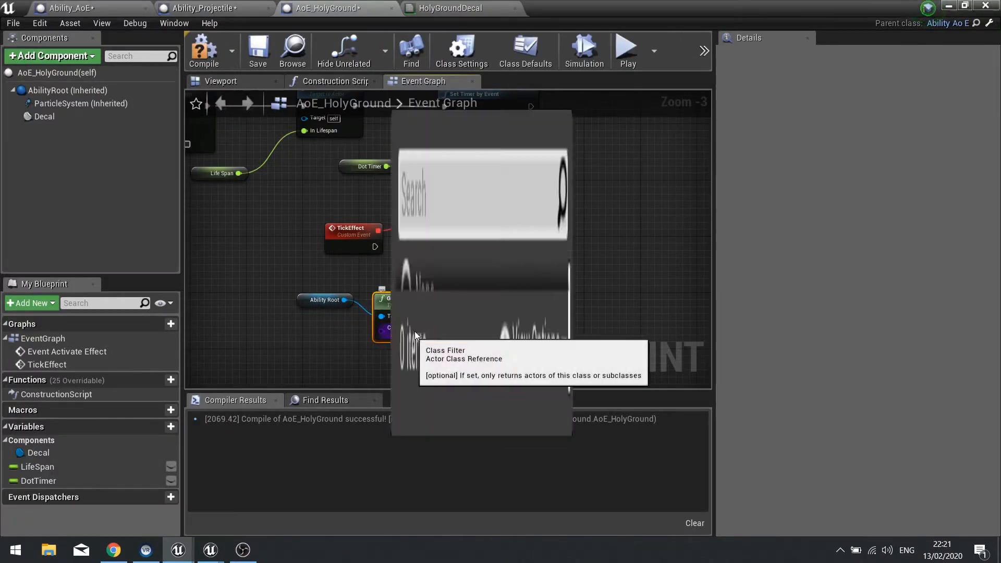
type("firt")
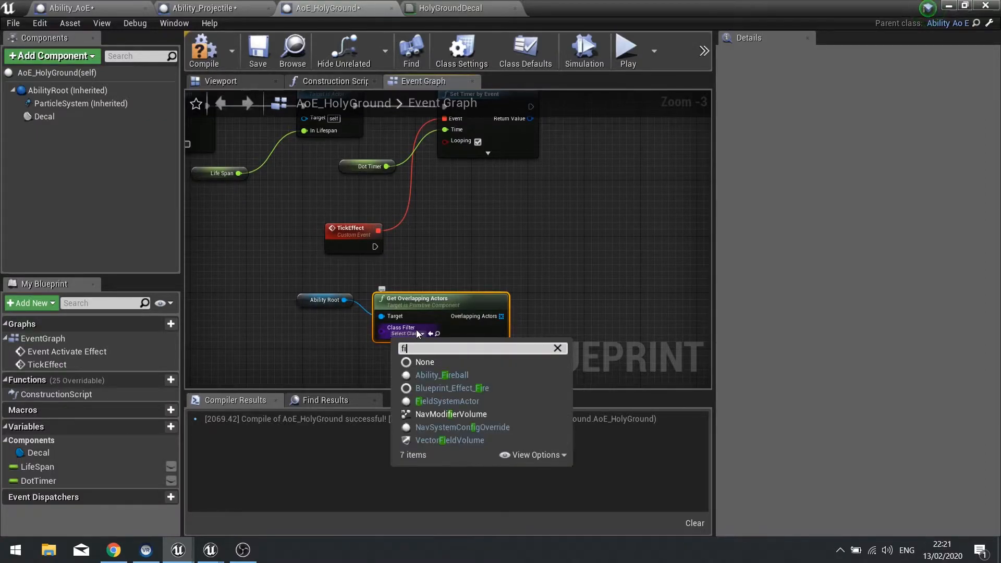
type("third")
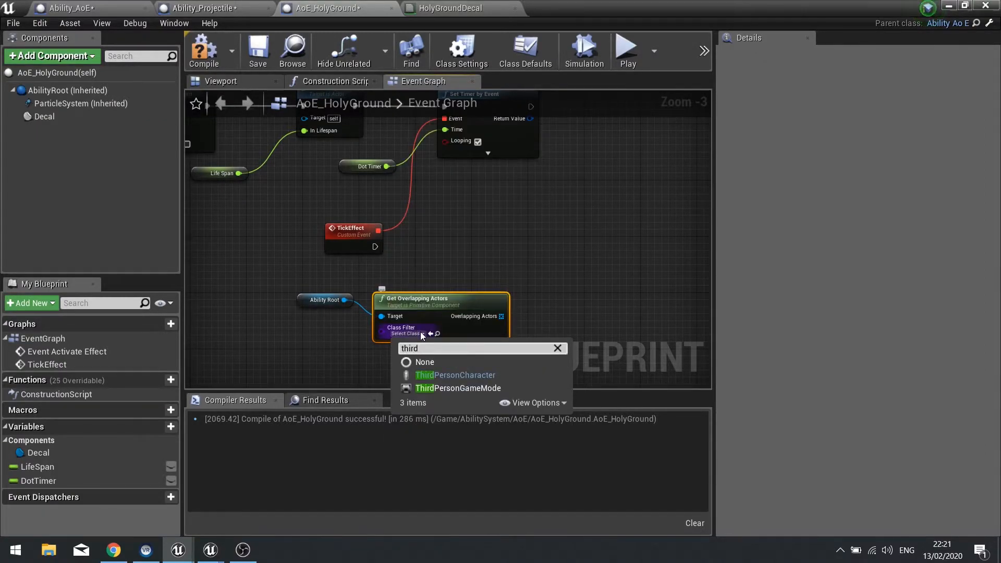
left_click(455, 375)
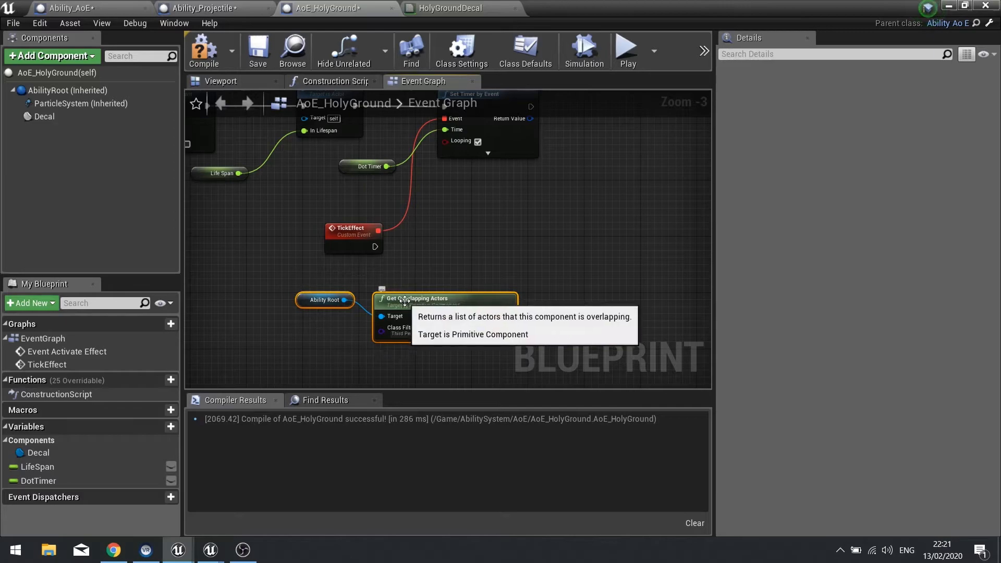
left_click_drag(444, 313, 361, 307)
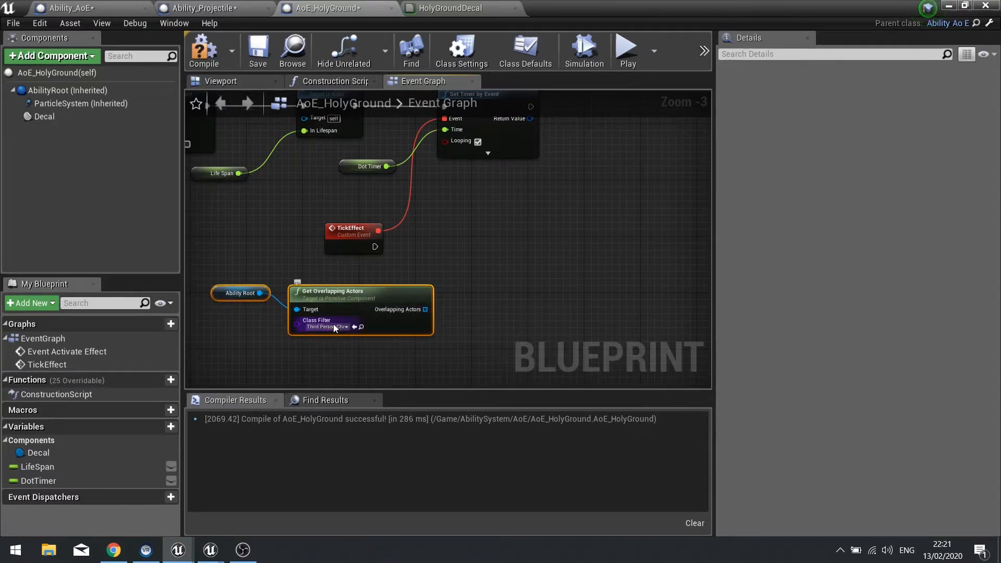
mouse_move(423, 309)
type("fore")
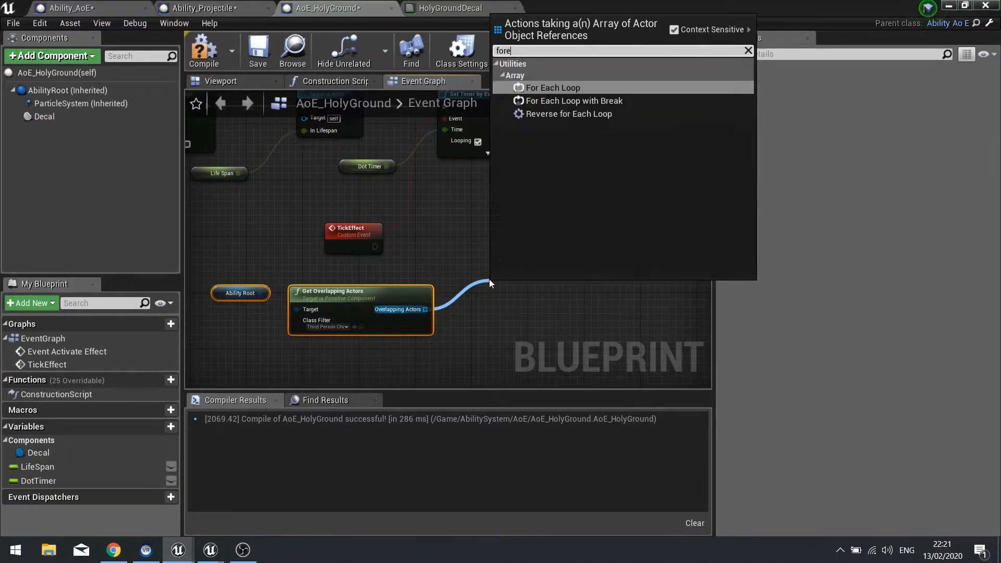
- Loop over the overlapping actors with For Each Loop, applying damage with Base Damage -50
left_click(553, 87)
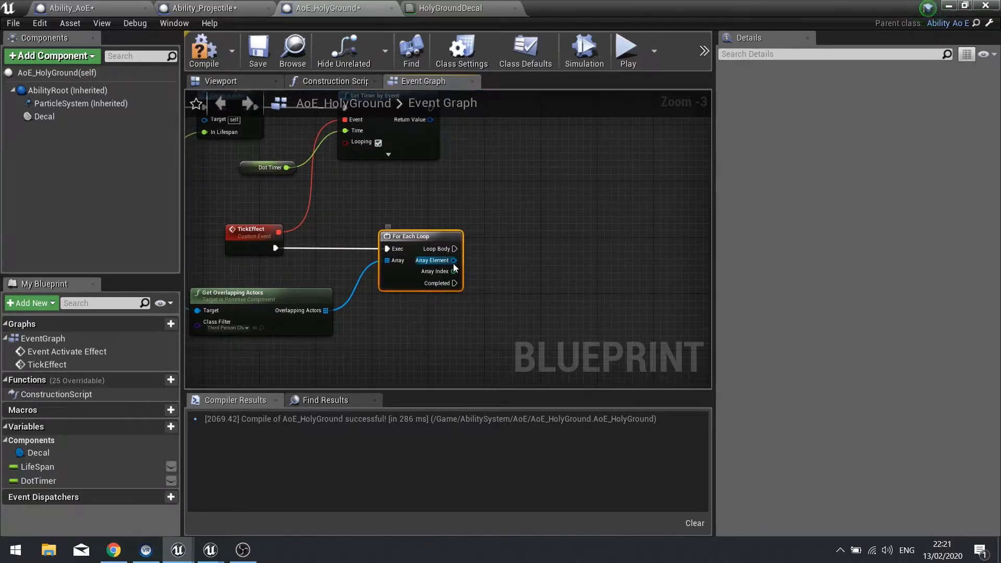
left_click_drag(453, 259, 541, 277)
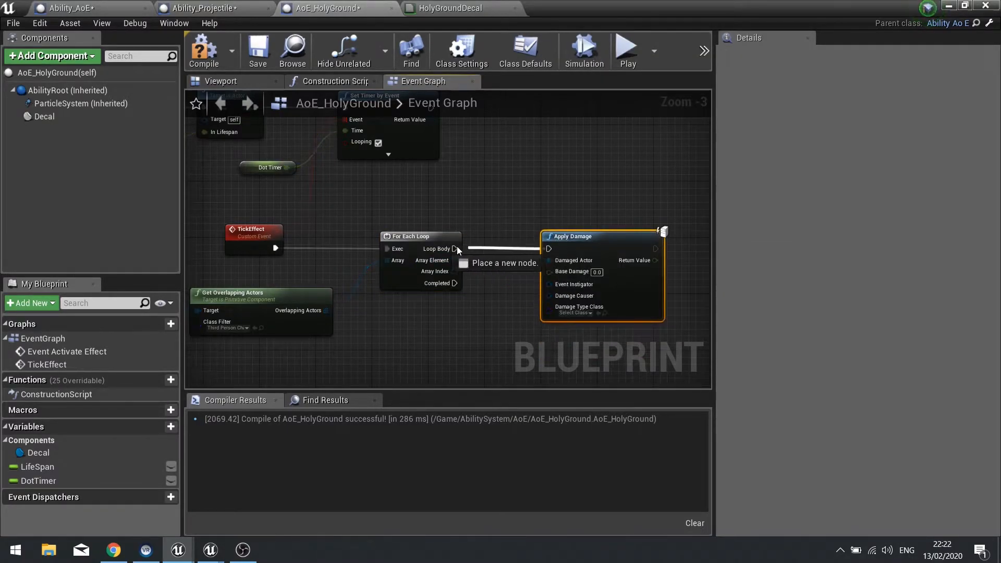
mouse_move(599, 272)
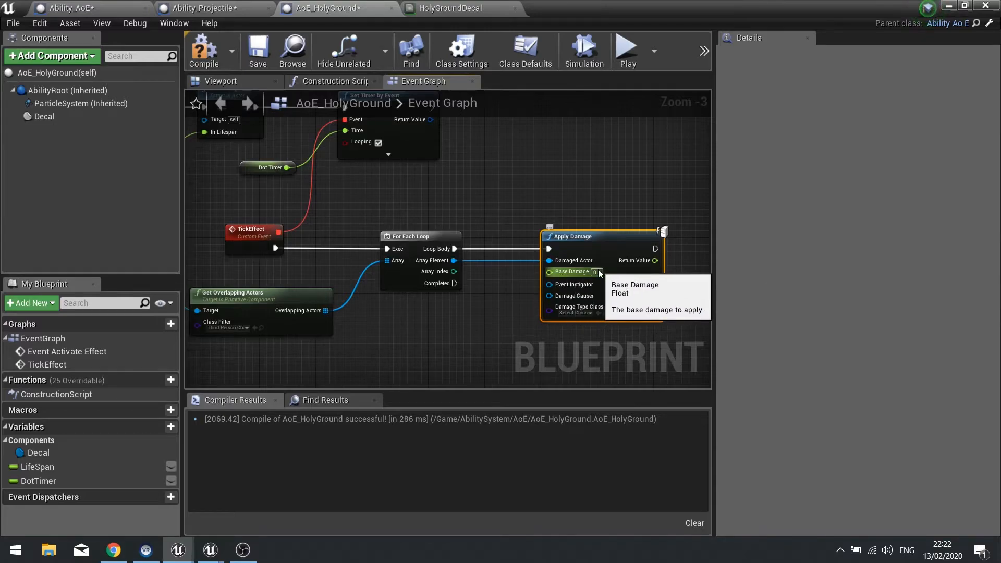
mouse_move(699, 306)
type("-50")
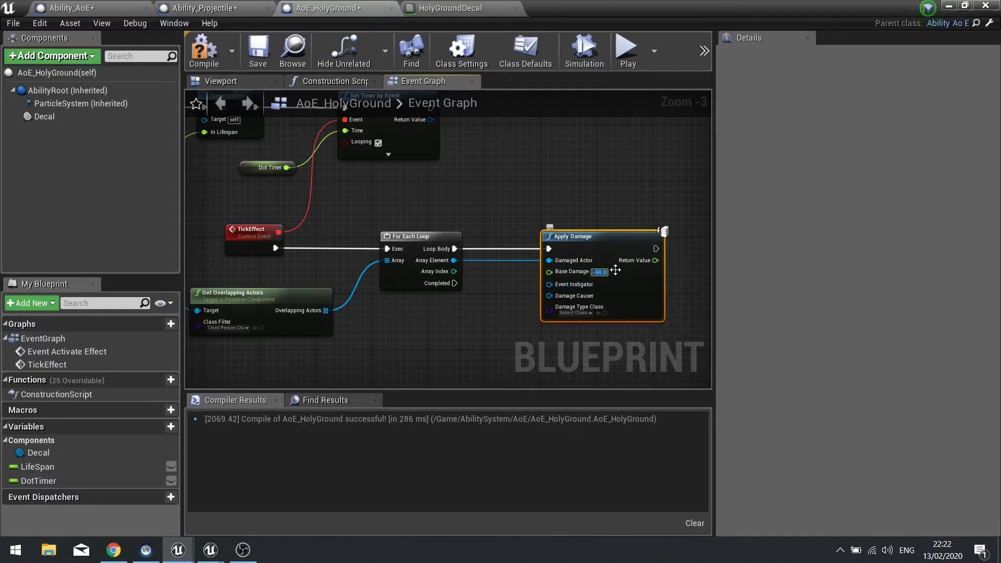
mouse_move(583, 289)
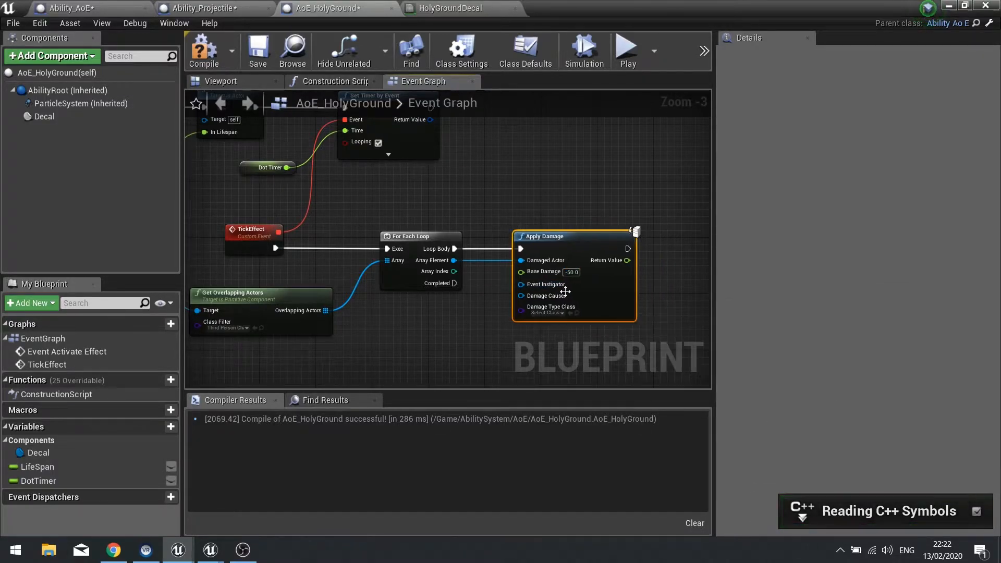
scroll("down", 3)
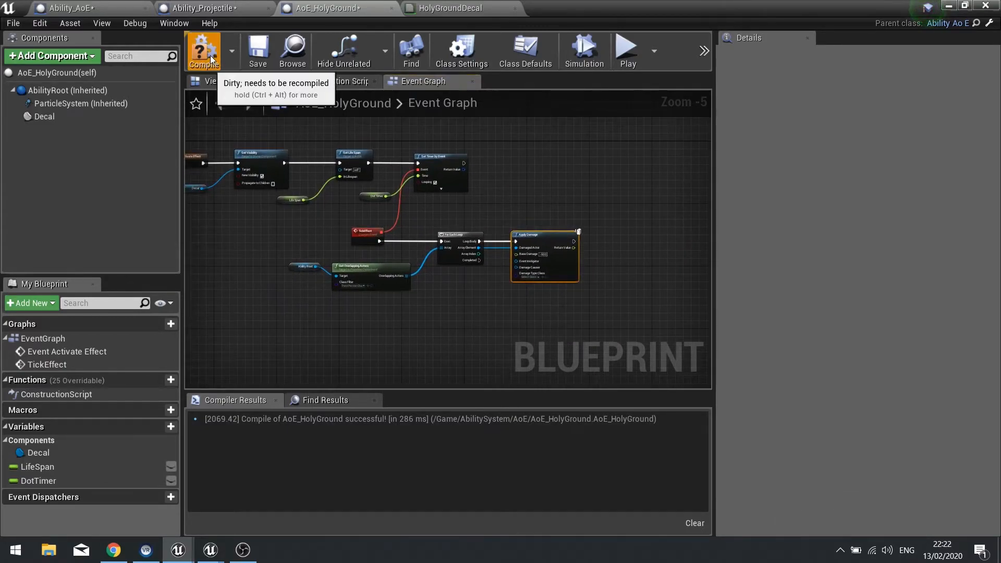
- Compile AoE_HolyGround, select the AbilityRoot sphere, and return to the level editor
left_click(203, 49)
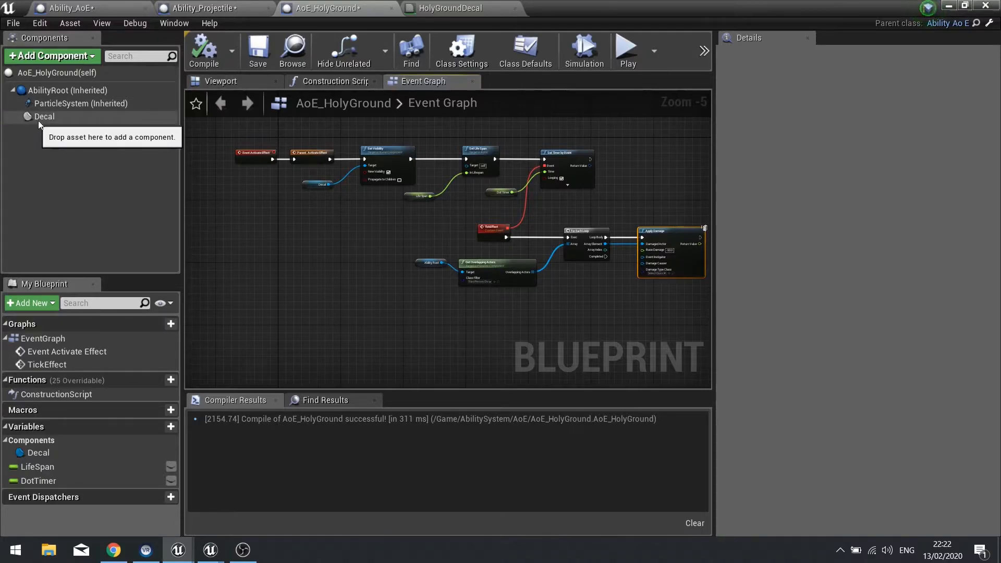
left_click(66, 91)
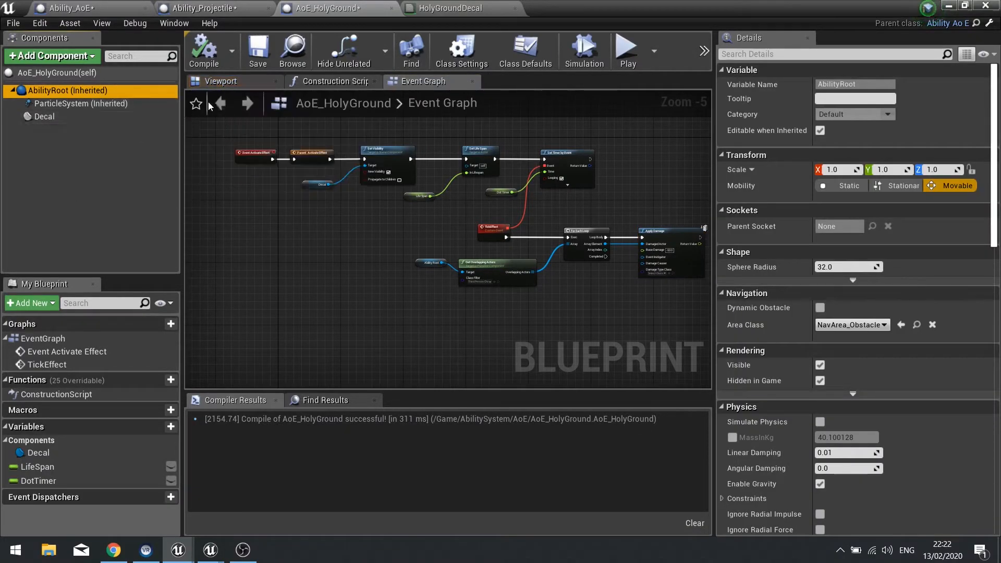
left_click(220, 82)
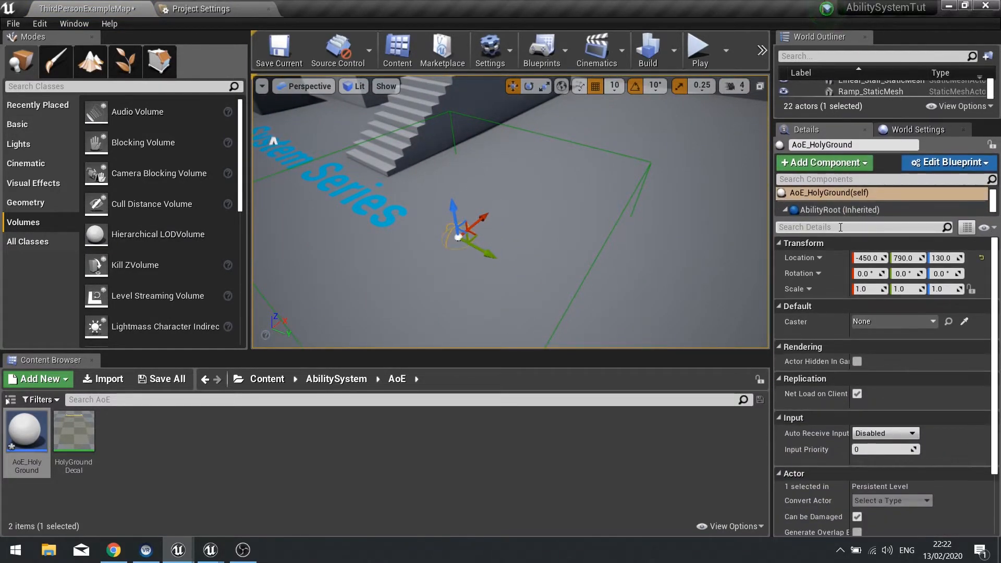
- Turn on the placed actor's Decal visibility, then start editing the AbilityRoot sphere radius
left_click(836, 236)
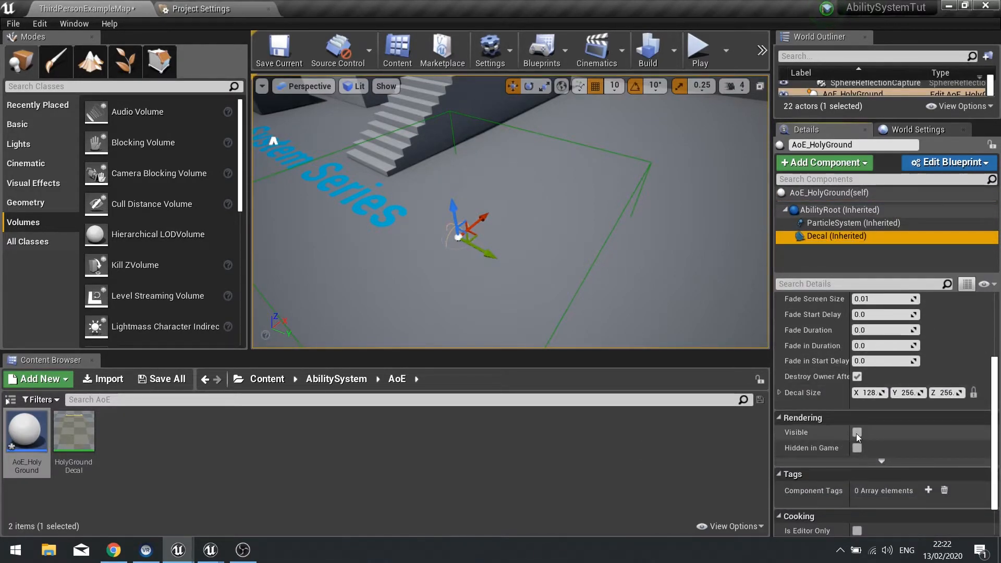
left_click(839, 210)
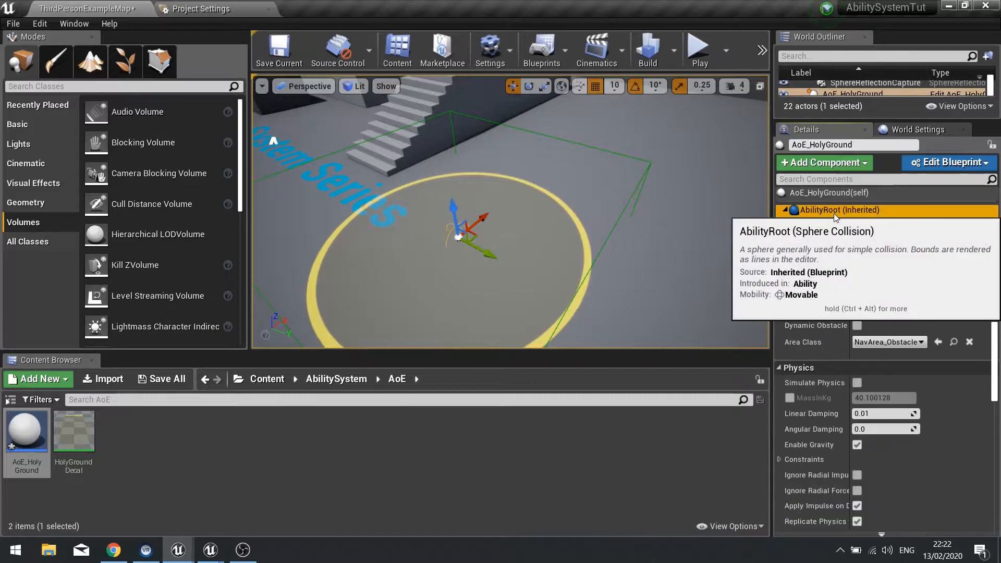
left_click(782, 209)
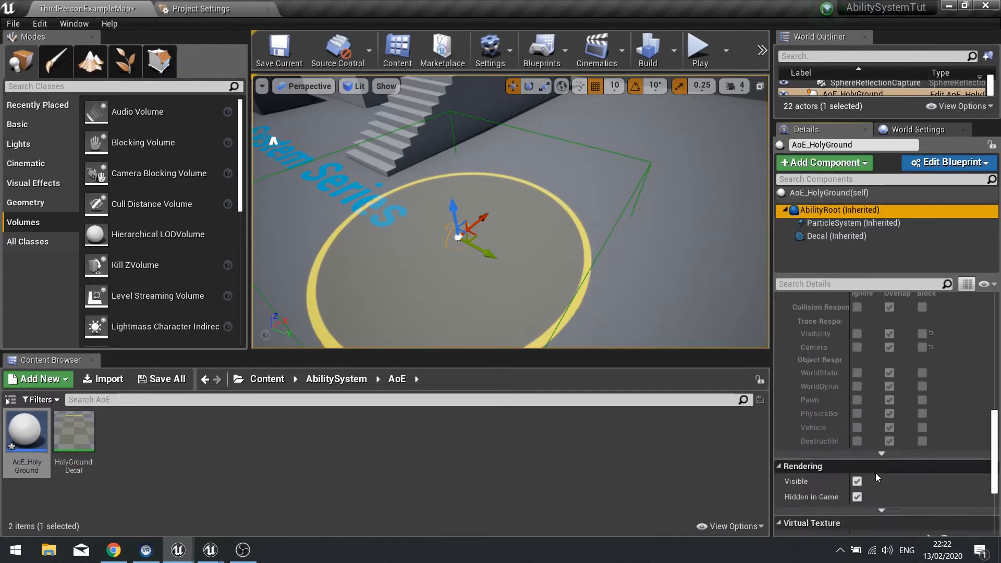
scroll("down", 3)
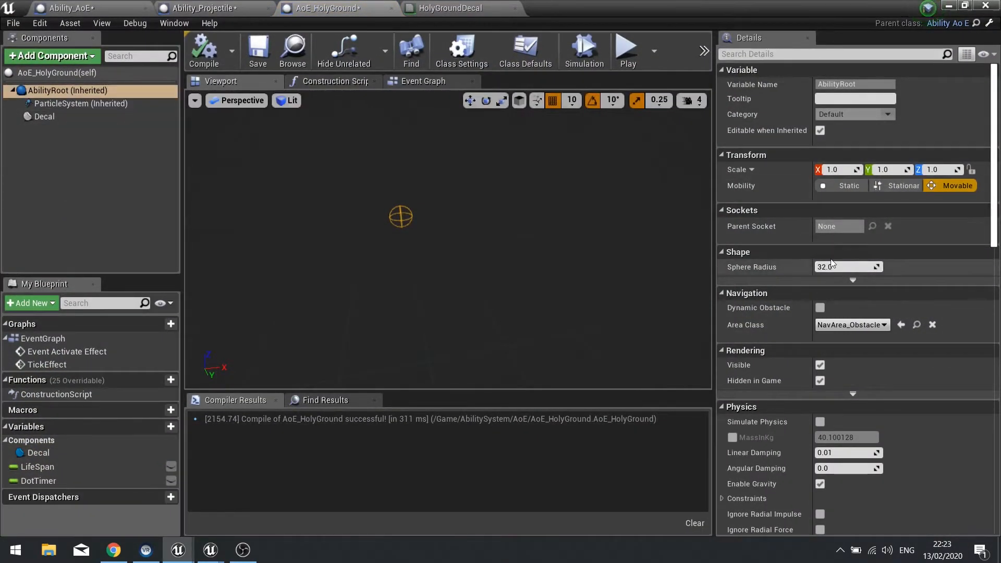
left_click(845, 267)
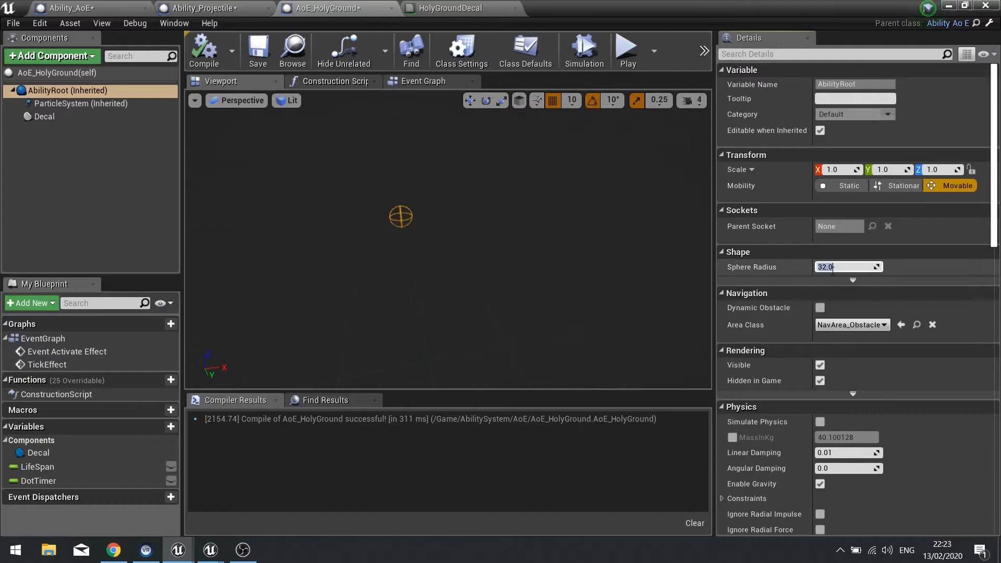
- Enter 256.0 as the AbilityRoot Sphere Radius
type("256.0")
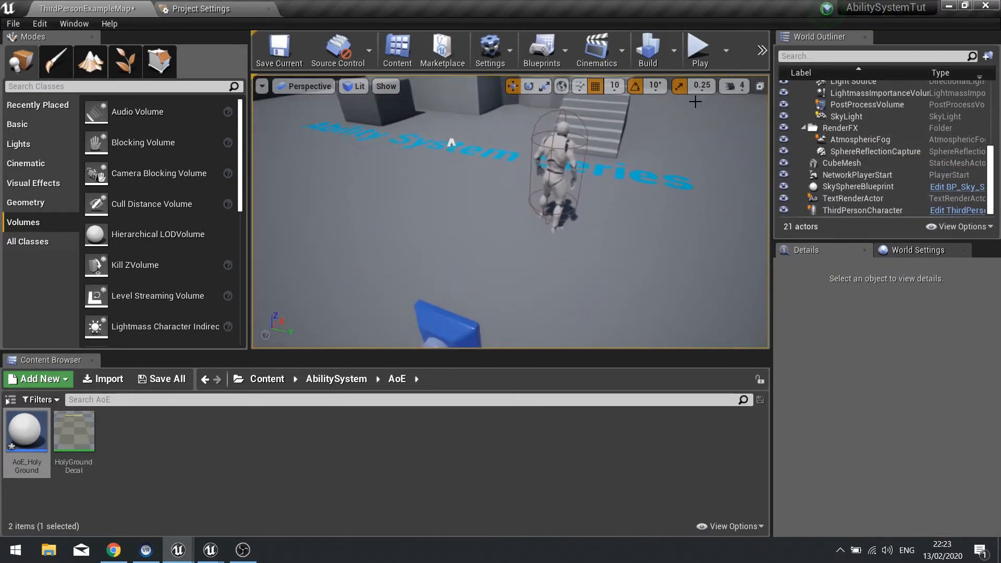
- Open the create-asset menu in the Content Browser's AoE folder
left_click(700, 47)
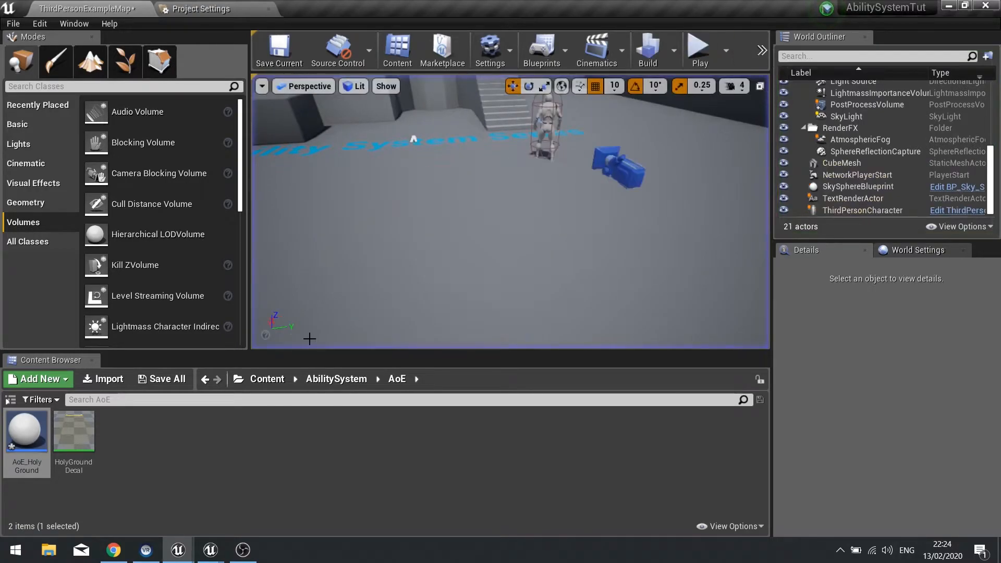
left_click(37, 379)
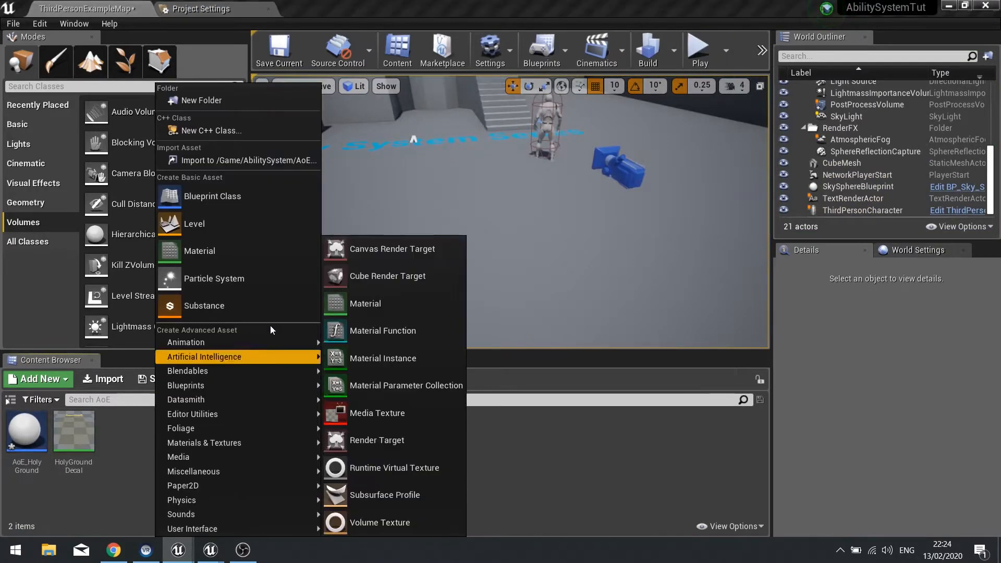
- Create a new HolyGround_PS particle system and open it in Cascade
left_click(213, 278)
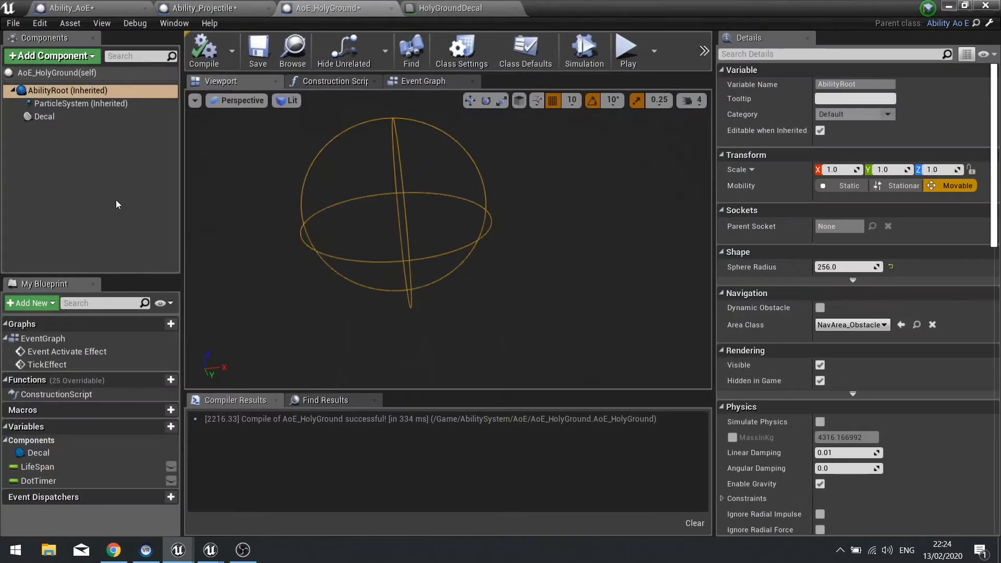
left_click(578, 8)
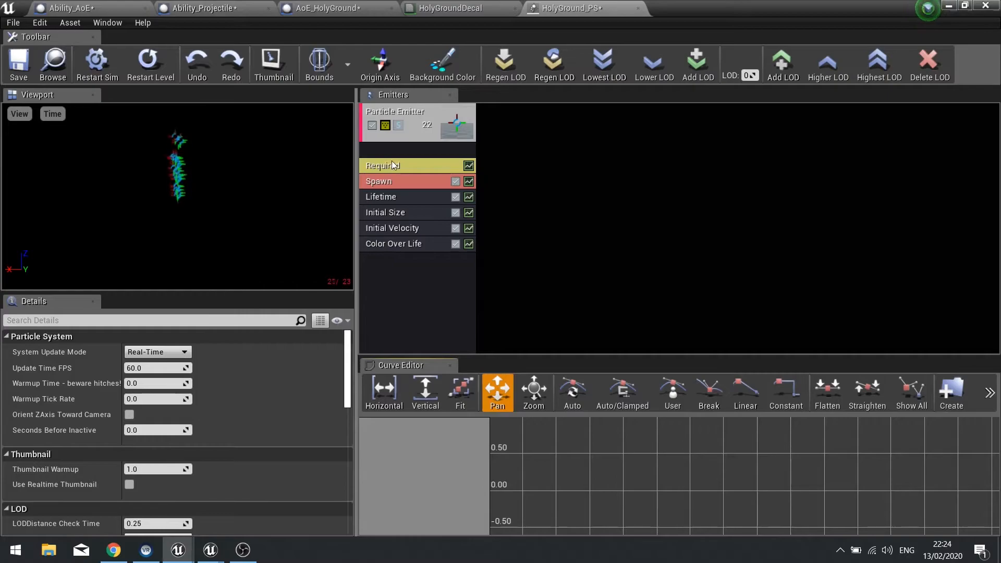
- Set the emitter's Required material to M_Radial_Gradient, found by searching 'radi'
left_click(415, 112)
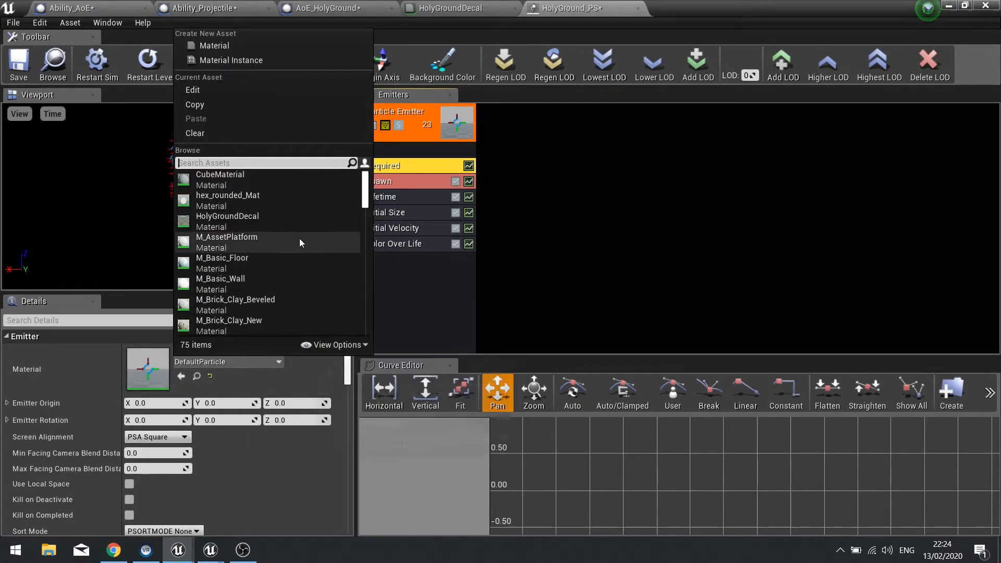
mouse_move(305, 242)
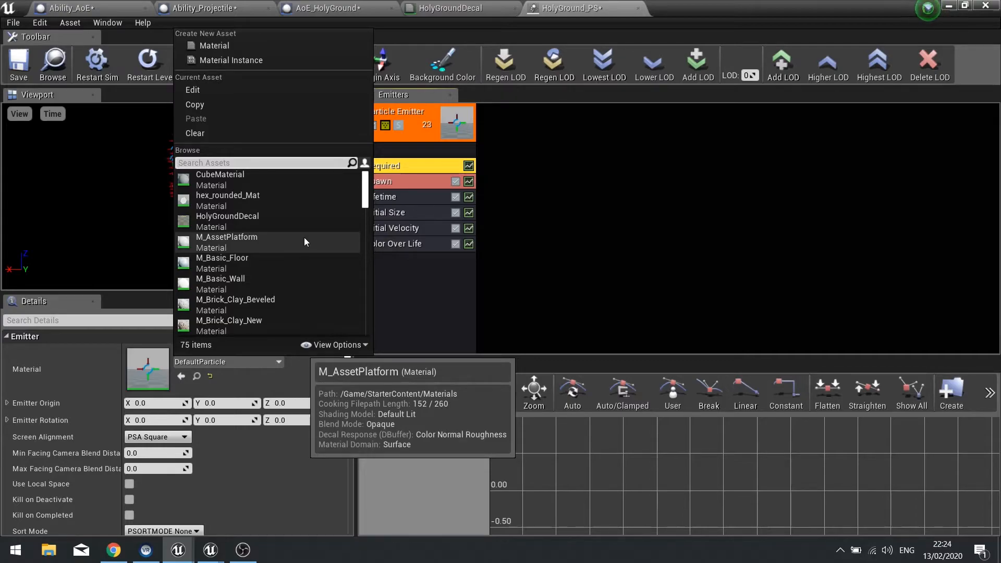
type("radi")
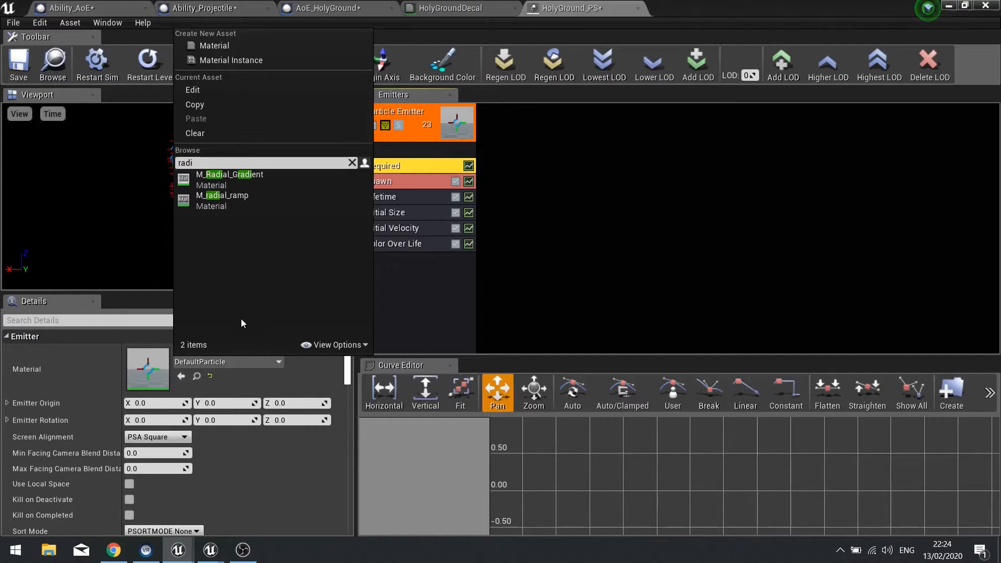
left_click(229, 174)
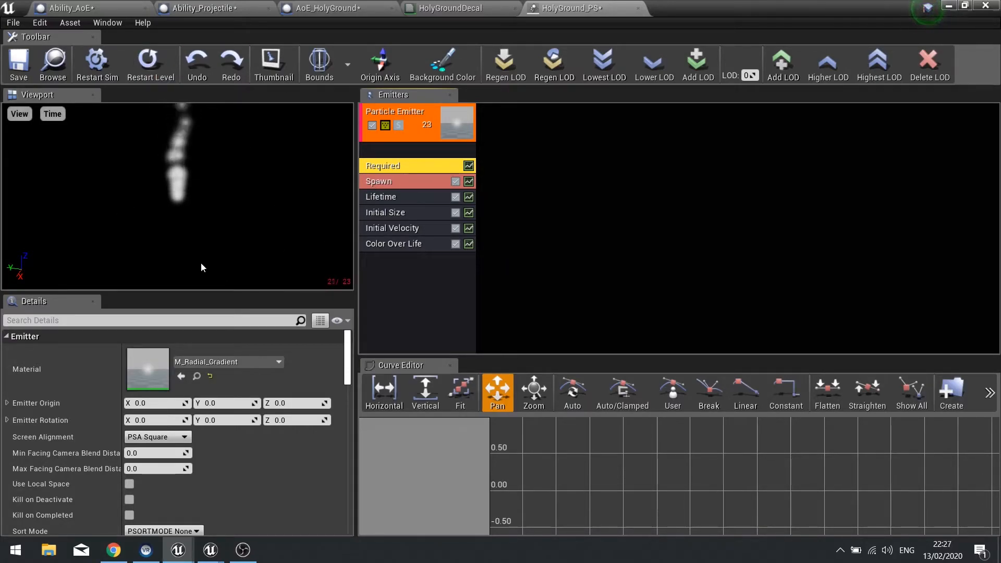
mouse_move(258, 250)
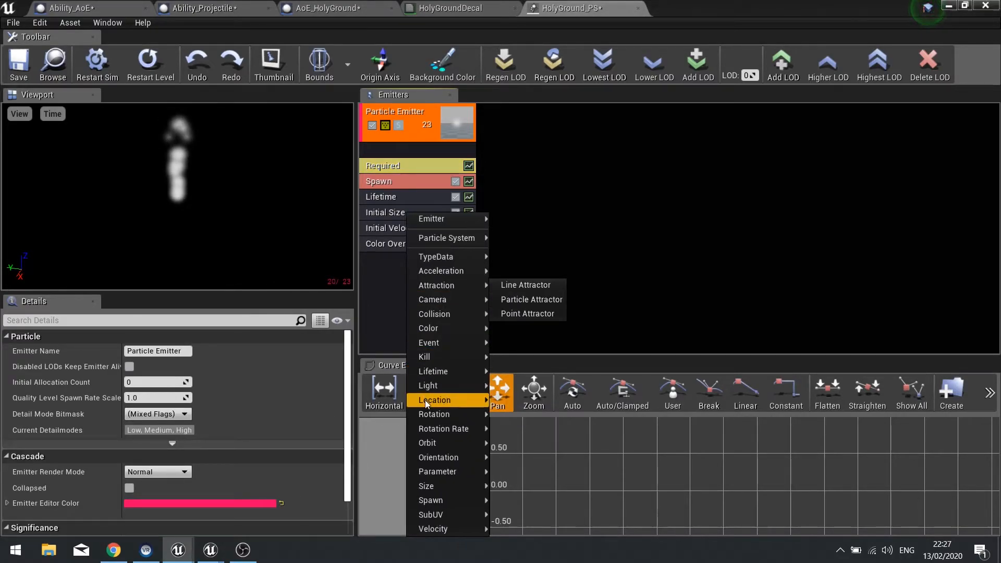
mouse_move(435, 400)
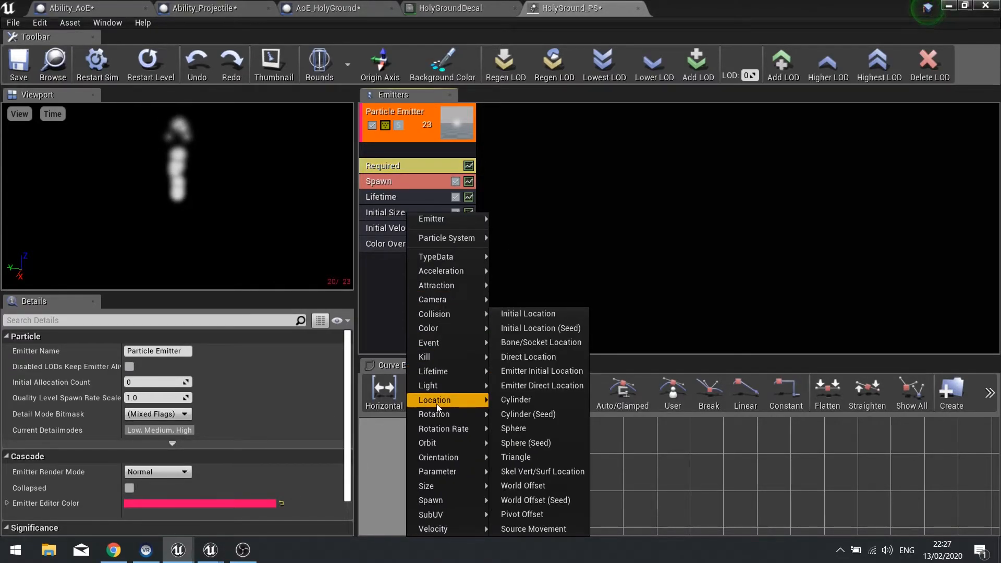
- Add a Cylinder location module with start radius 256, surface-only spawning and a start height
left_click(516, 399)
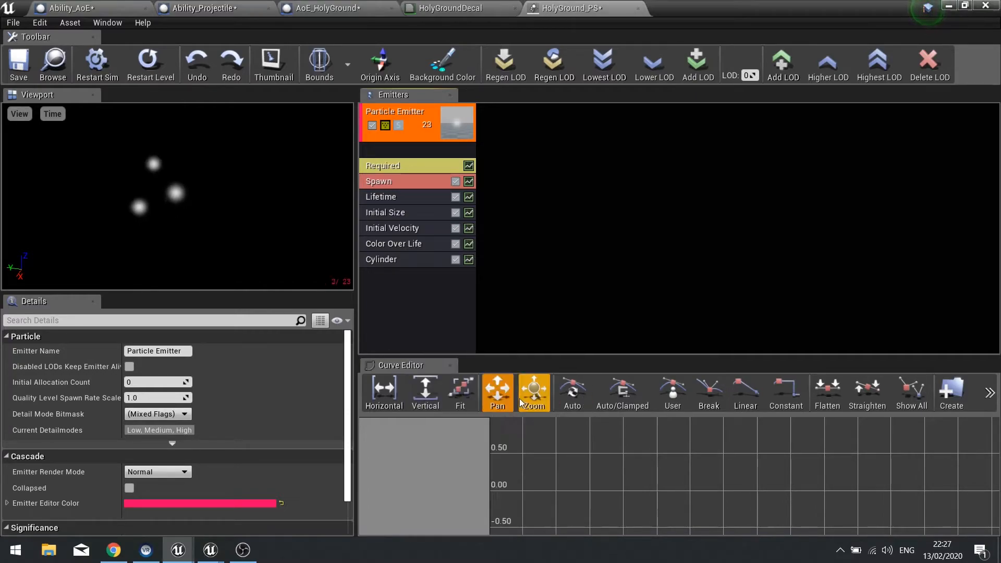
left_click(381, 260)
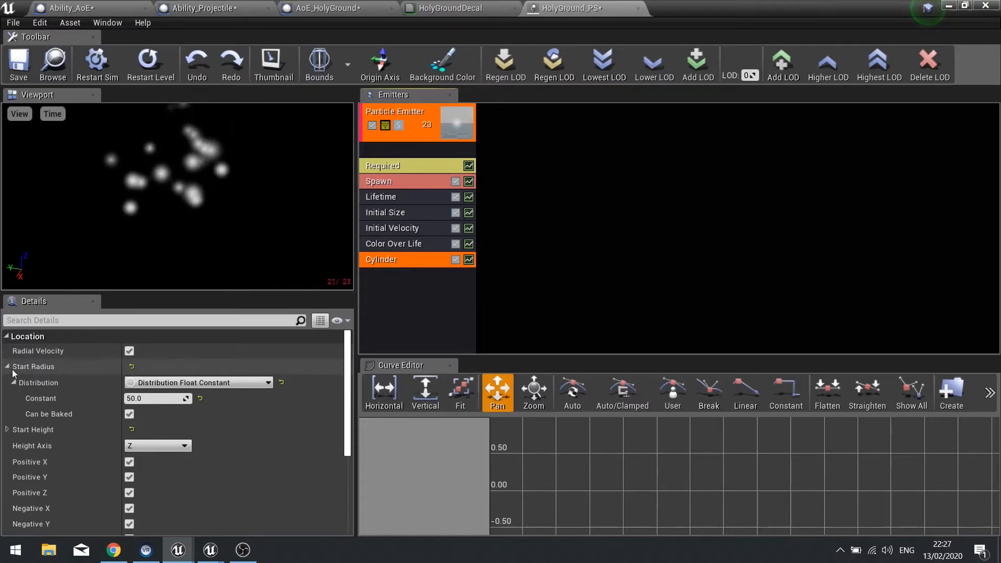
mouse_move(140, 409)
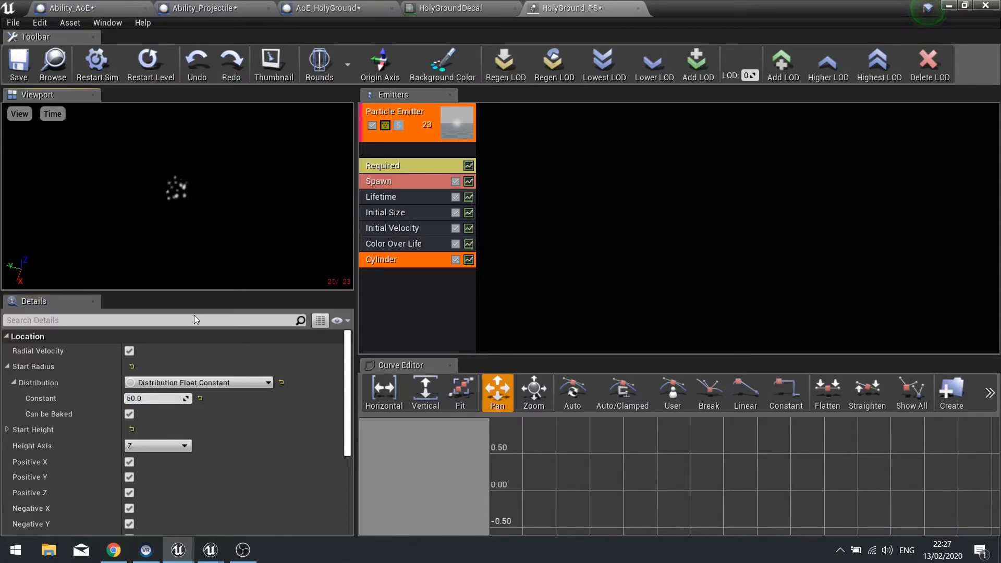
left_click(156, 398)
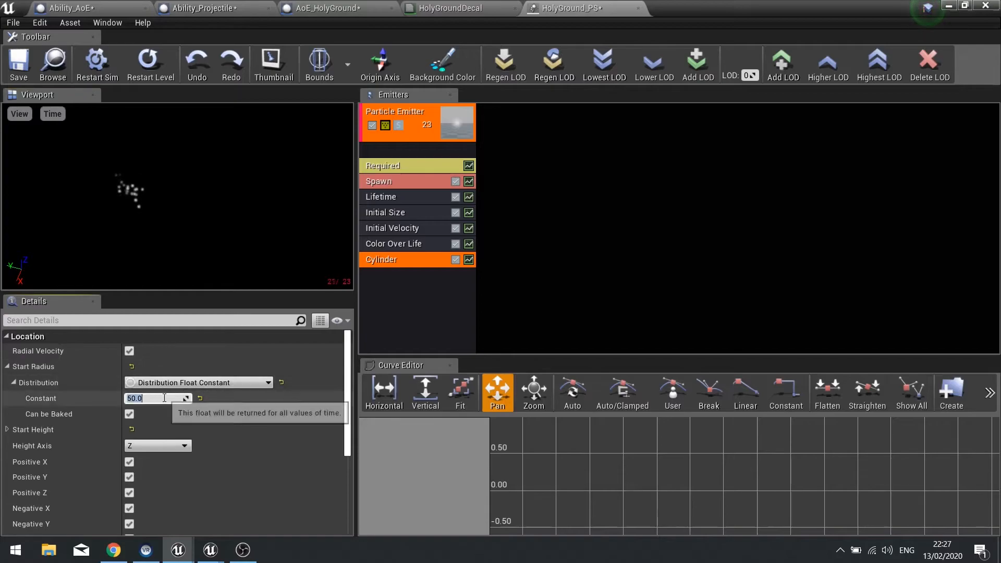
type("256.0")
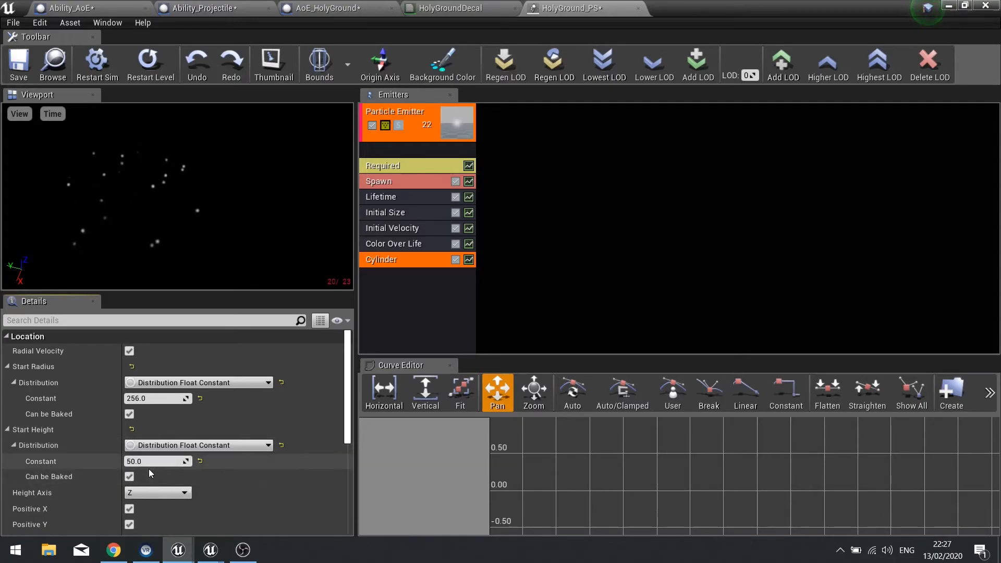
scroll("down", 3)
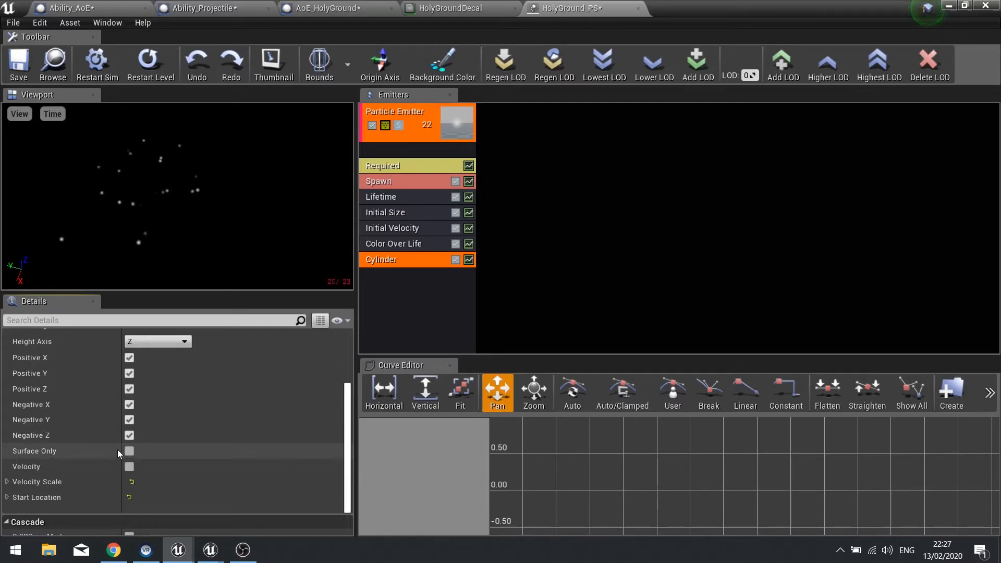
left_click(129, 451)
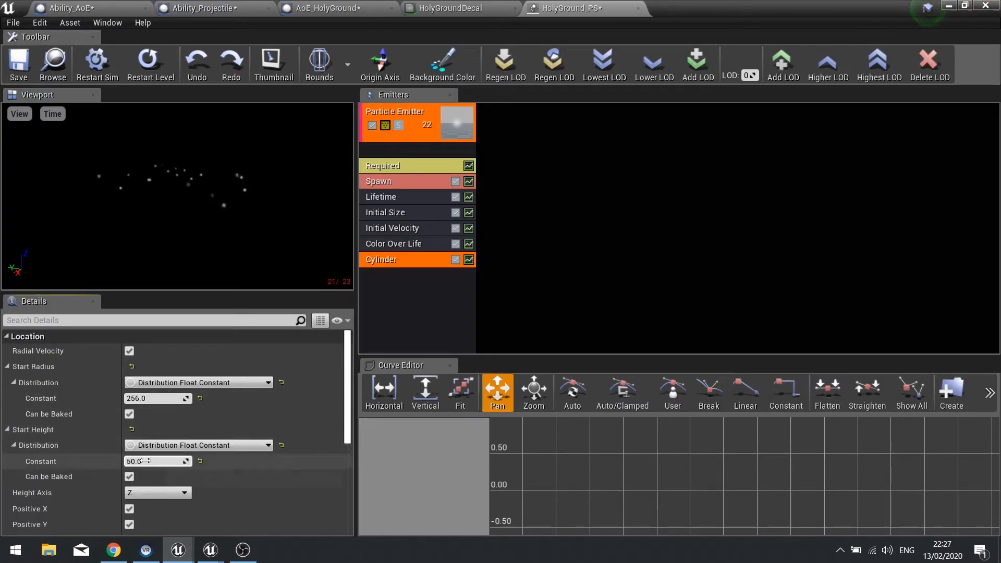
type("100")
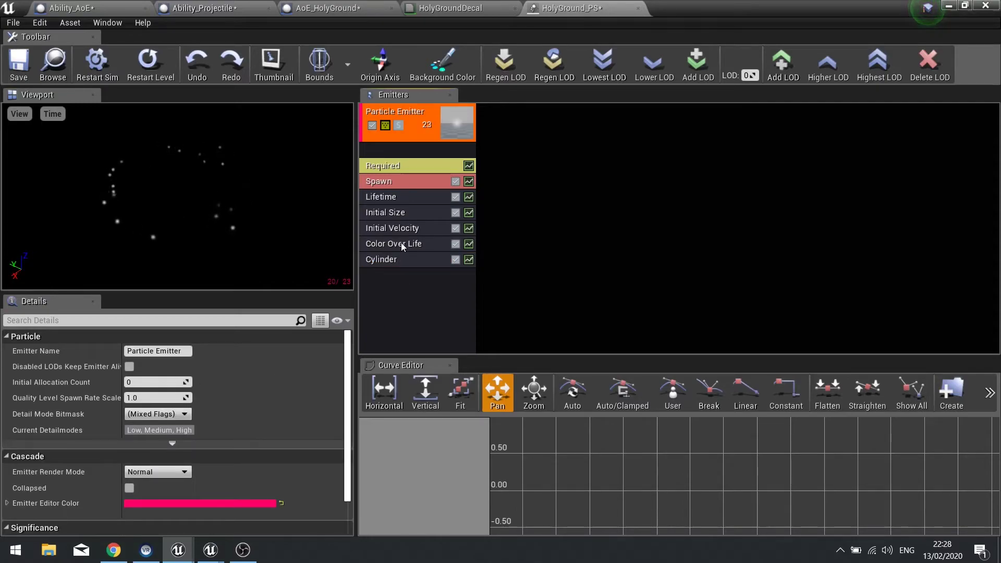
- Remove the unneeded Initial Color module from the emitter
left_click(393, 244)
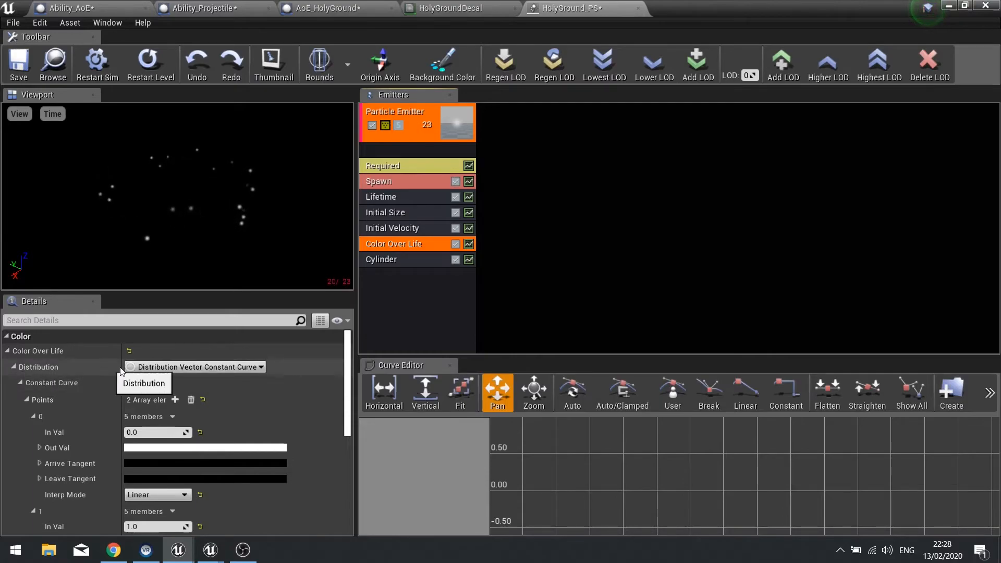
right_click(409, 303)
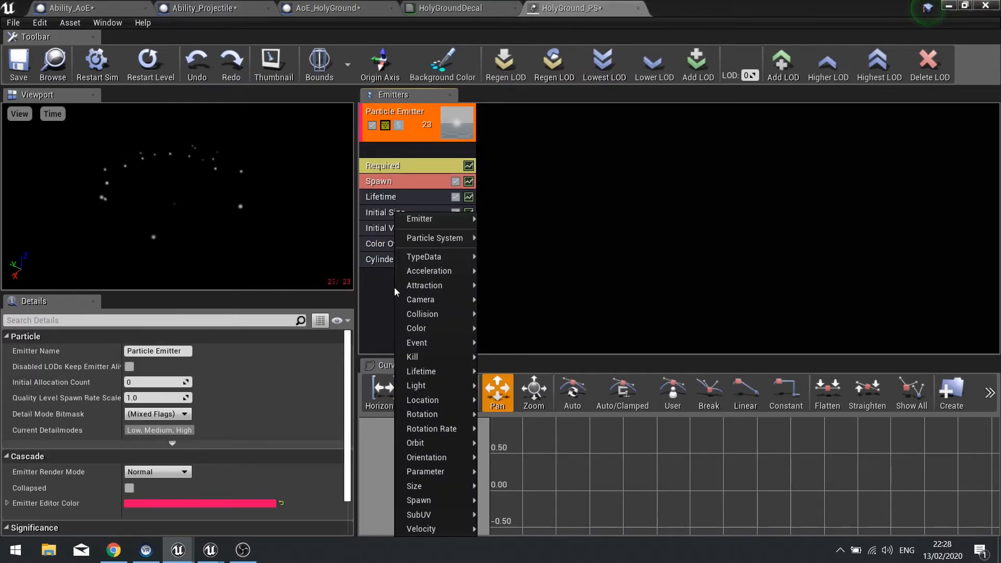
mouse_move(421, 372)
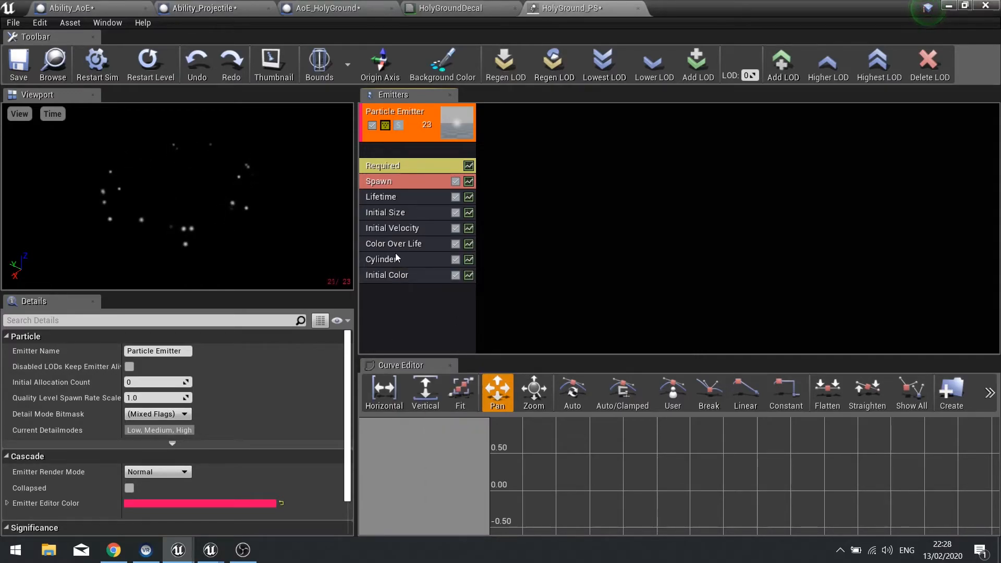
right_click(386, 275)
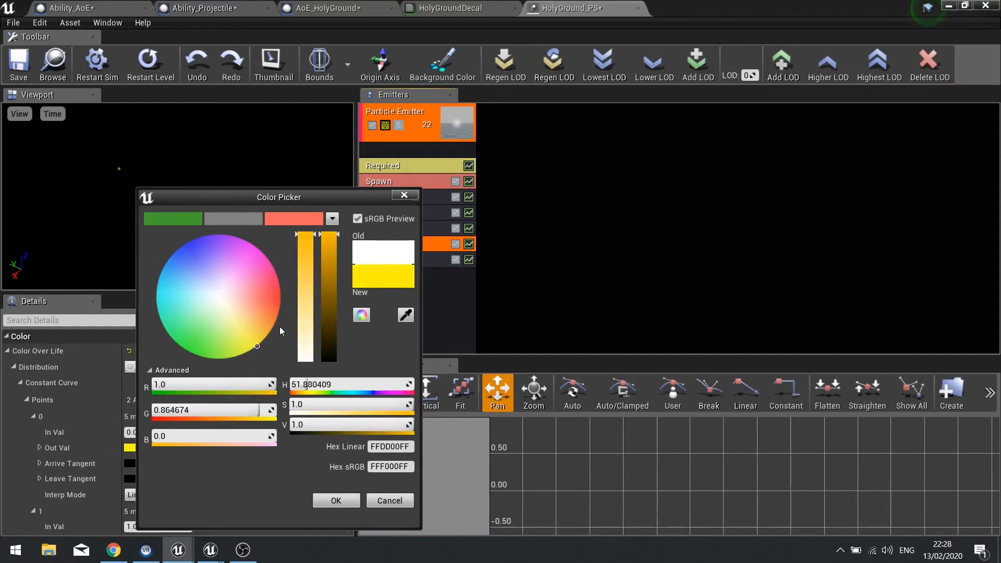
- Set Color Over Life to shift from yellow at point 0 to golden at point 1
left_click(335, 501)
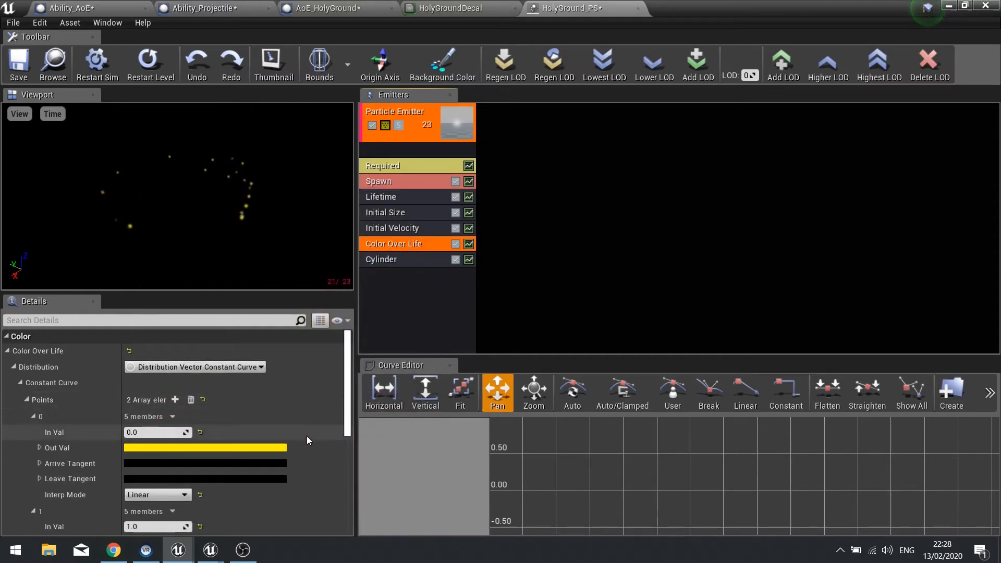
scroll("down", 3)
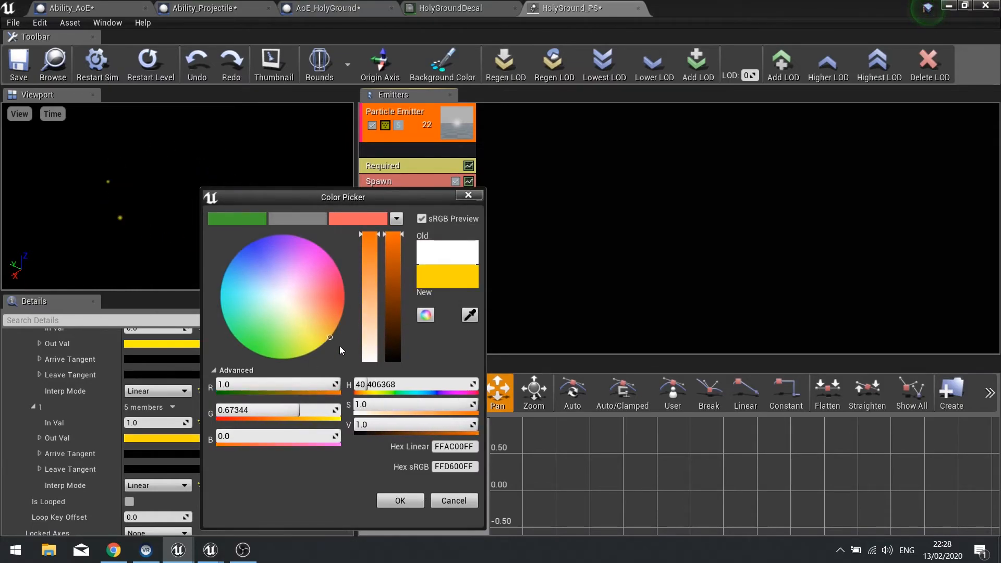
left_click(400, 501)
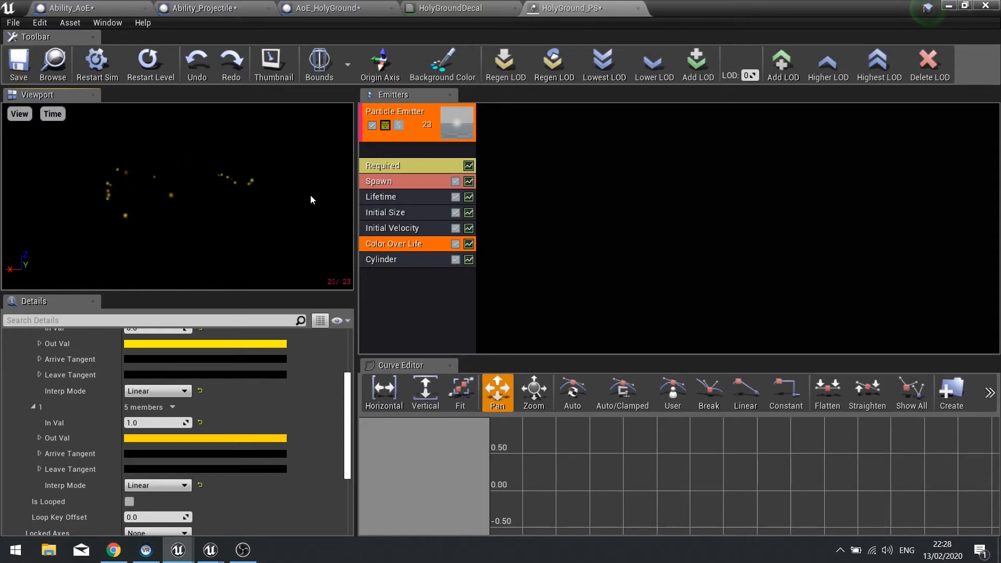
left_click(393, 180)
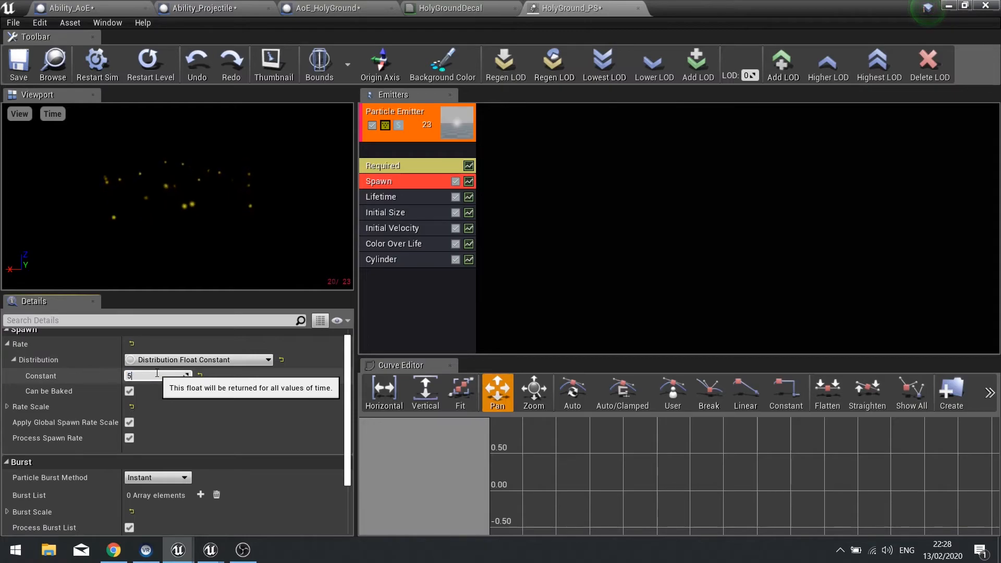
- Set spawn rate to 50, initial size 15–25, and review Initial Velocity and Lifetime
type("50.0")
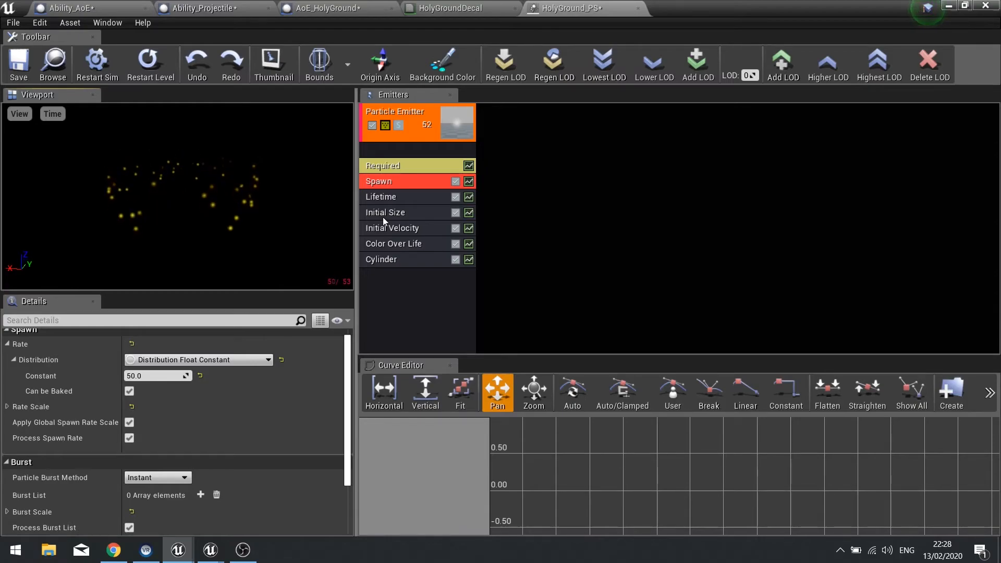
left_click(385, 212)
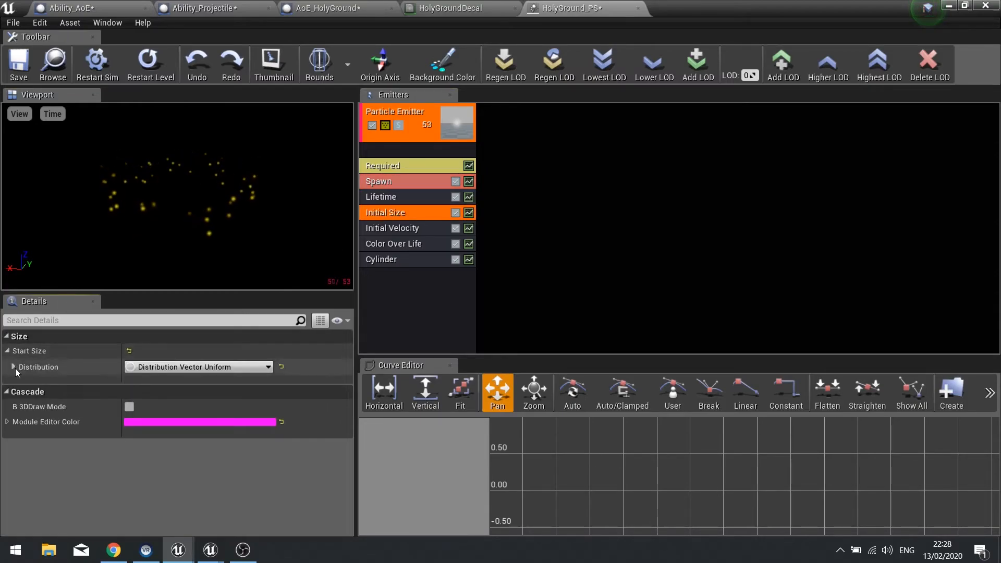
left_click(13, 367)
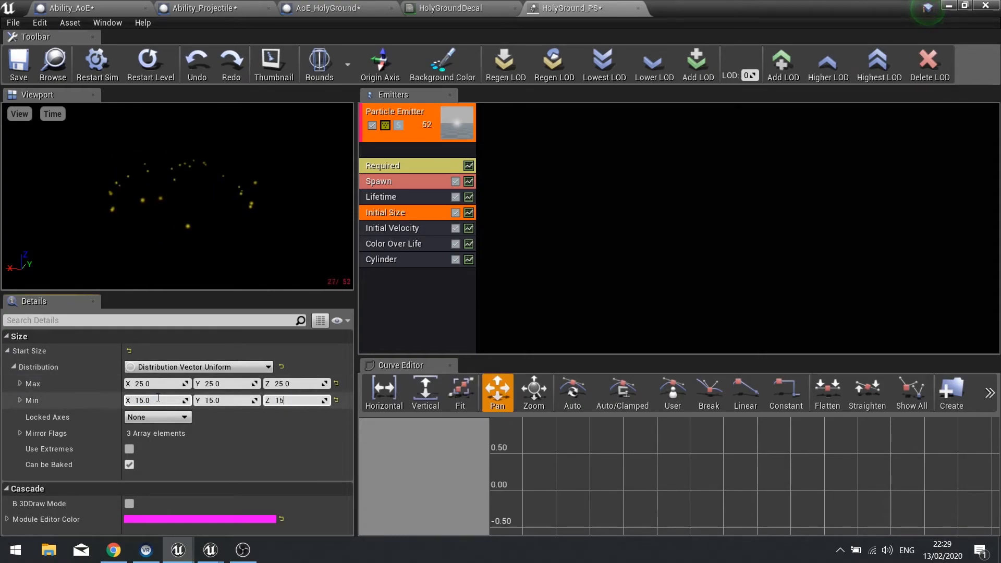
type("15.0")
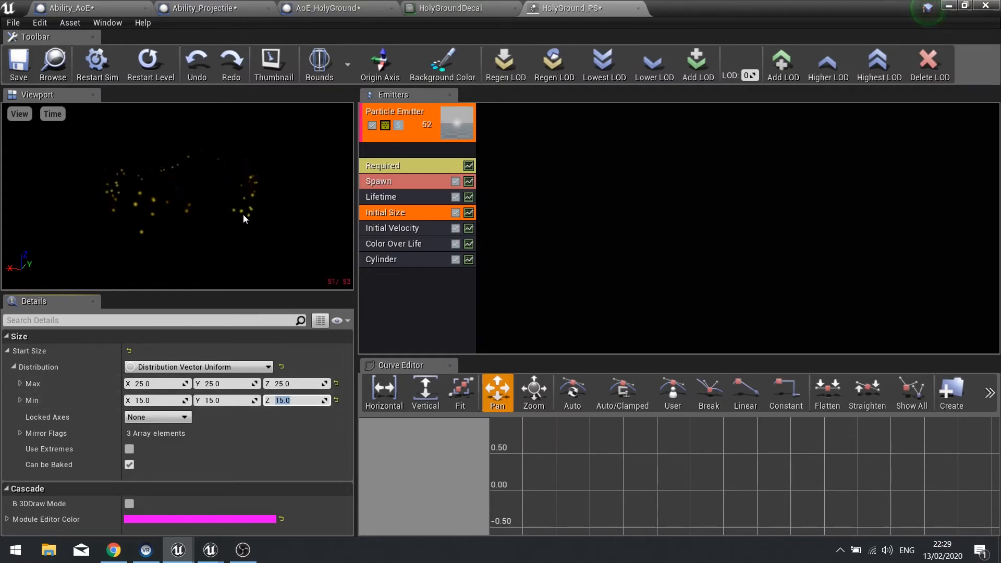
left_click(392, 228)
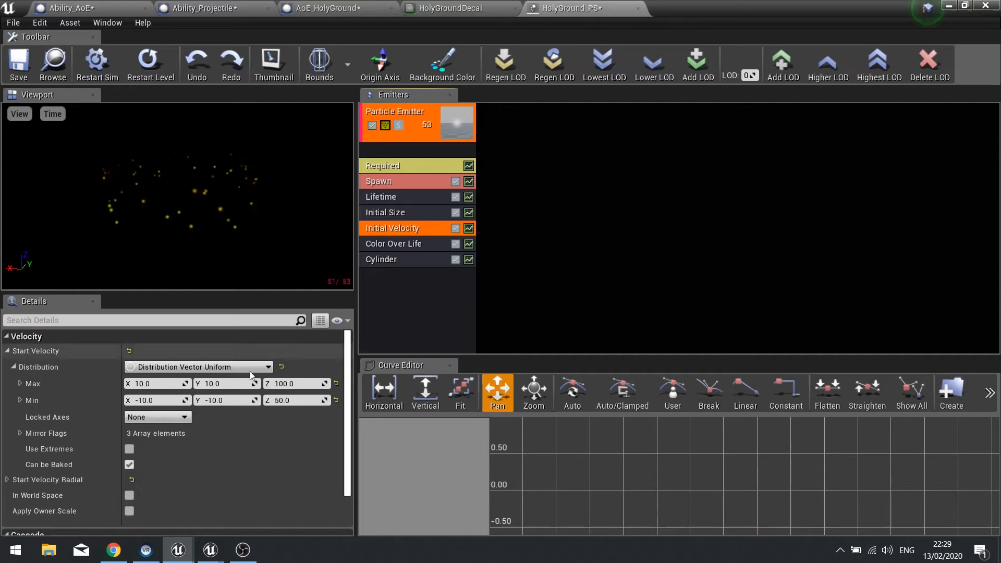
left_click(401, 196)
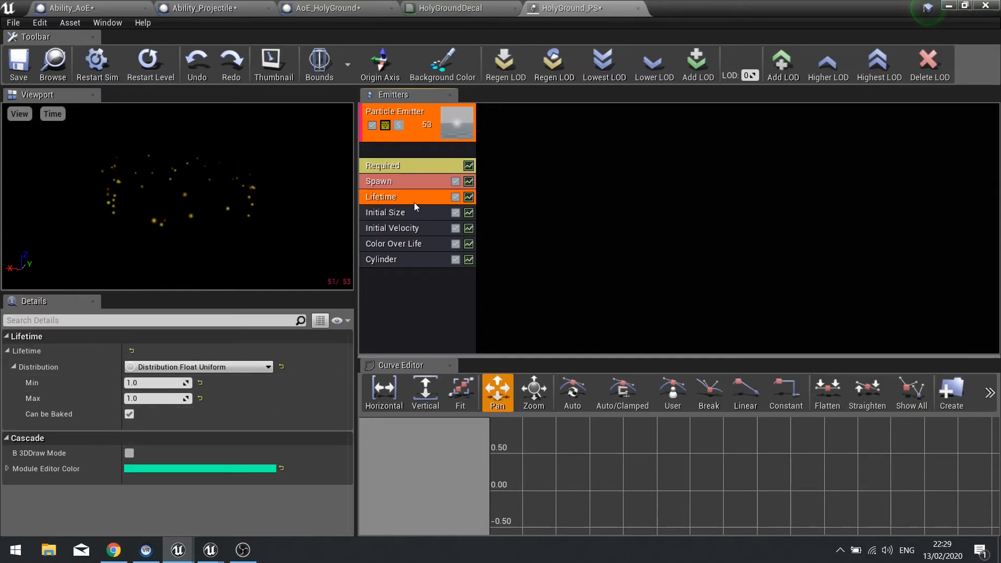
mouse_move(19, 63)
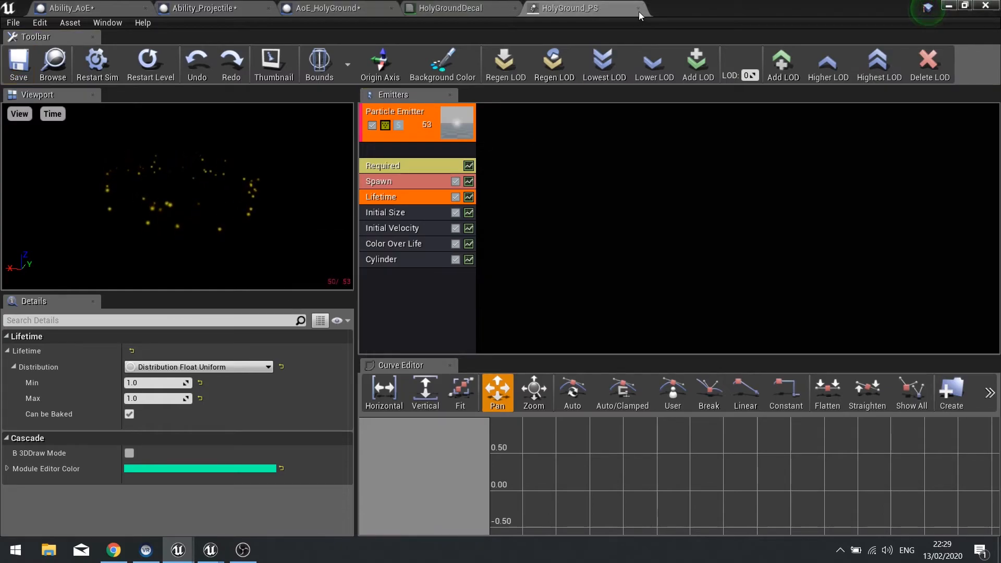
- Set AoE_HolyGround's ParticleSystem template to HolyGround_PS and return to the level map
left_click(68, 8)
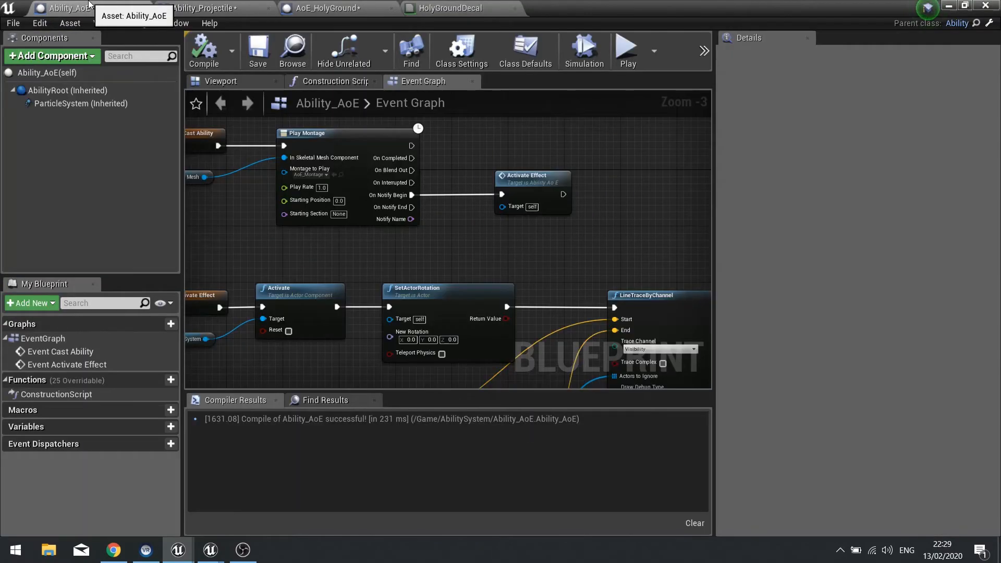
left_click(328, 8)
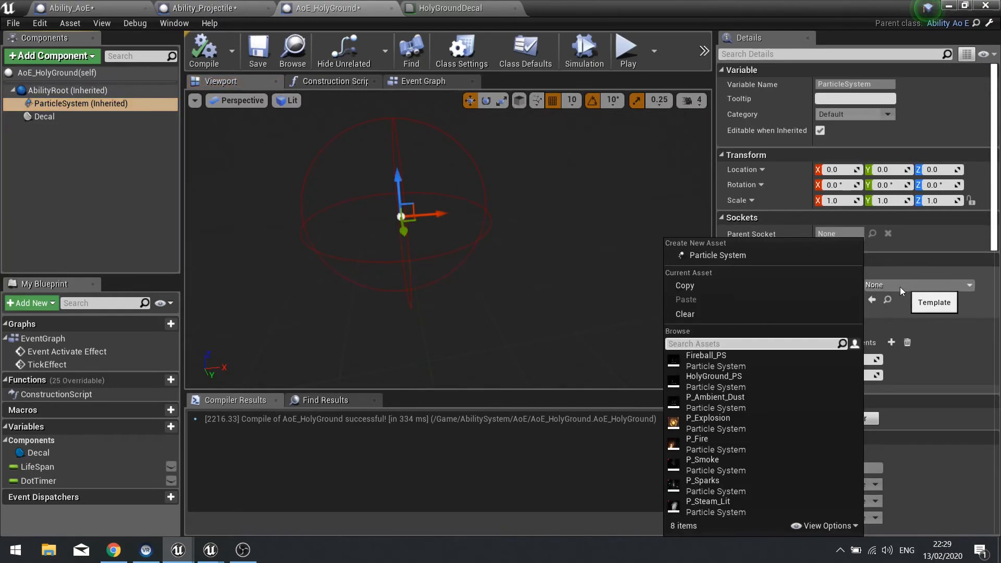
left_click(715, 377)
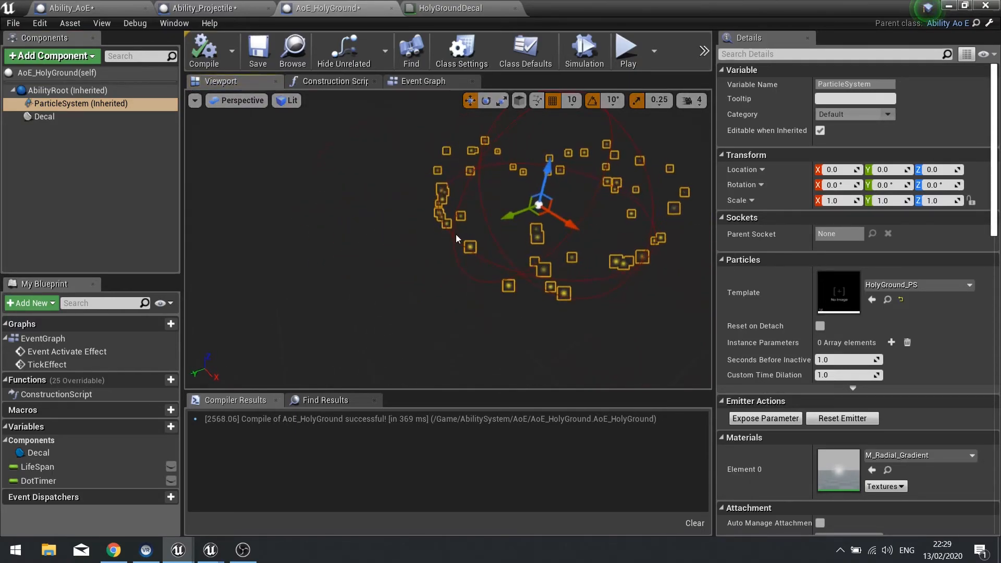
left_click(43, 116)
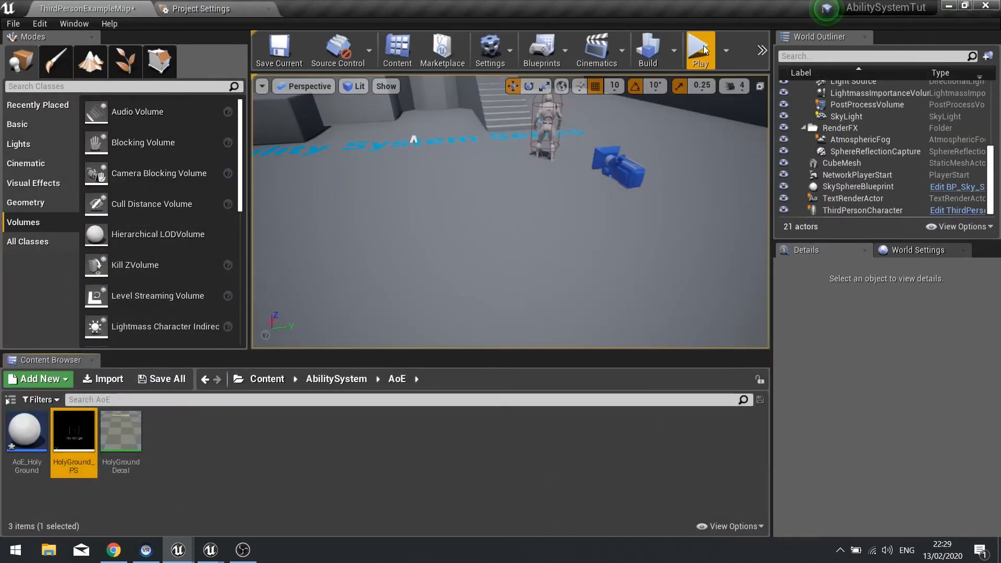
- Toggle Auto Activate on the AoE_HolyGround ParticleSystem component
left_click(701, 47)
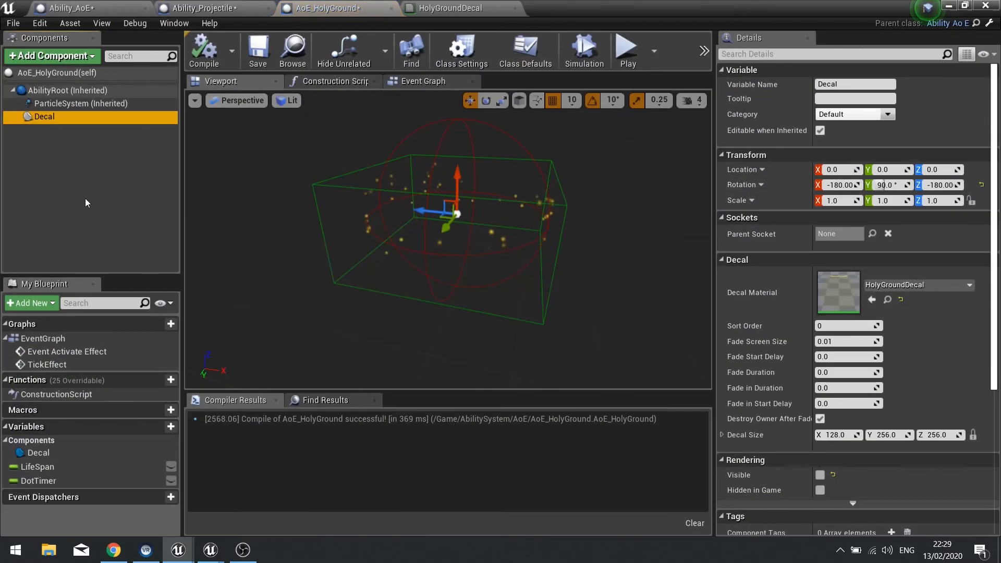
left_click(80, 103)
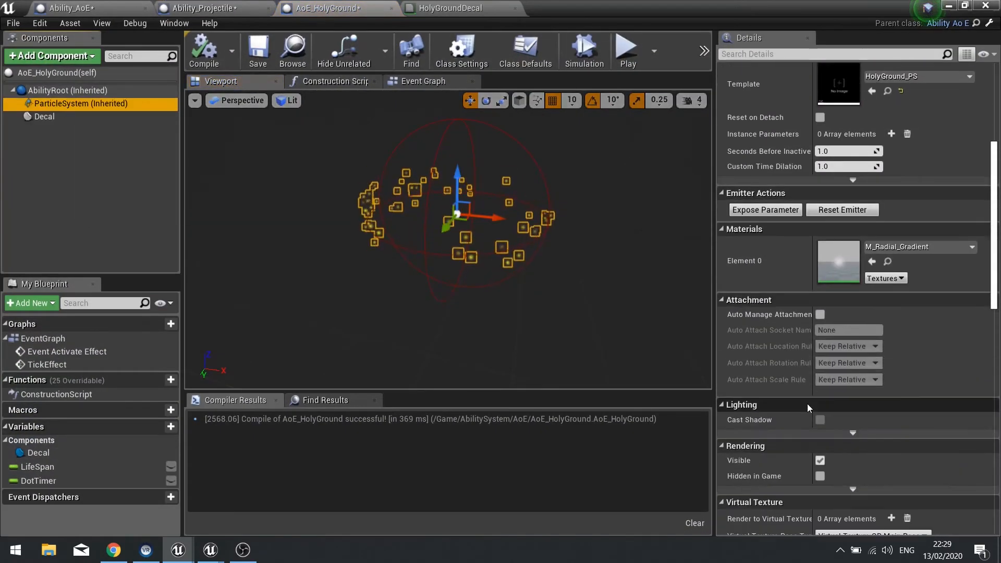
scroll("down", 3)
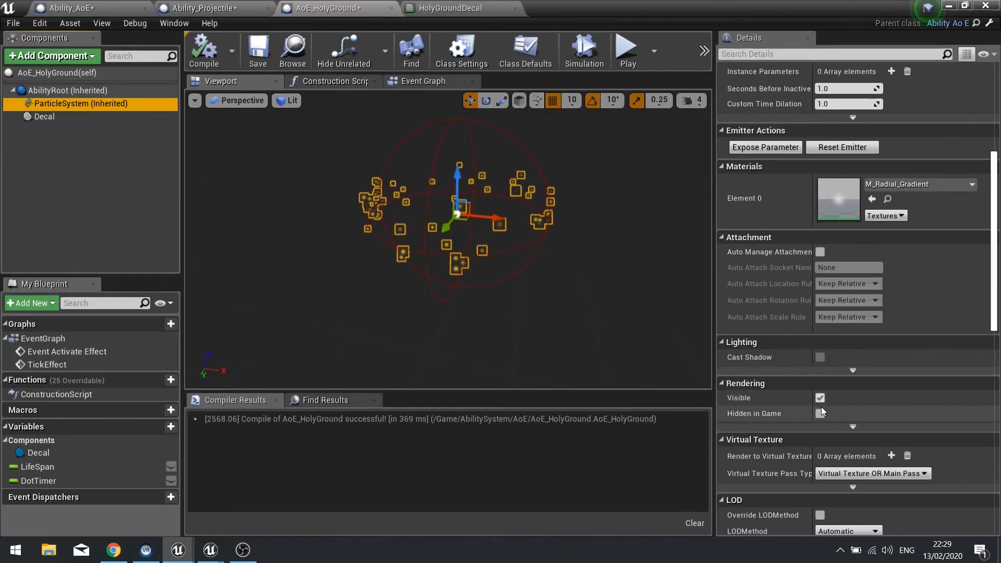
scroll("down", 3)
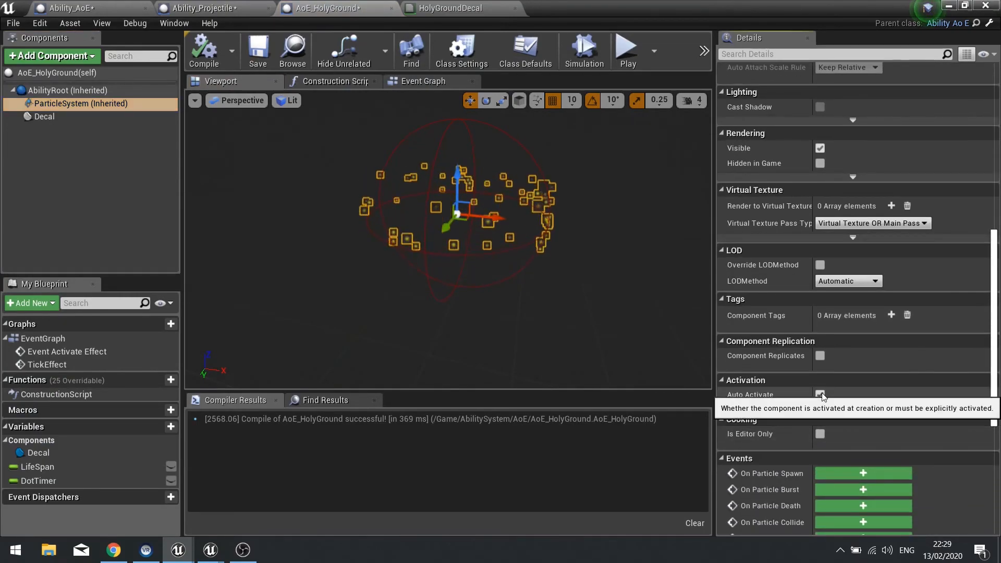
left_click(819, 395)
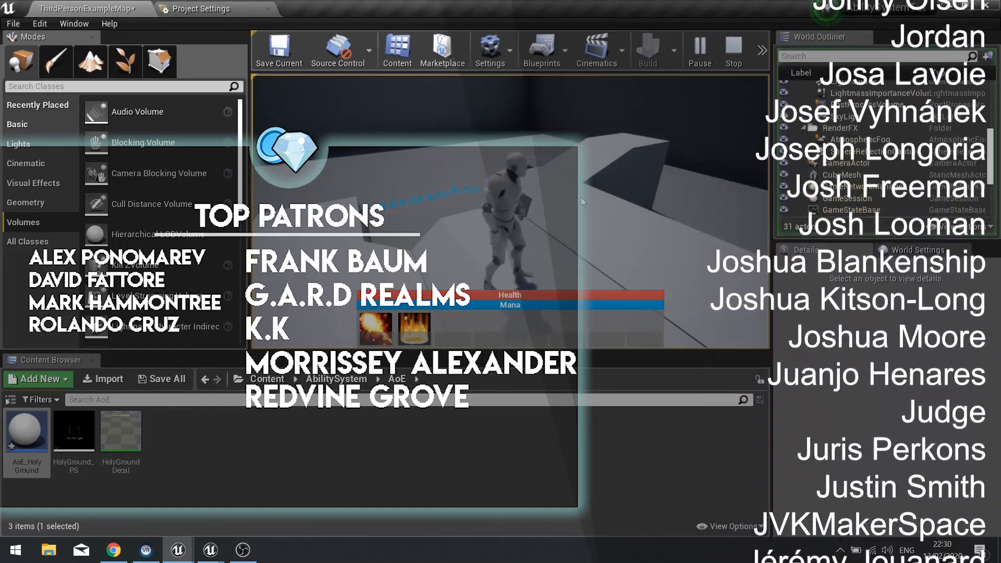
- Play the level and cast the holy ground ability to test it
scroll("down", 3)
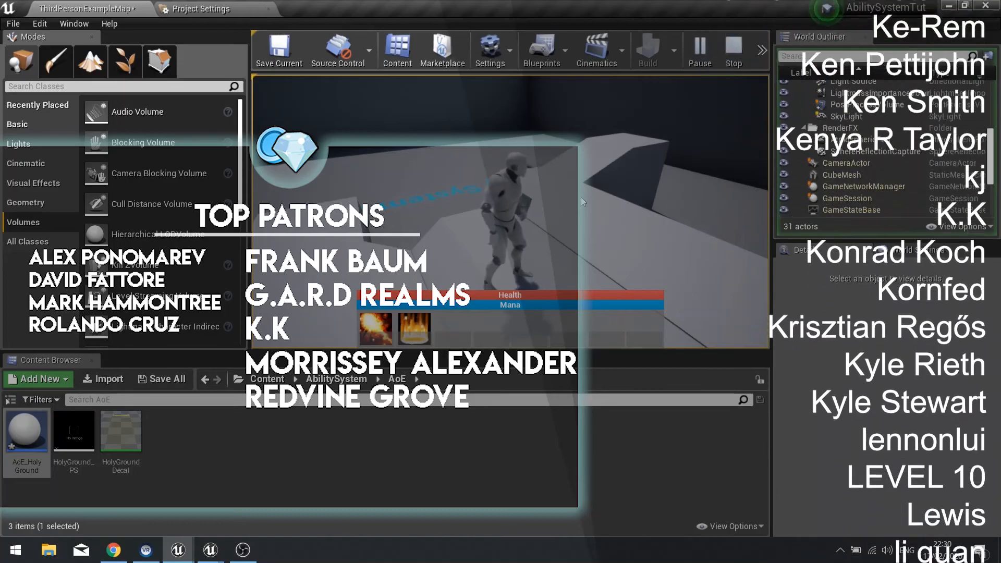